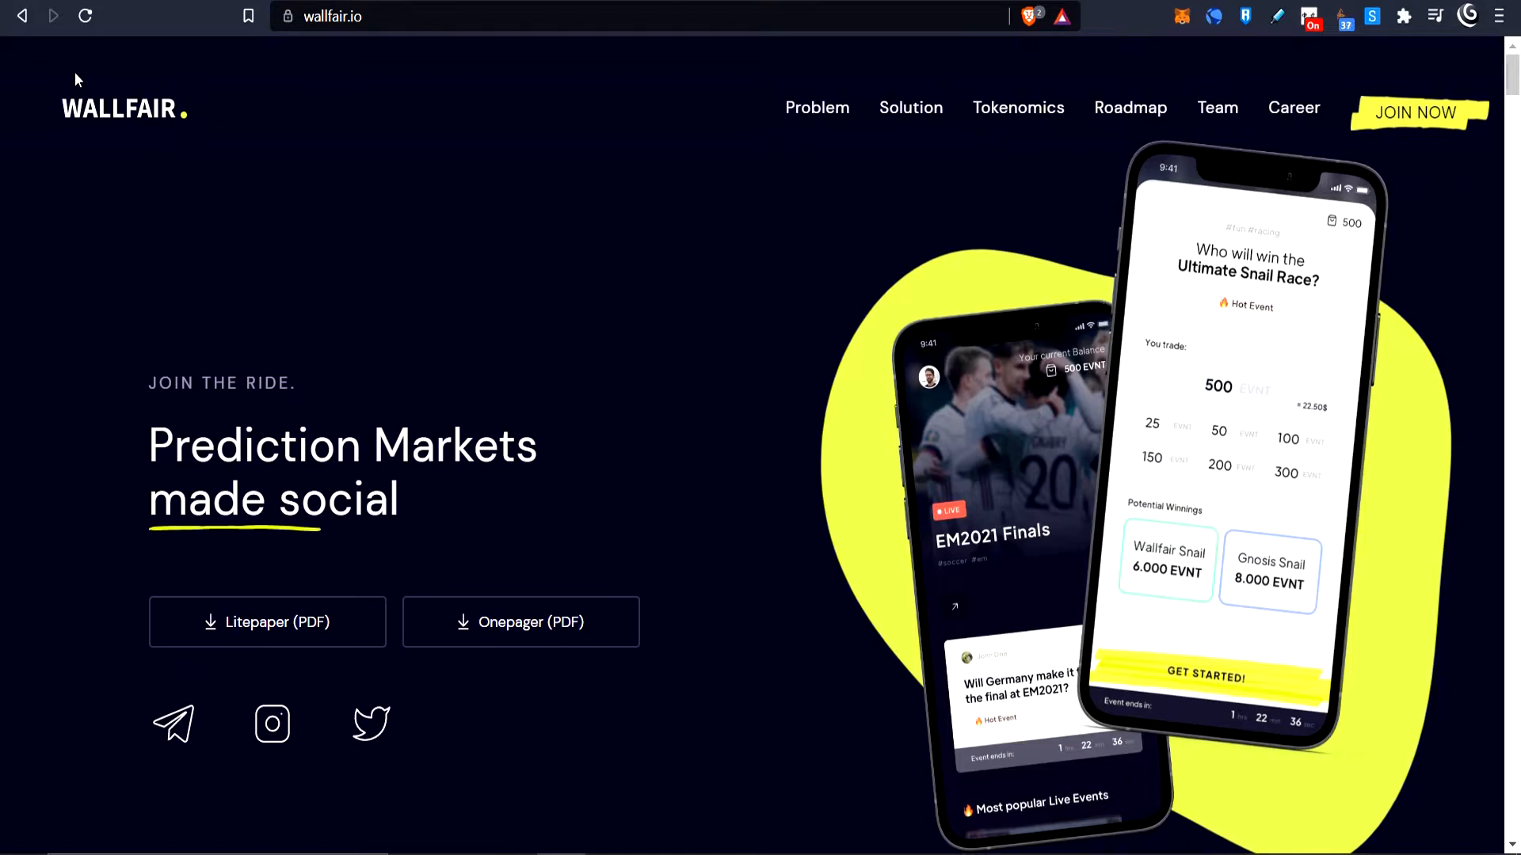
mouse_move(268, 620)
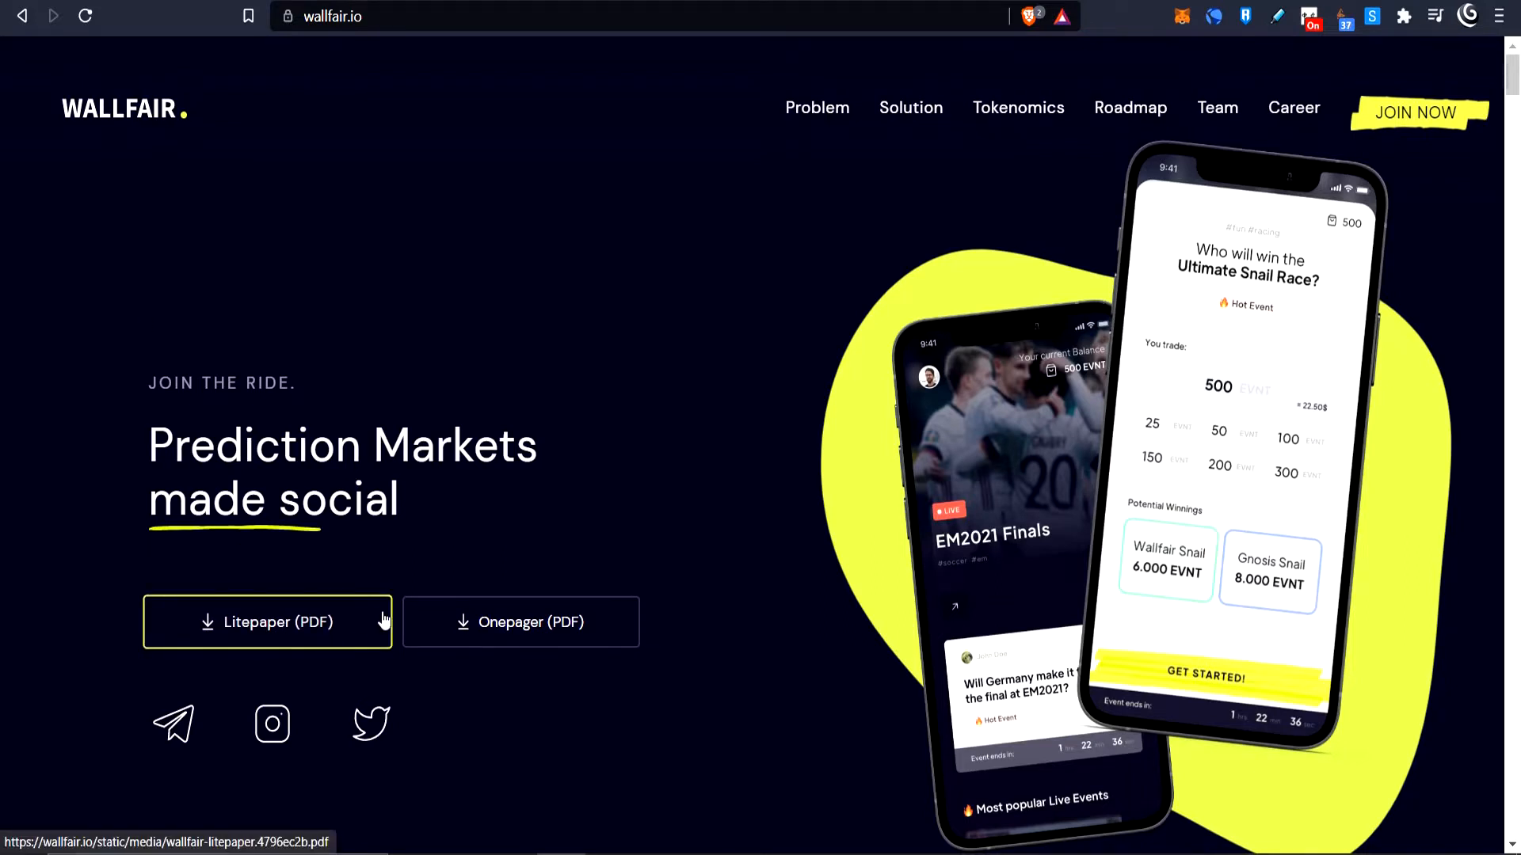
mouse_move(906, 270)
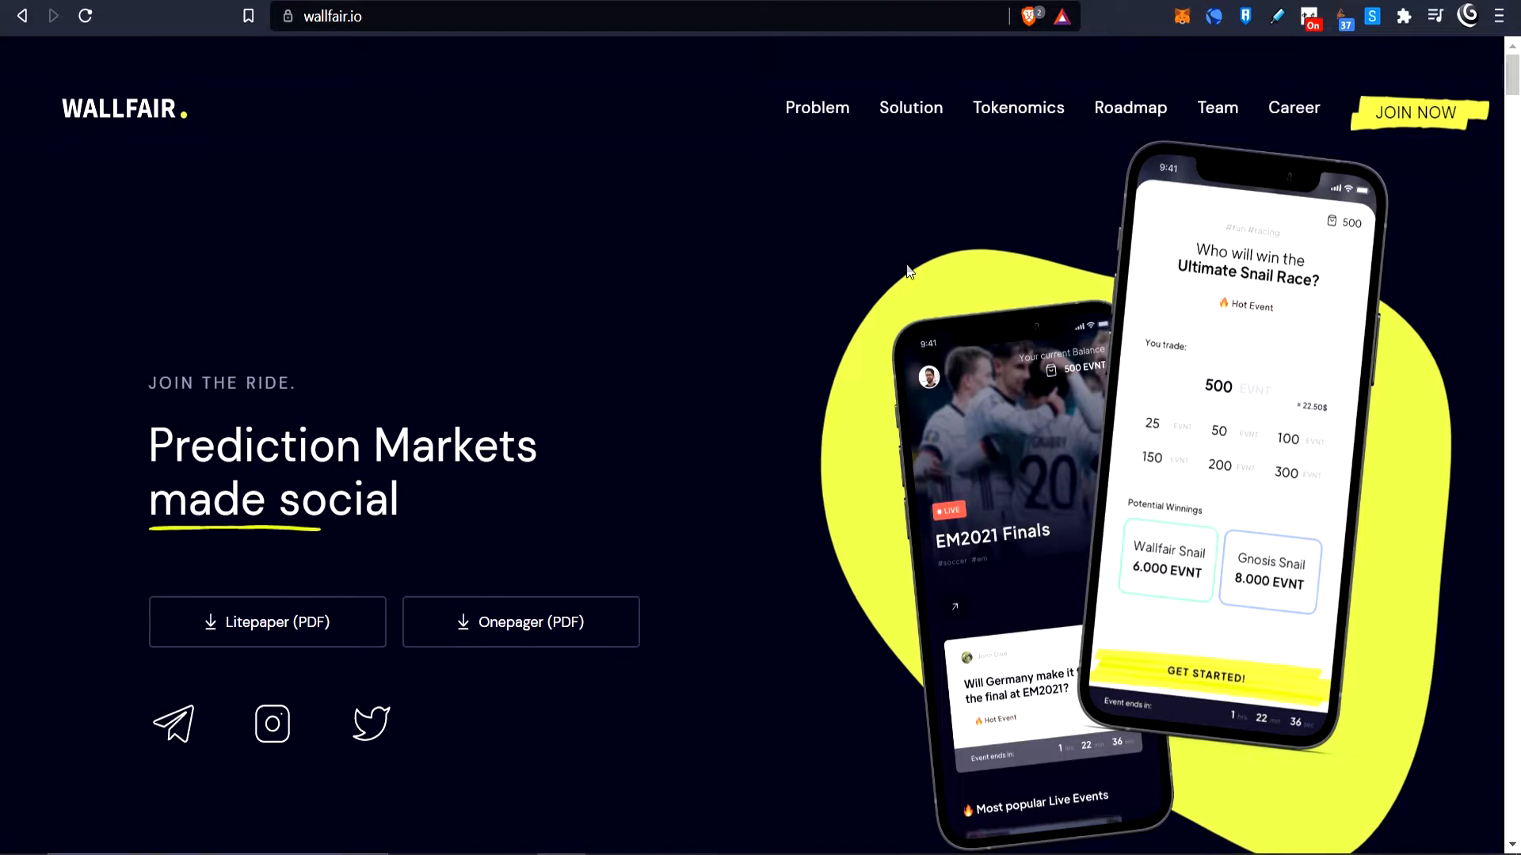
mouse_move(274, 222)
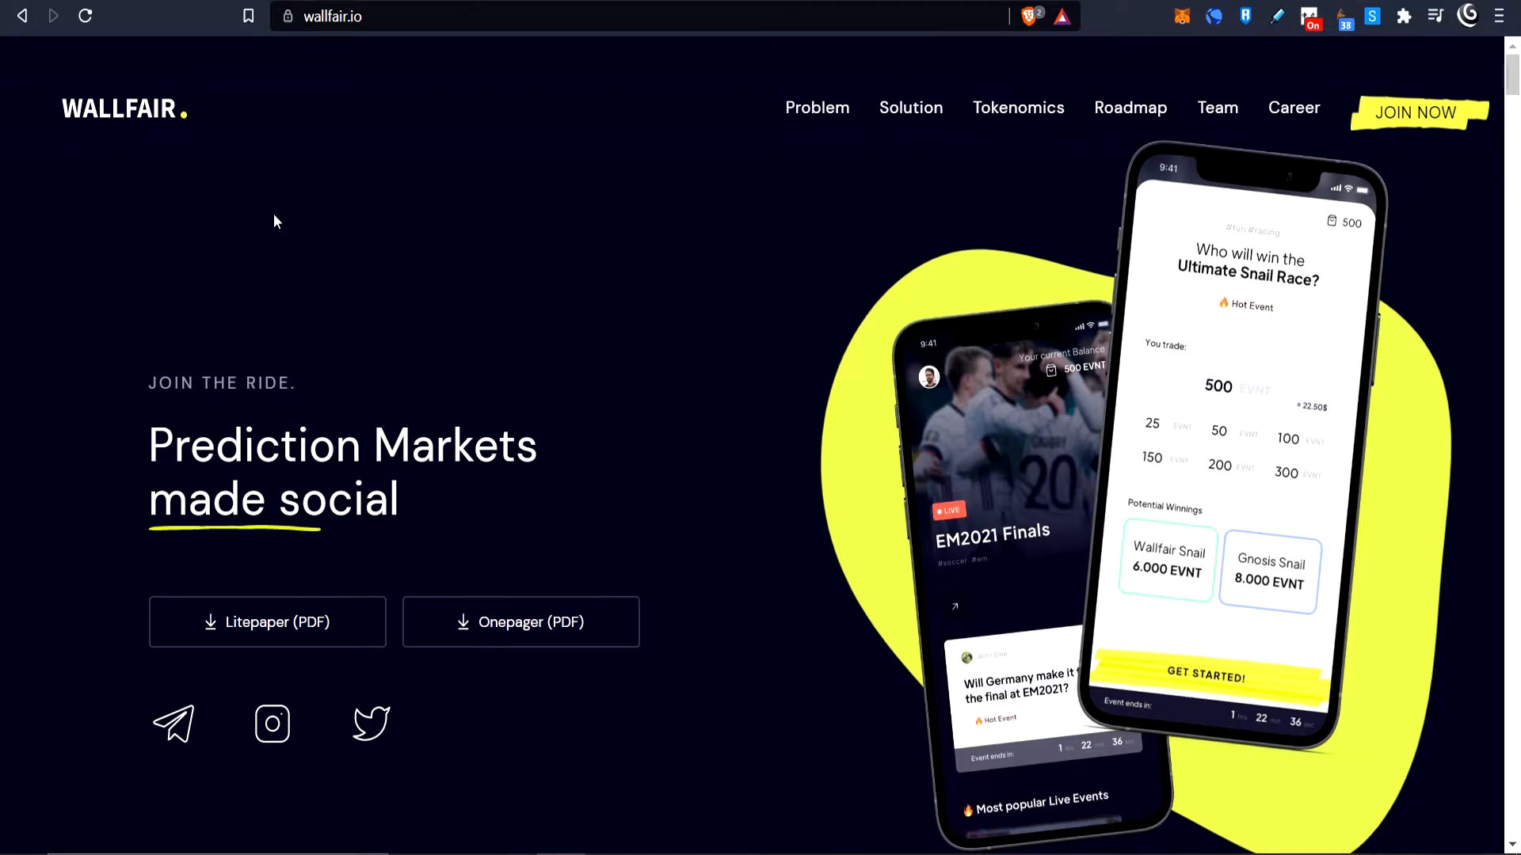
mouse_move(188, 10)
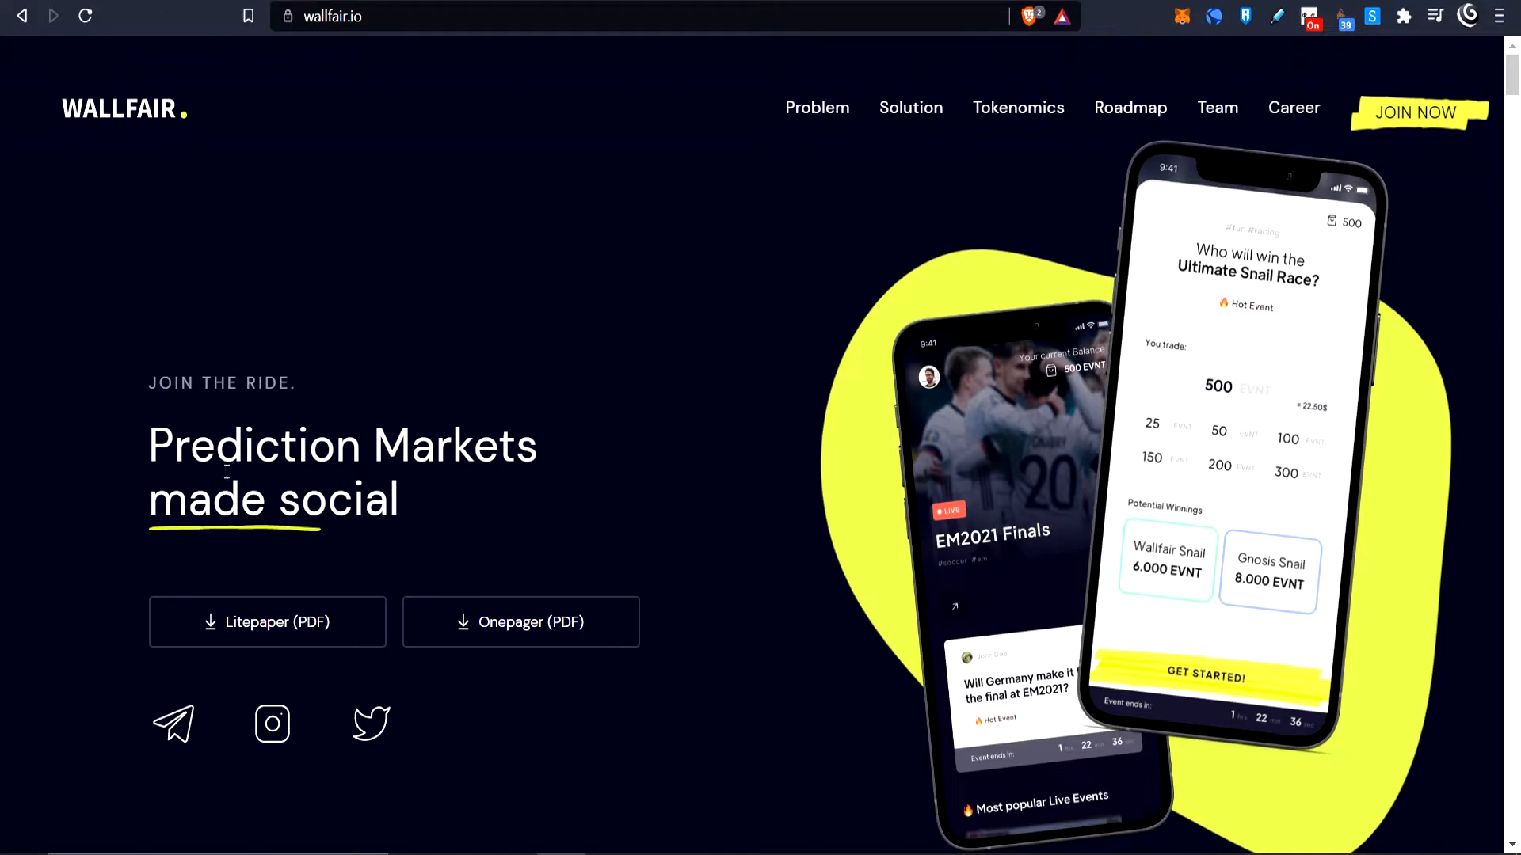
mouse_move(1036, 520)
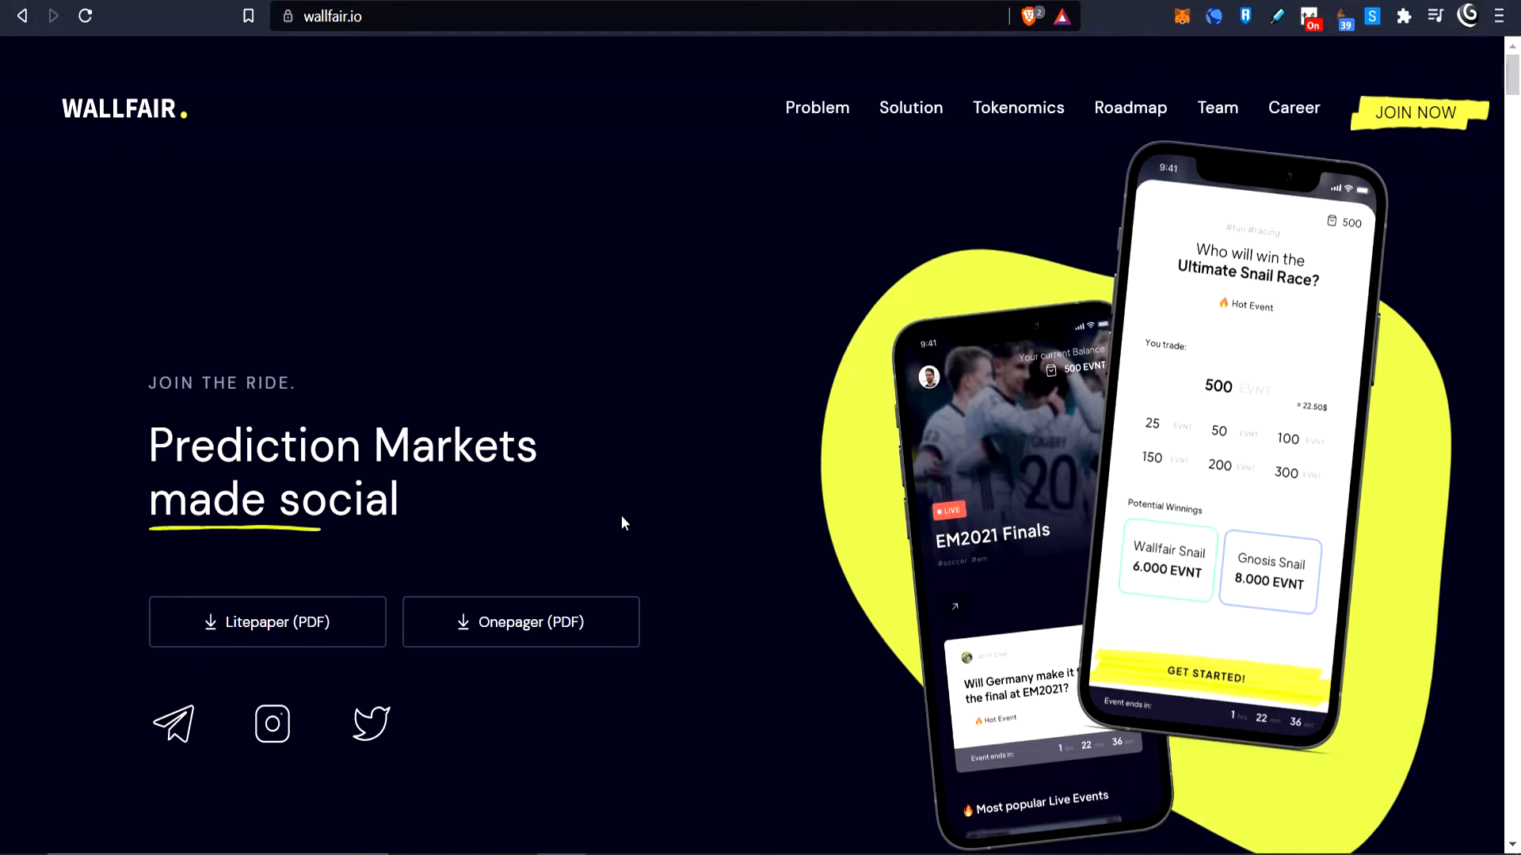
mouse_move(1089, 490)
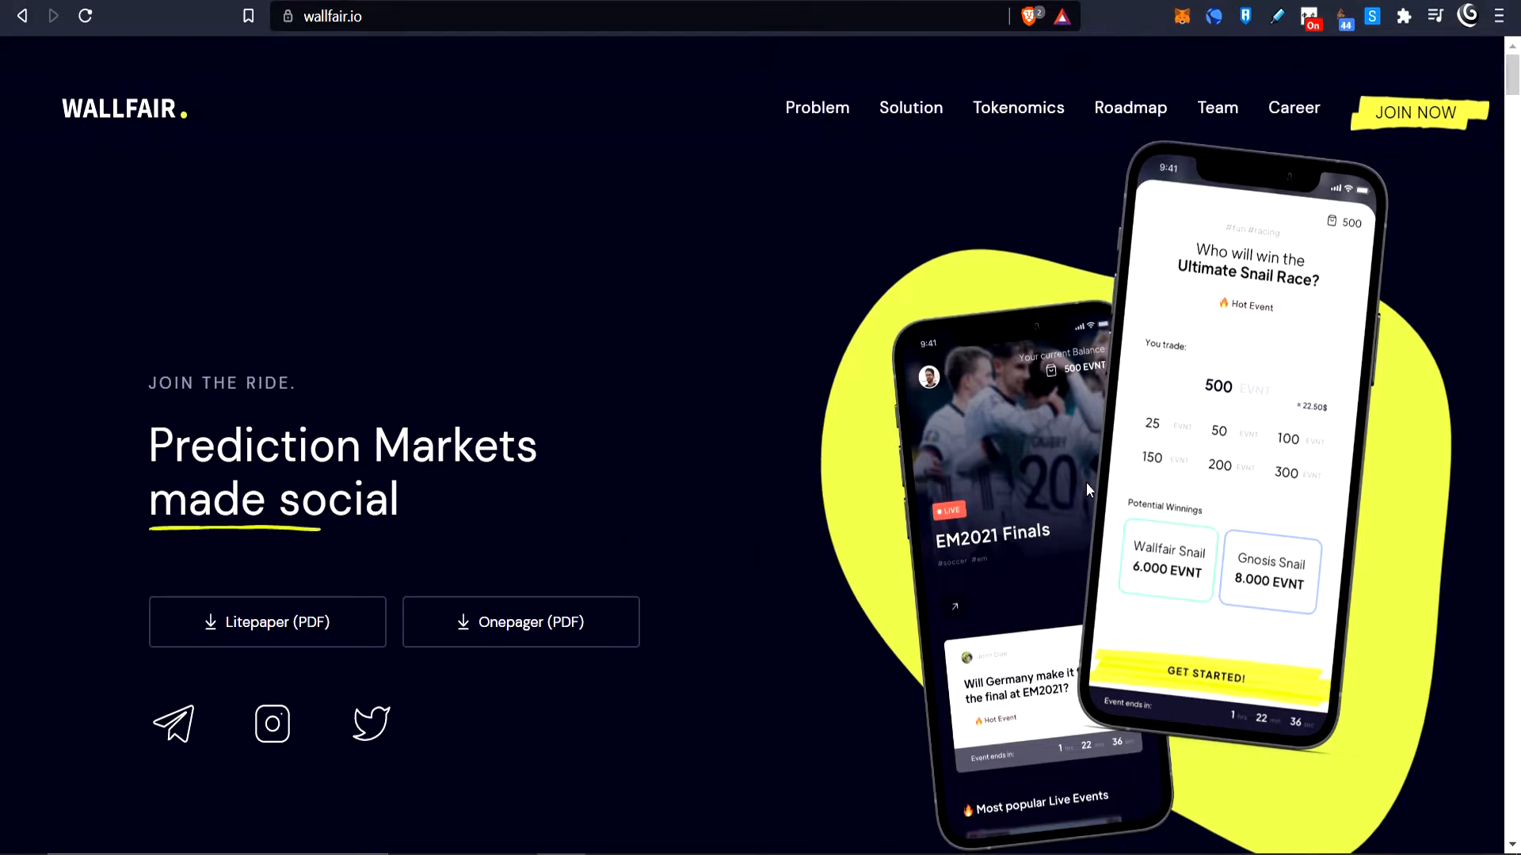
Jump to the roadmap section showing milestones from Research and Concept Design to Mainnet
click(1130, 107)
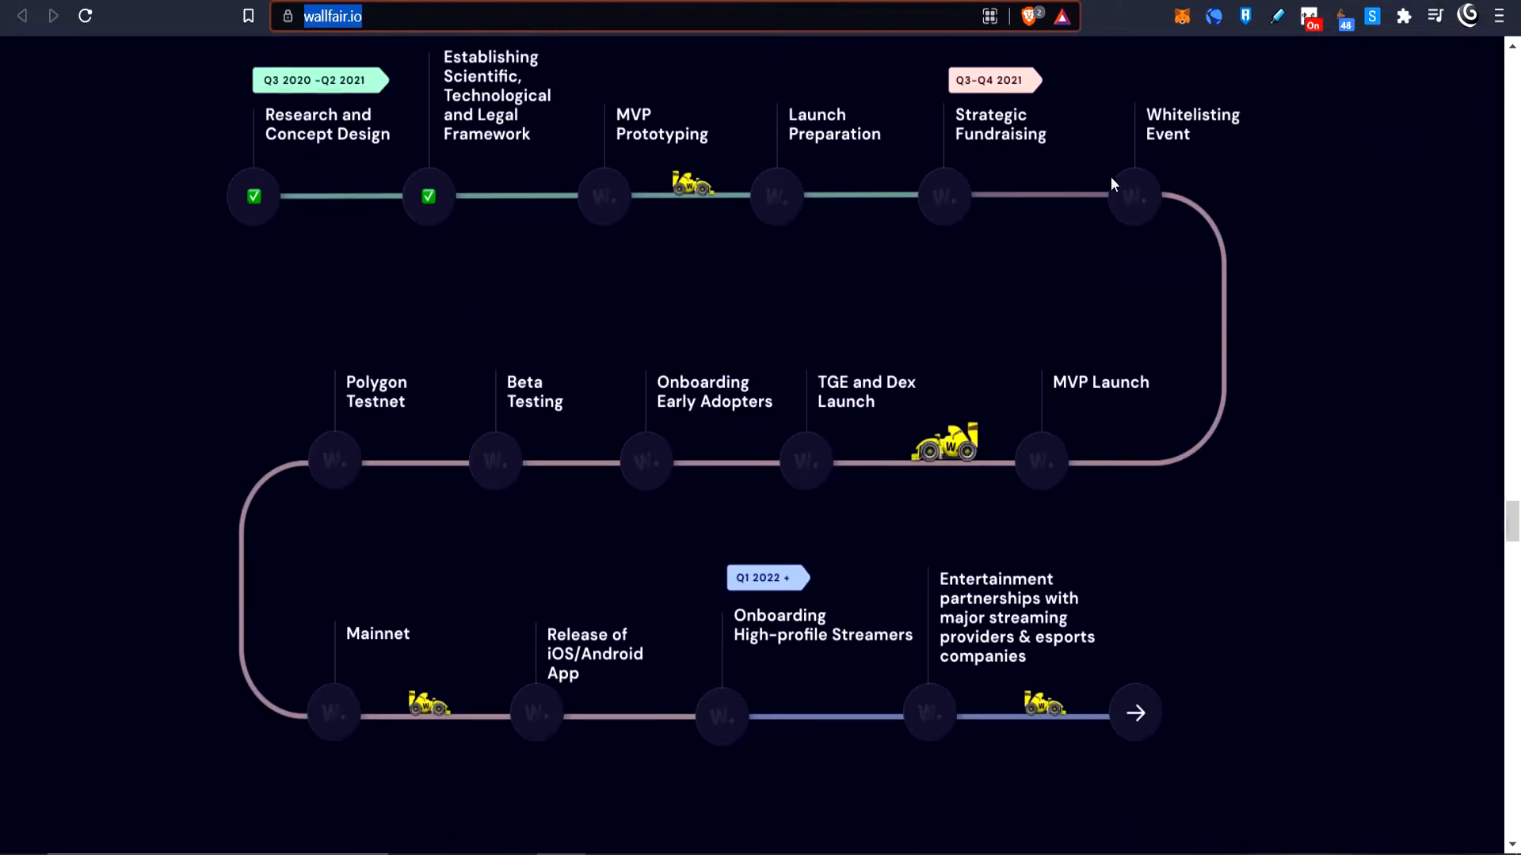
mouse_move(469, 395)
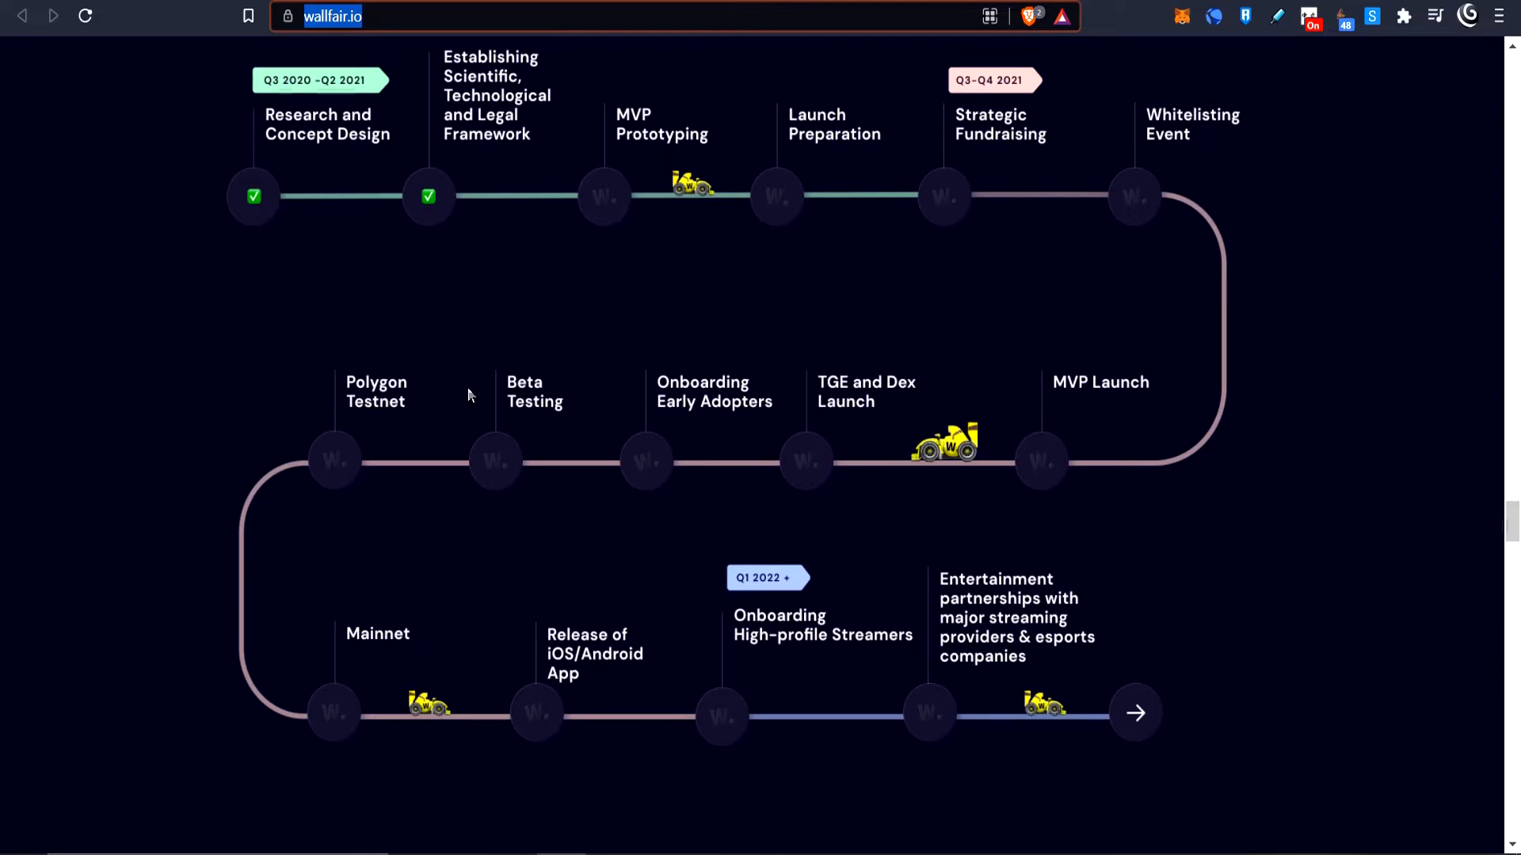
mouse_move(764, 430)
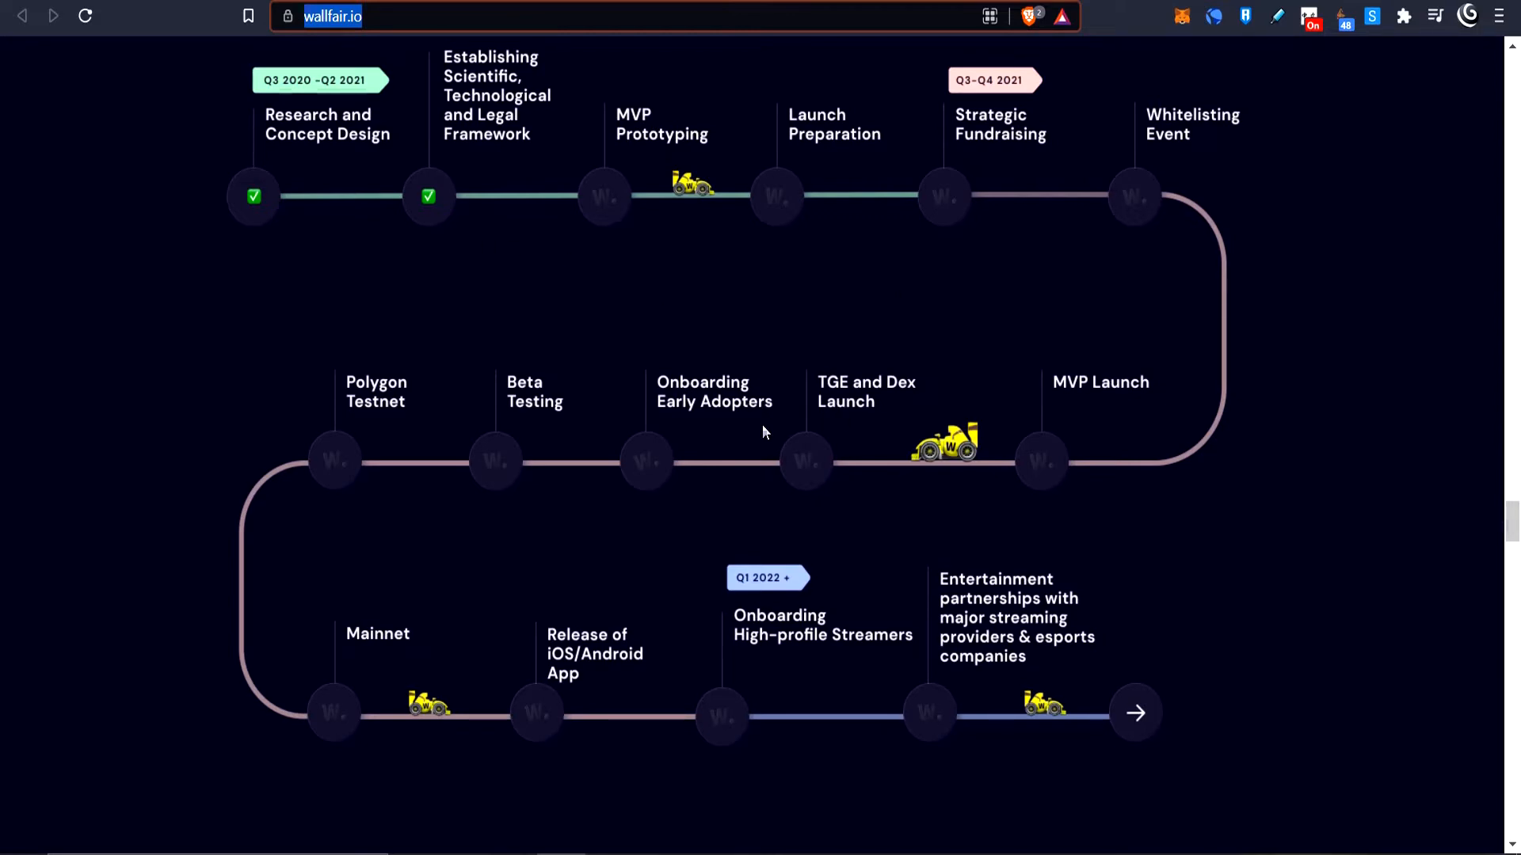
mouse_move(358, 434)
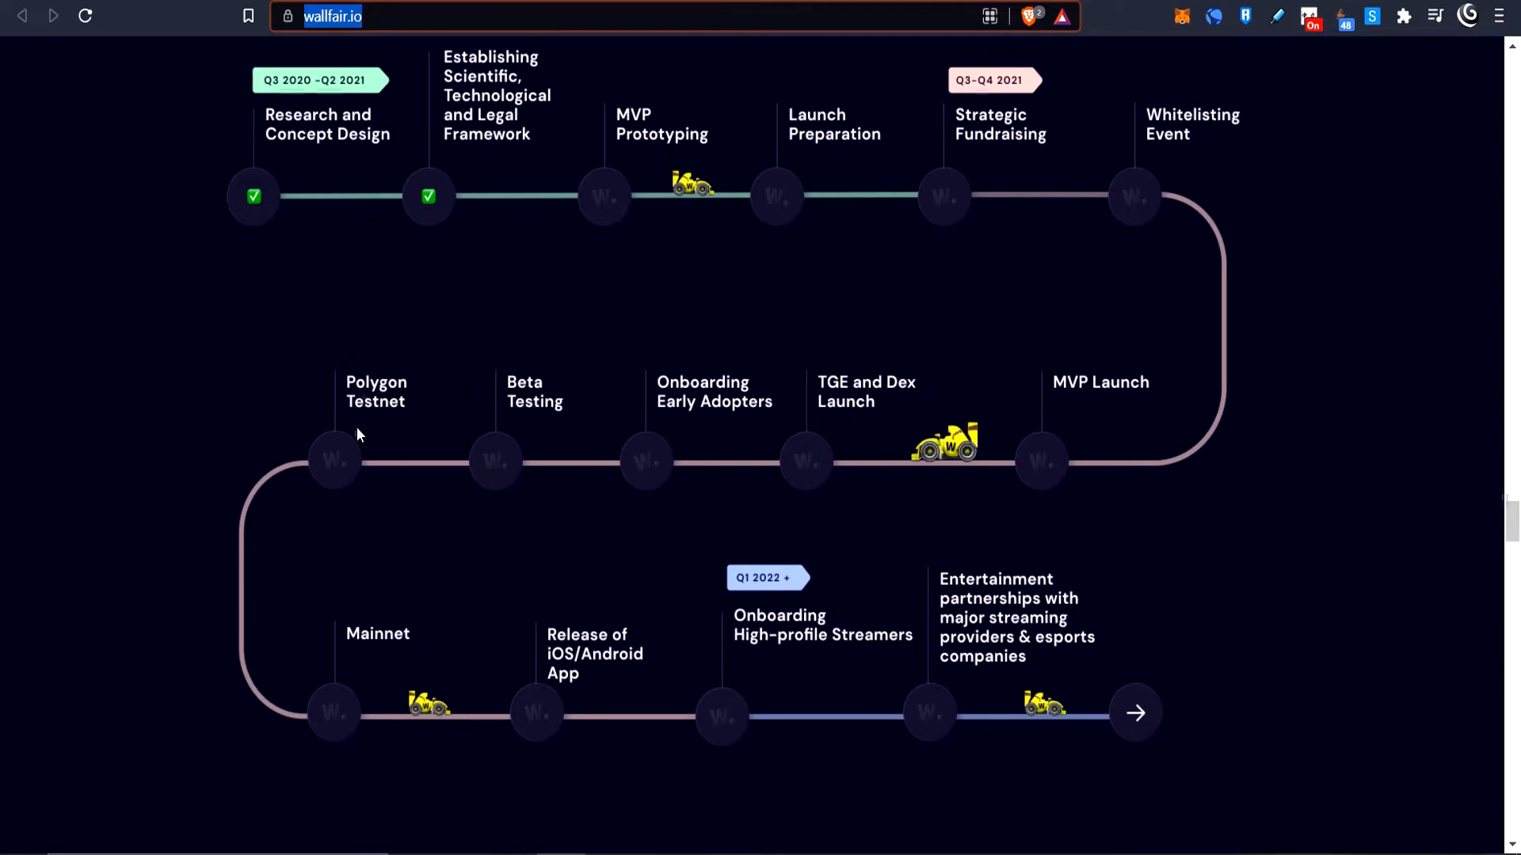
mouse_move(973, 146)
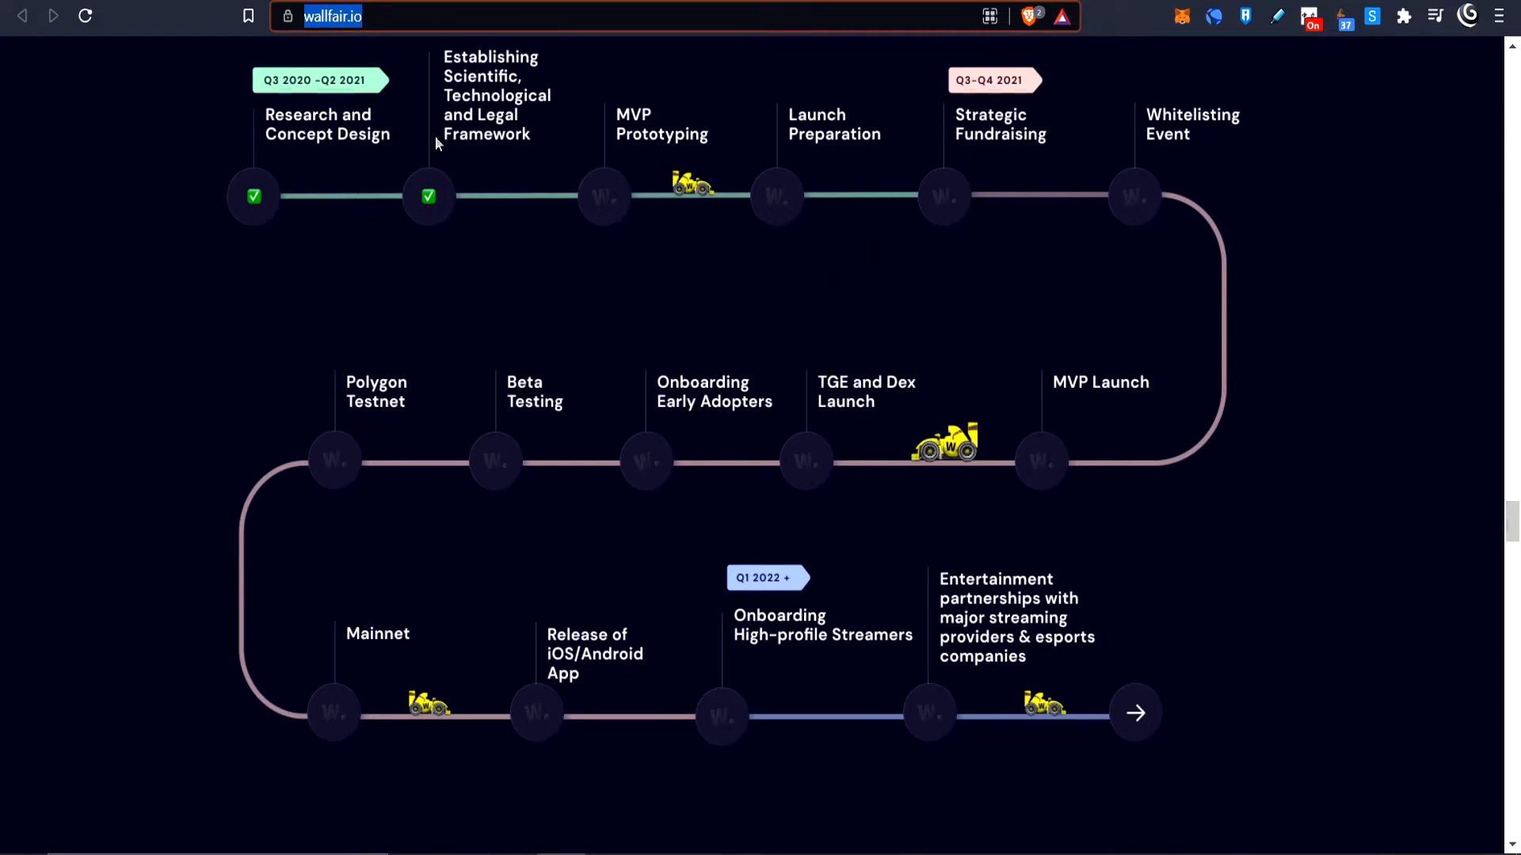
mouse_move(646, 364)
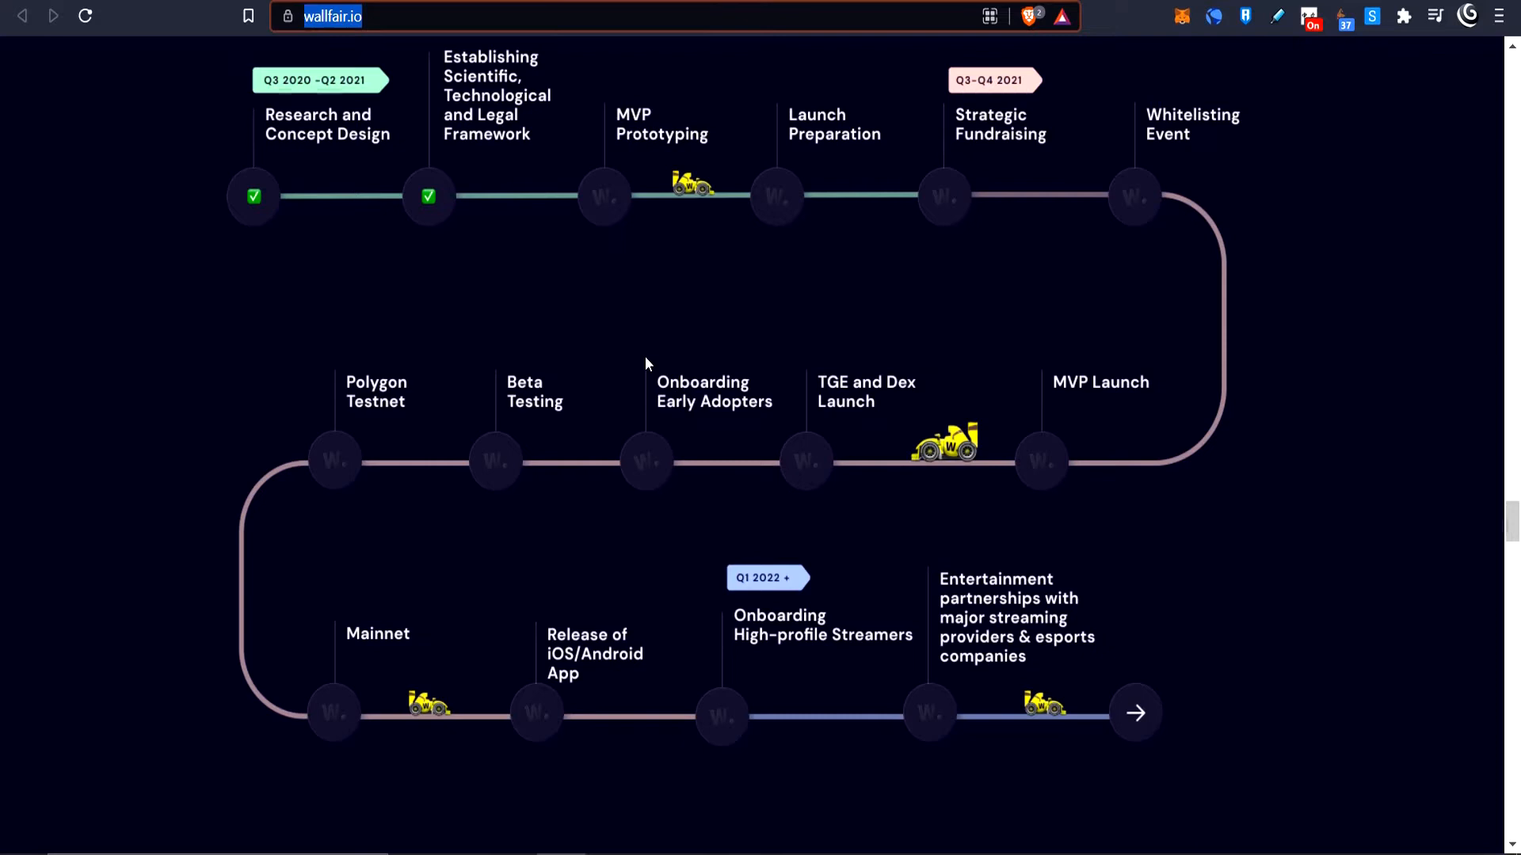
mouse_move(613, 329)
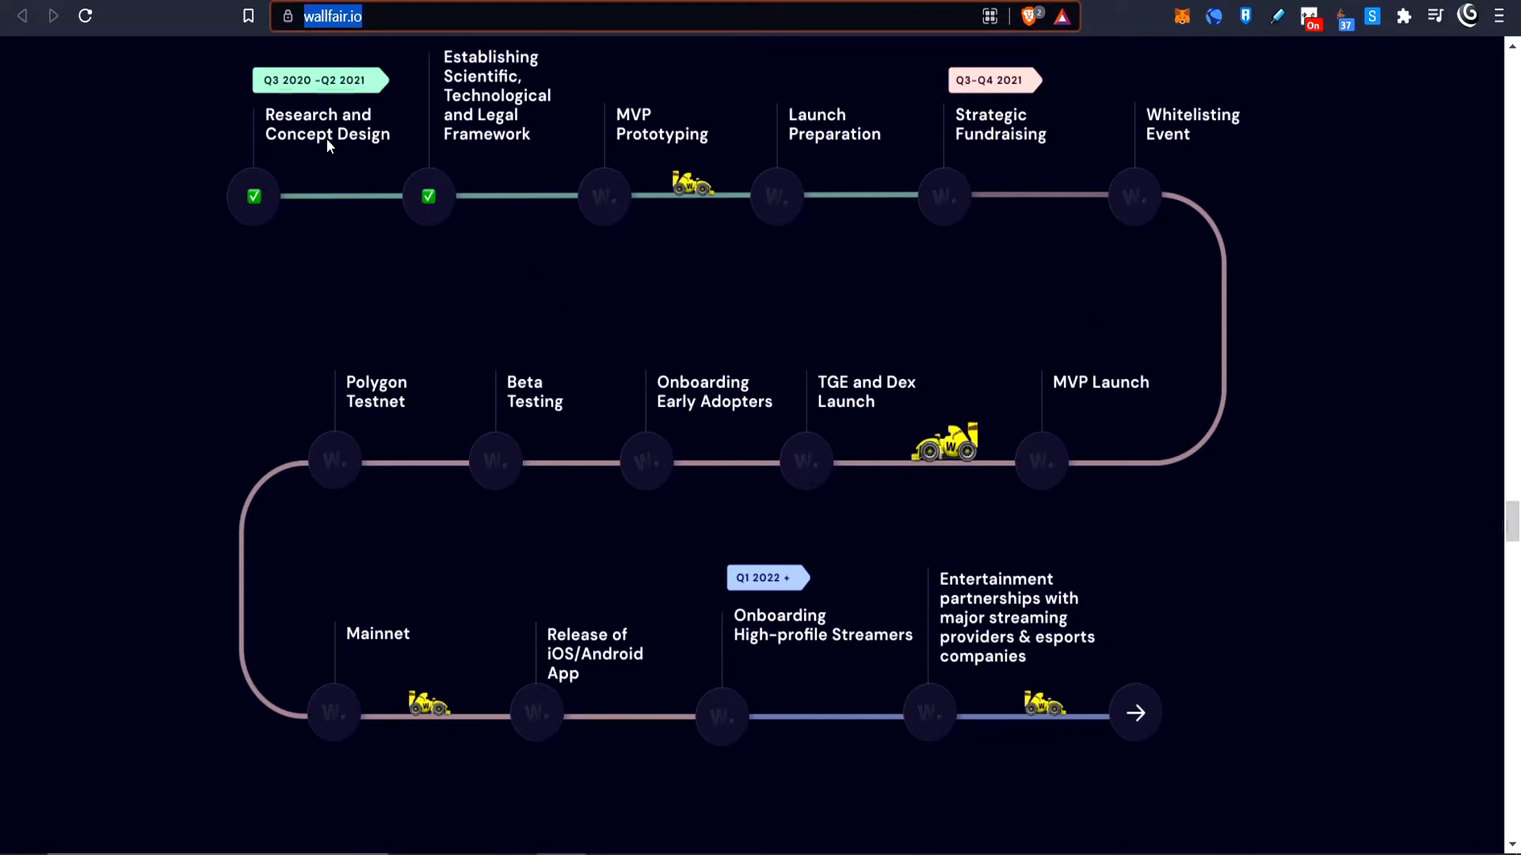
mouse_move(140, 92)
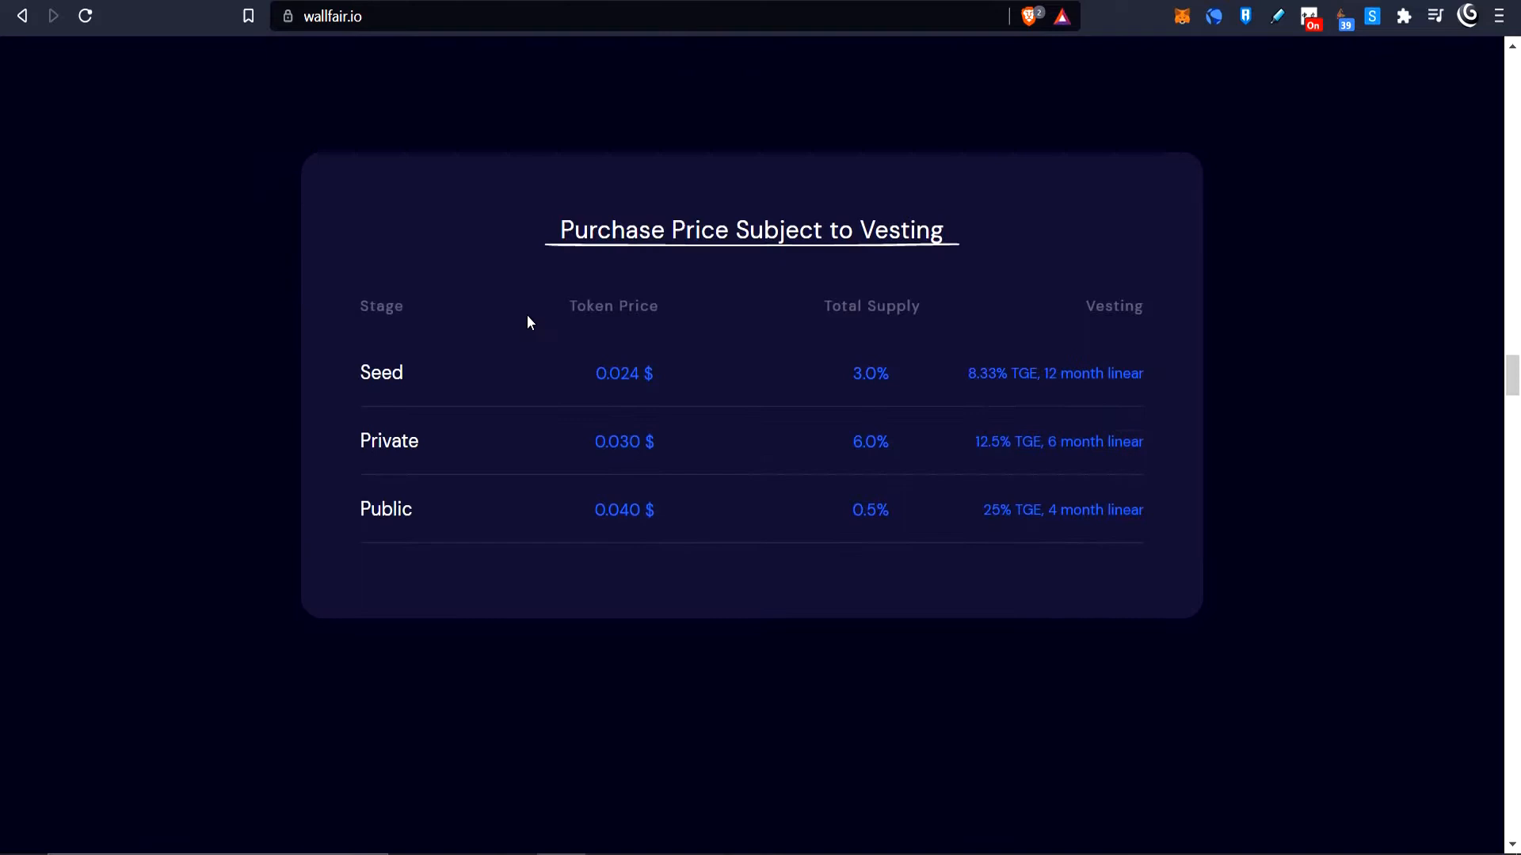
mouse_move(679, 369)
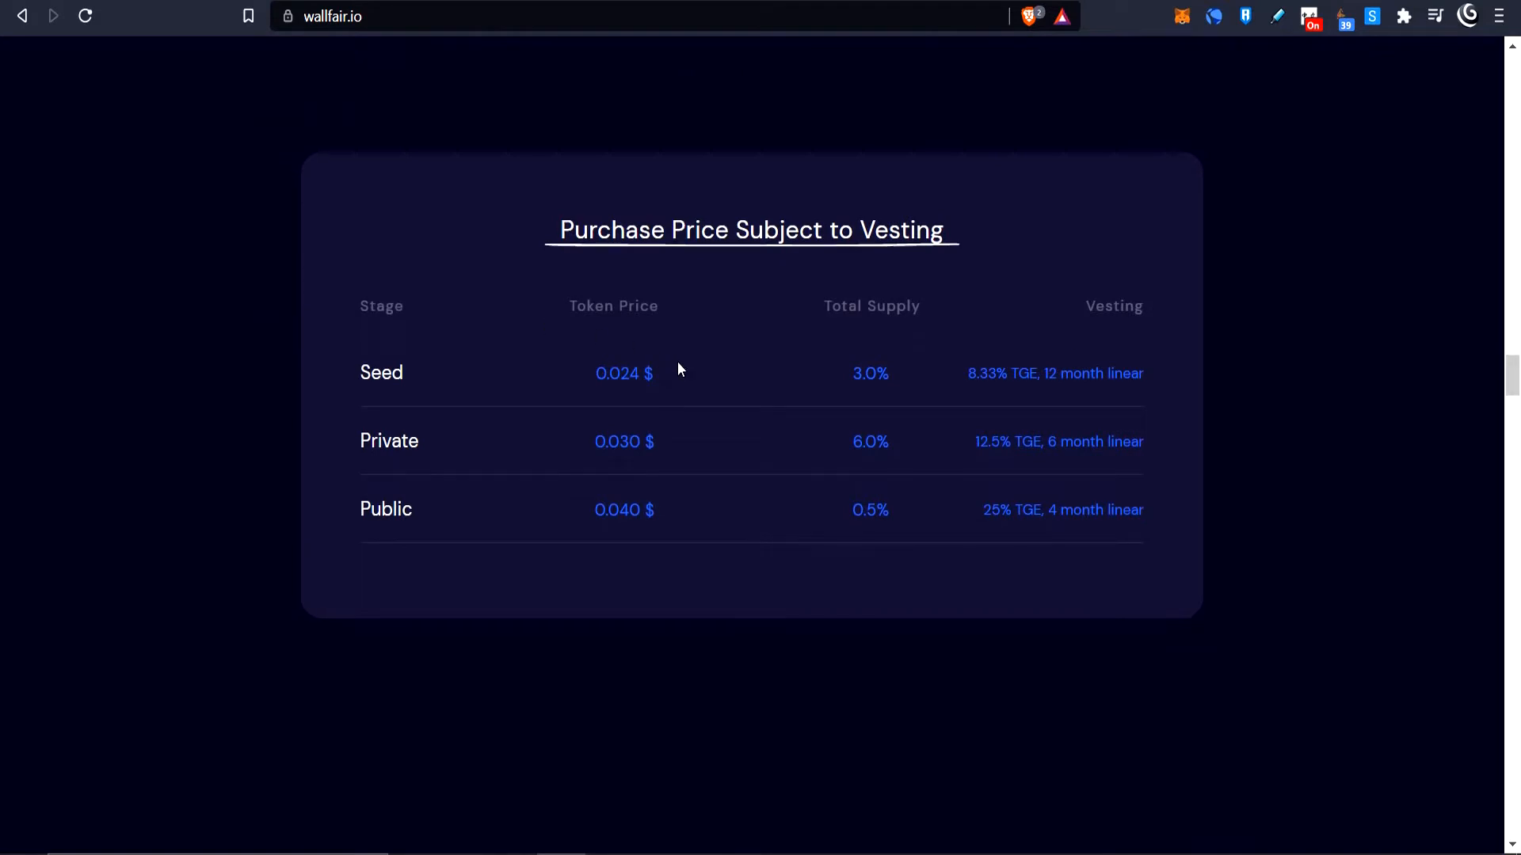
mouse_move(689, 364)
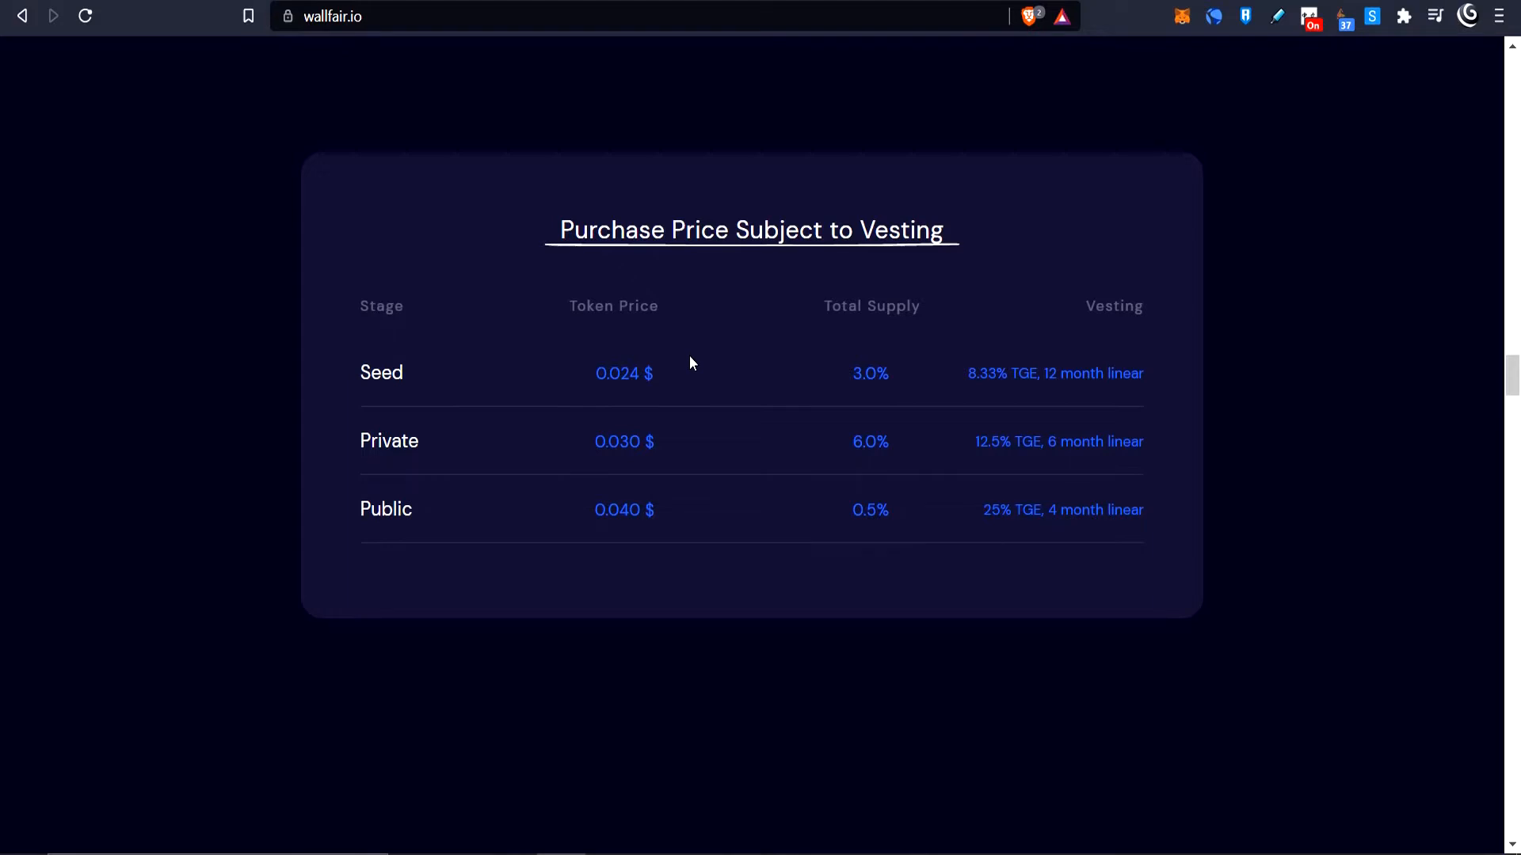
mouse_move(440, 384)
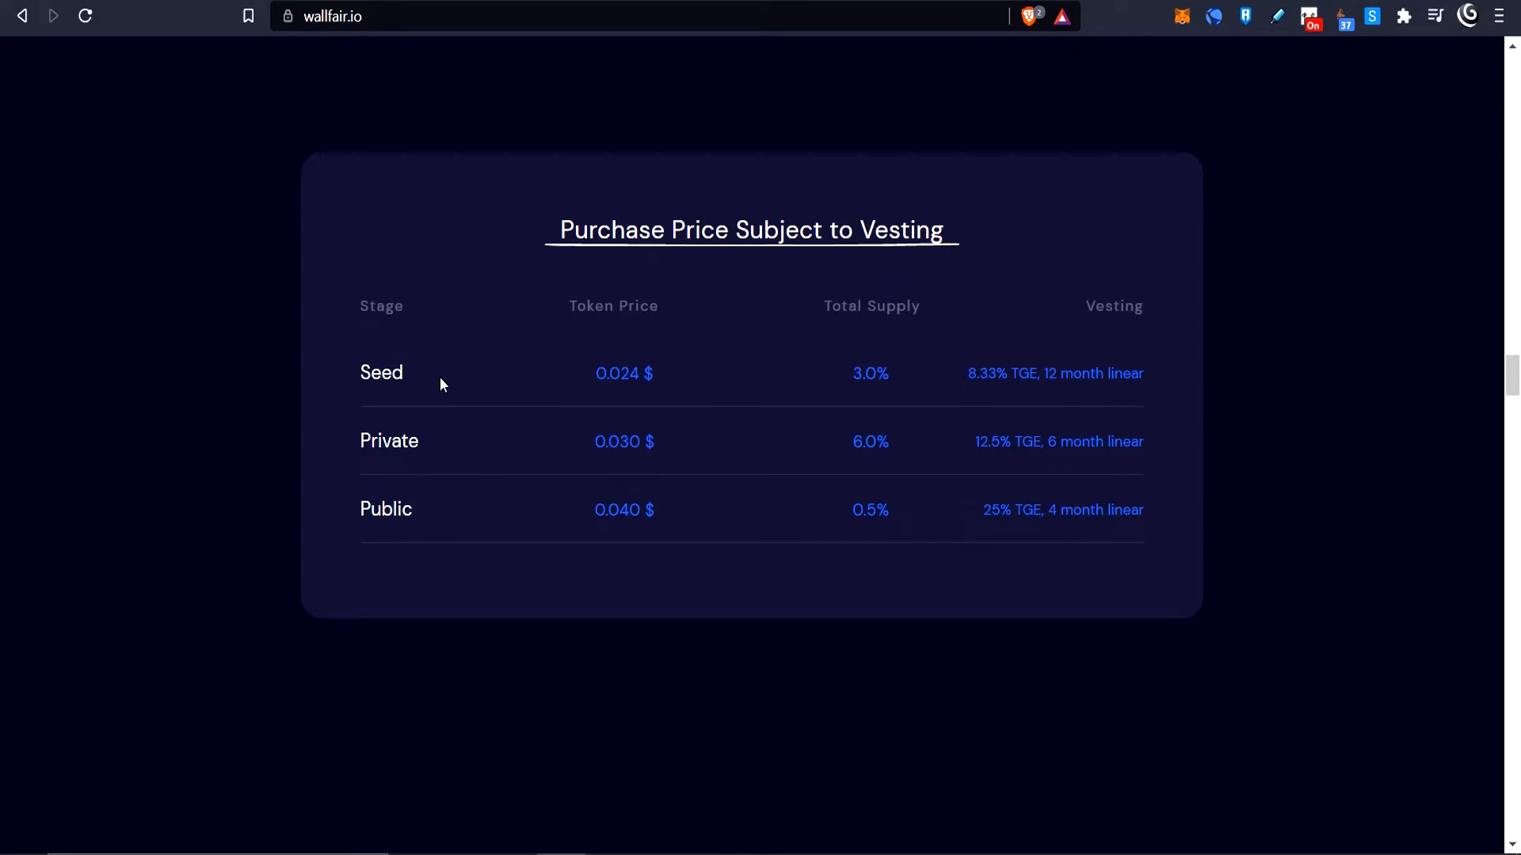
Scroll past the Purchase Price Subject to Vesting table down to the $EVNT Token Metrics breakdown
scroll(down, 3)
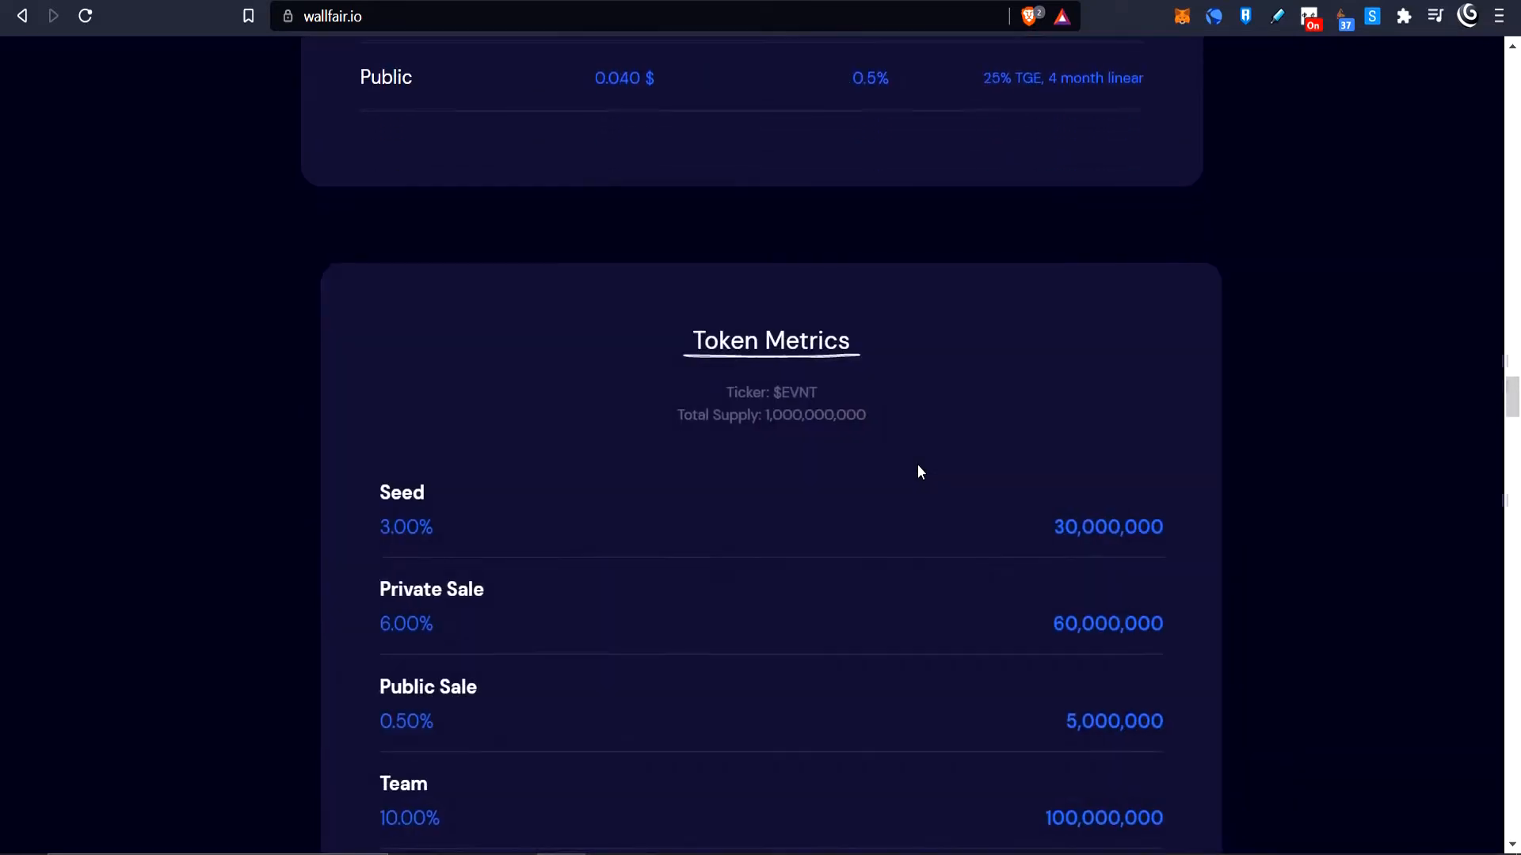
scroll(up, 3)
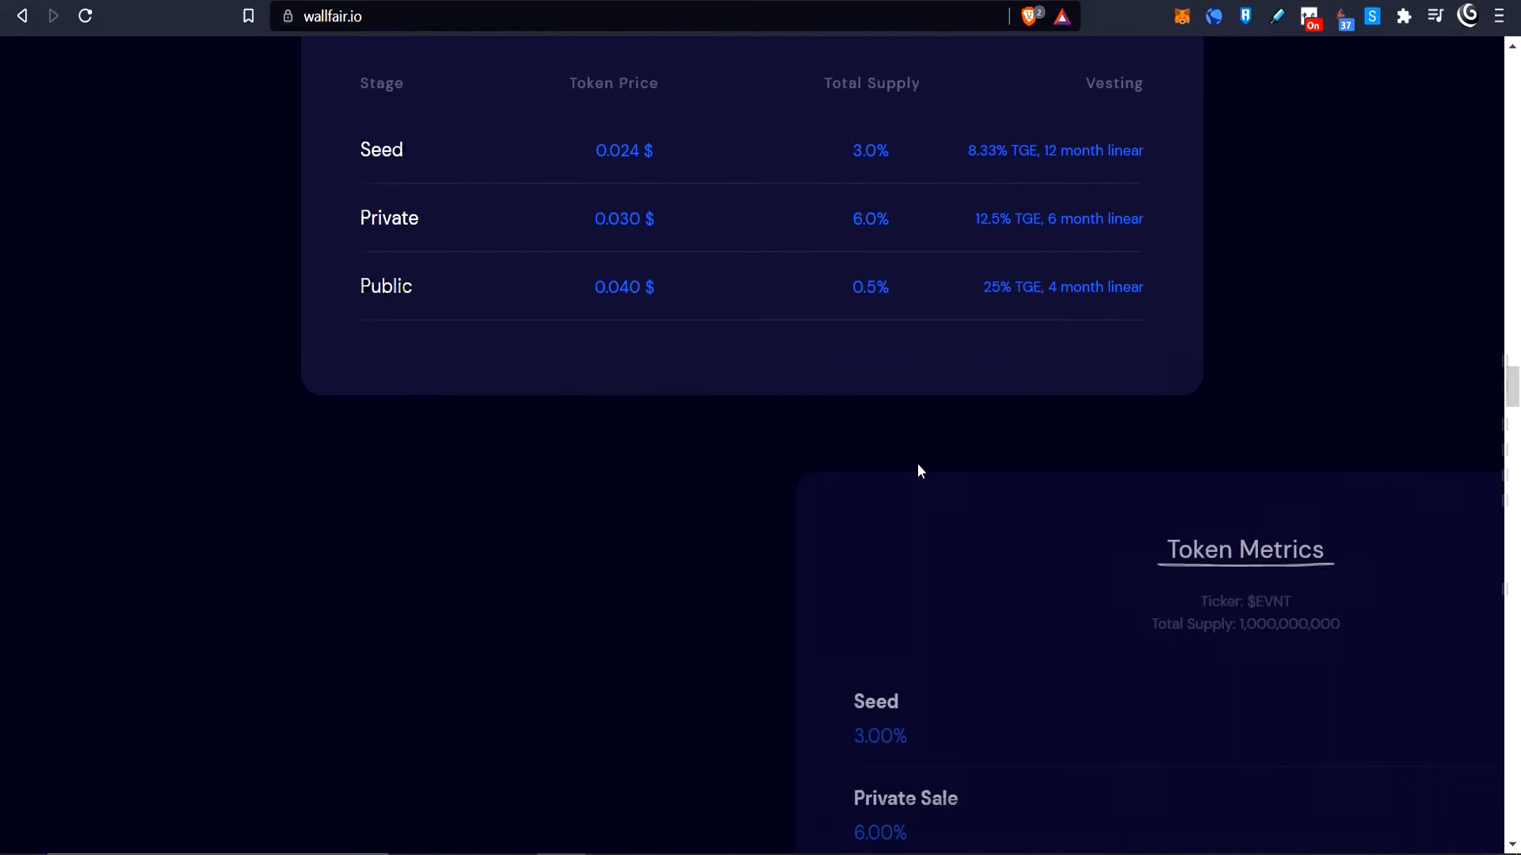
scroll(down, 3)
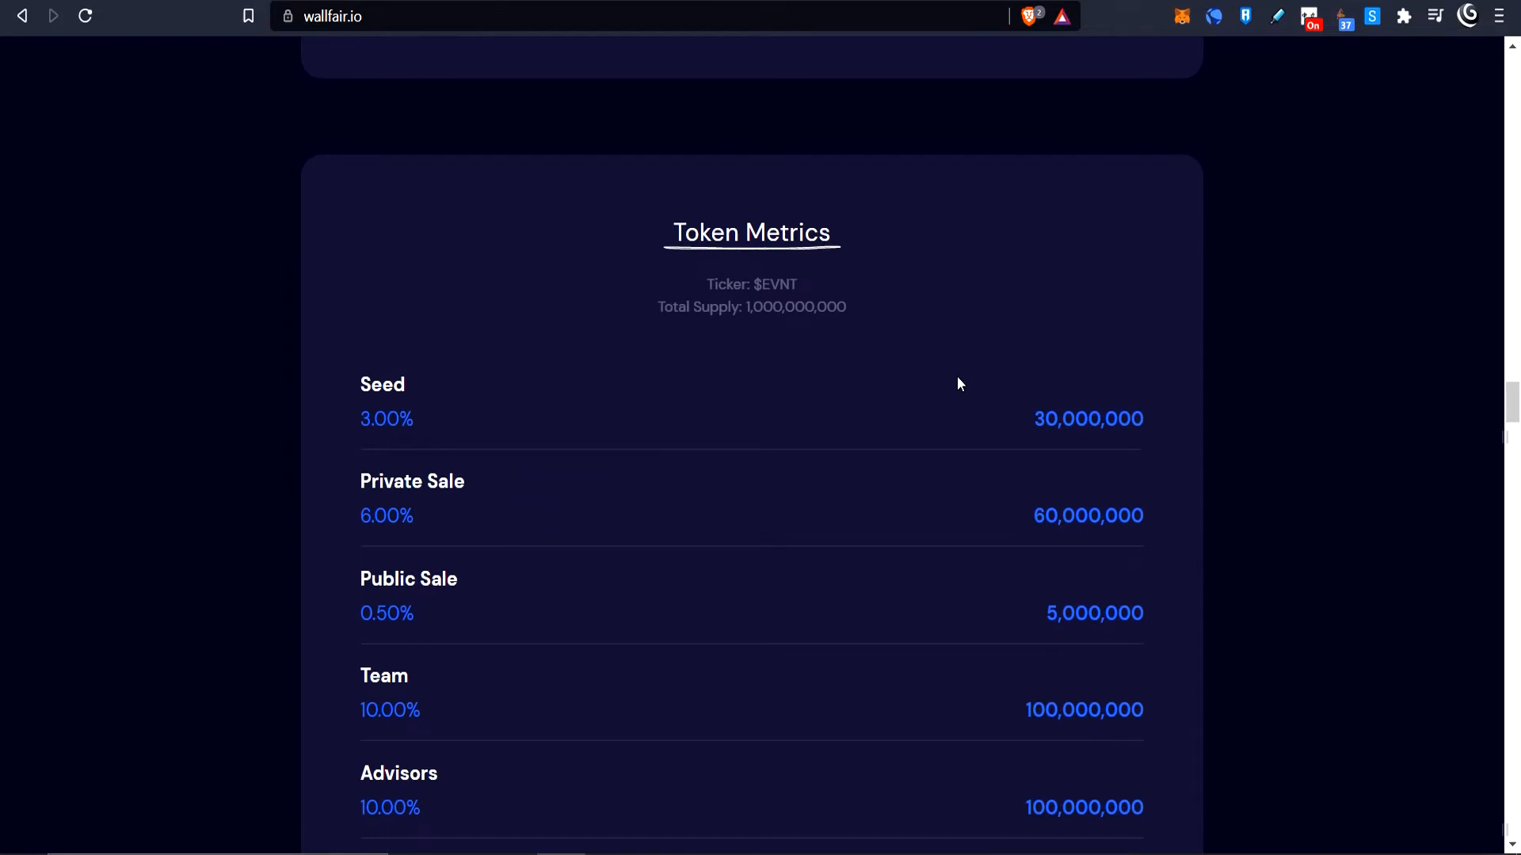
scroll(down, 3)
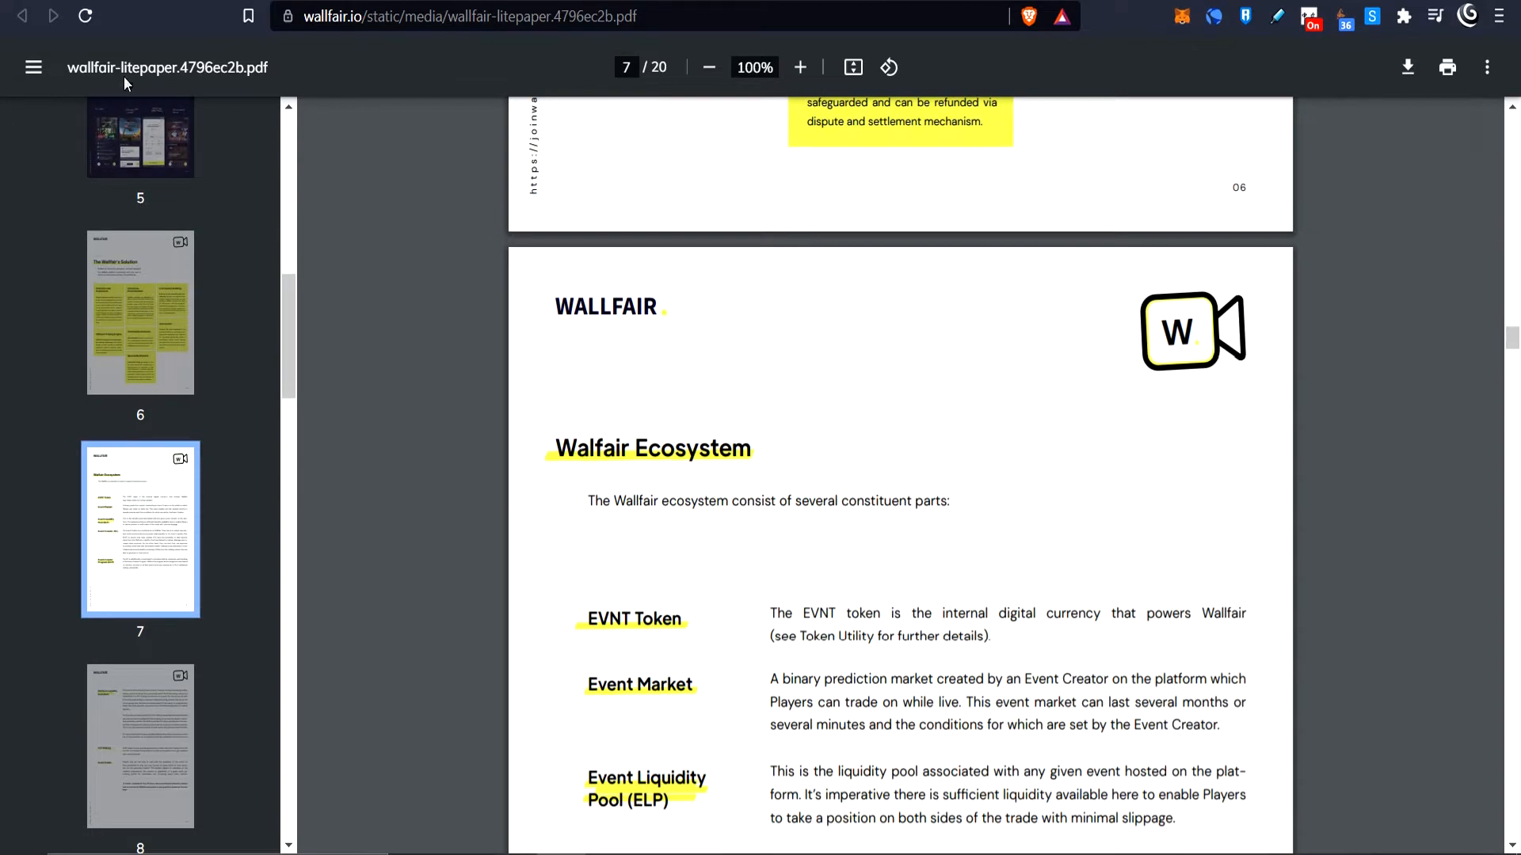
mouse_move(664, 559)
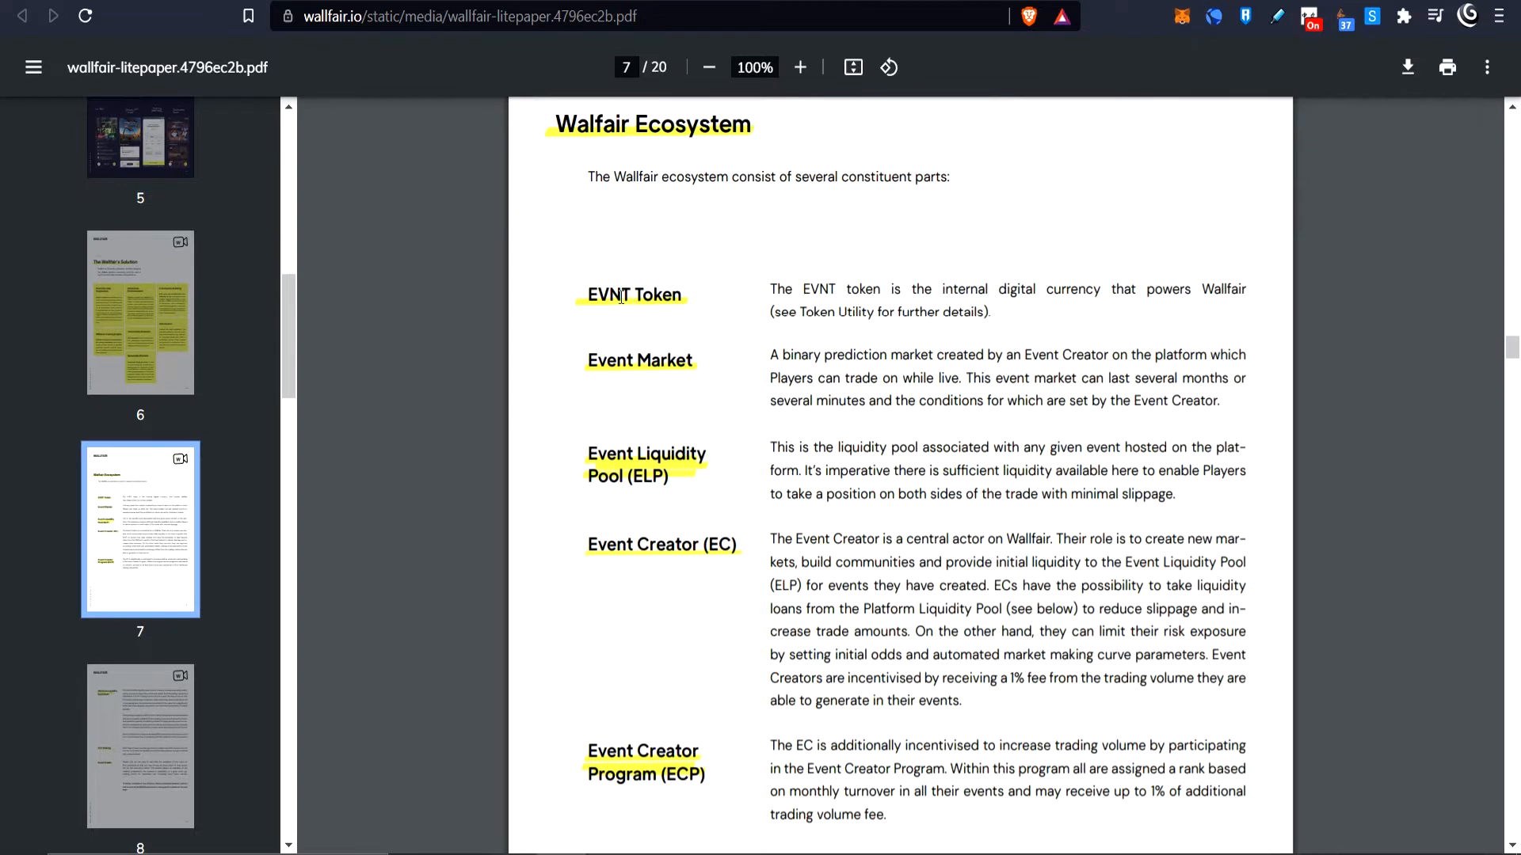
mouse_move(946, 353)
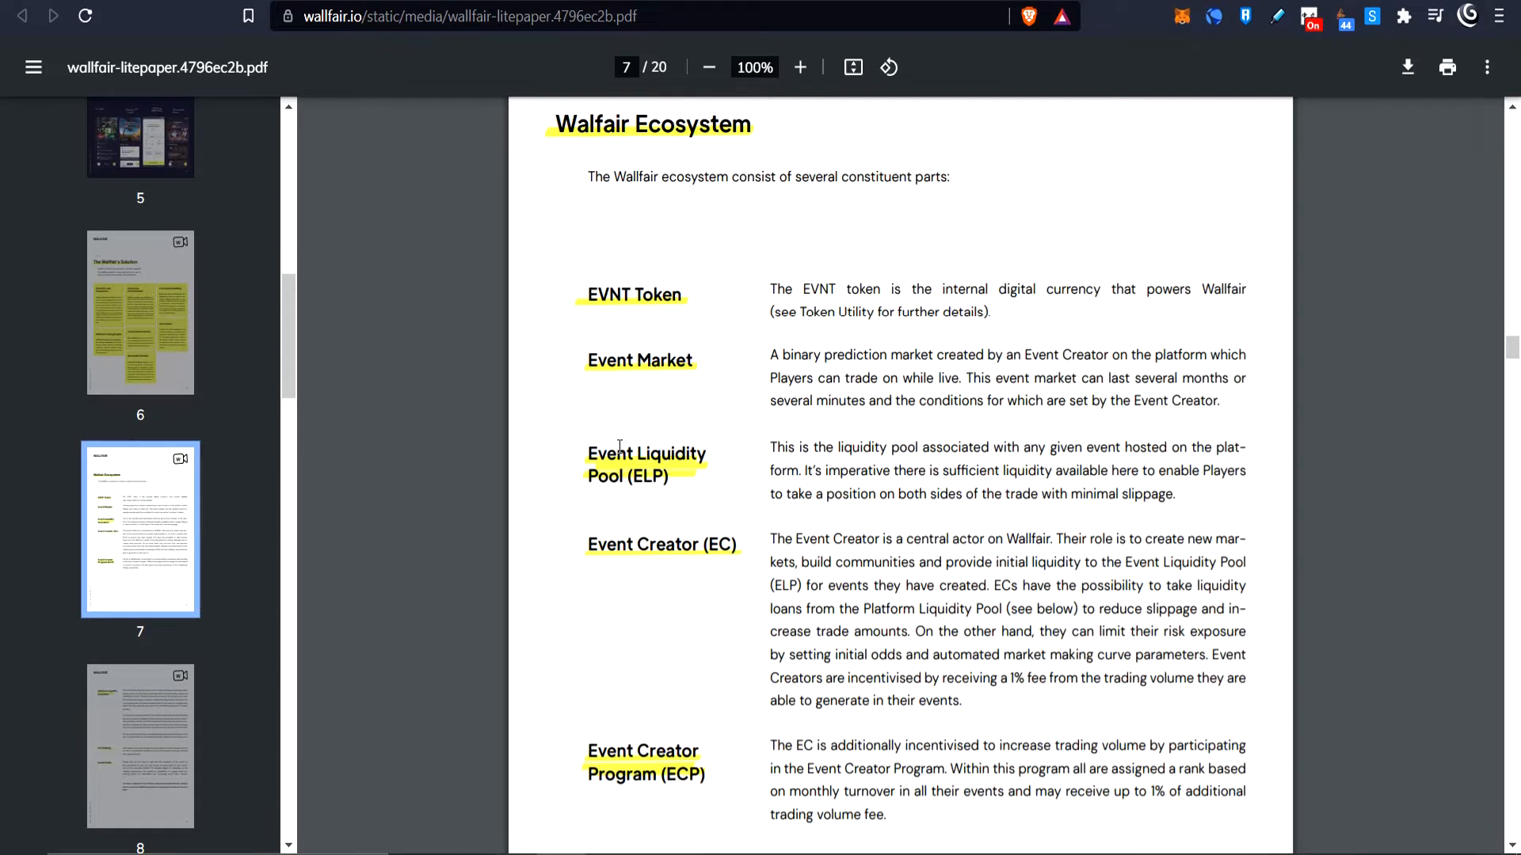
mouse_move(1018, 457)
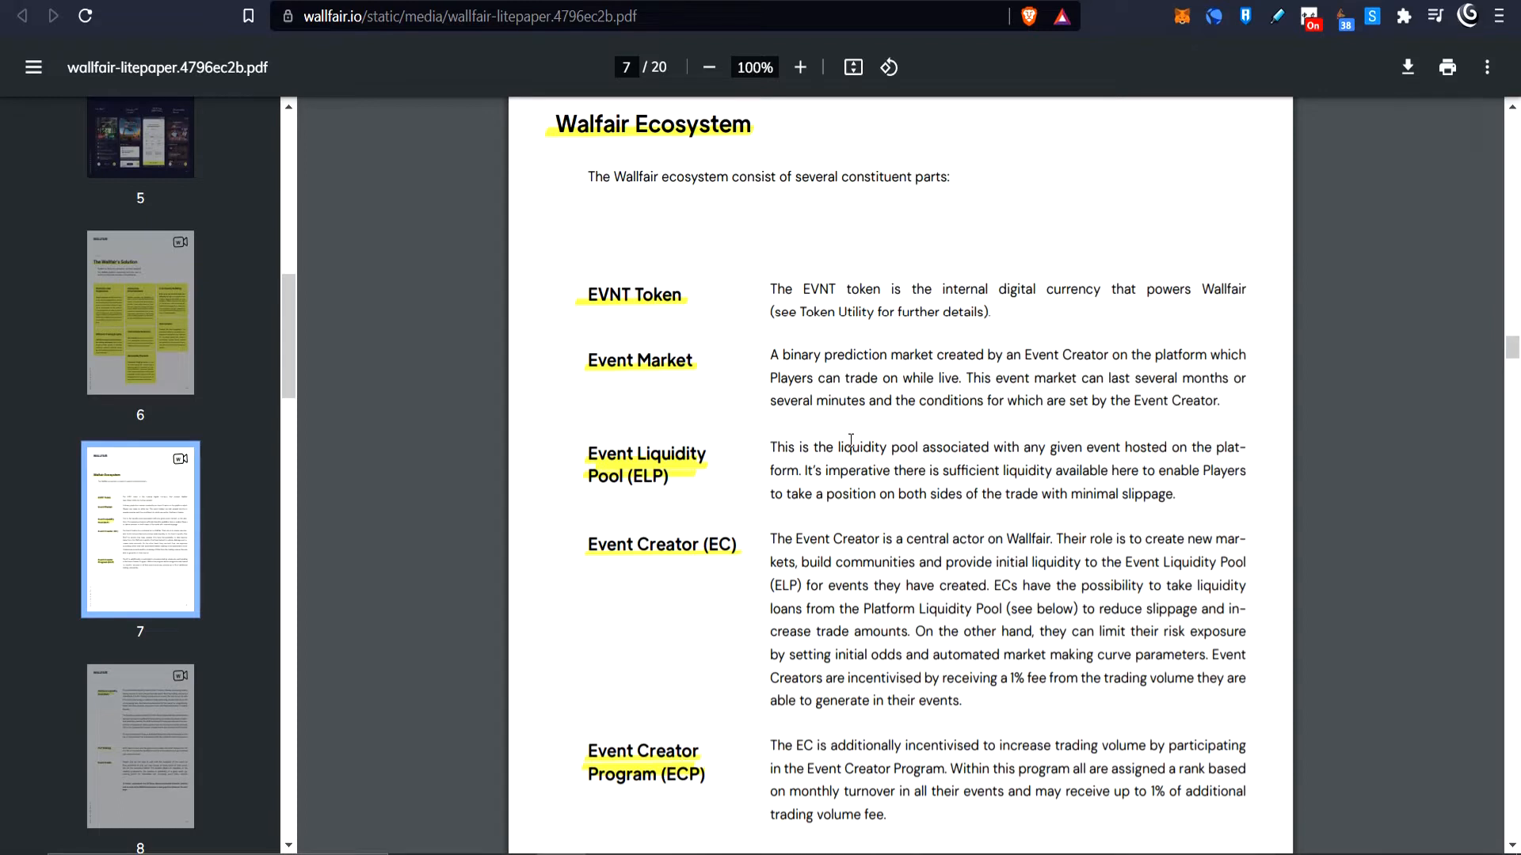
mouse_move(585, 613)
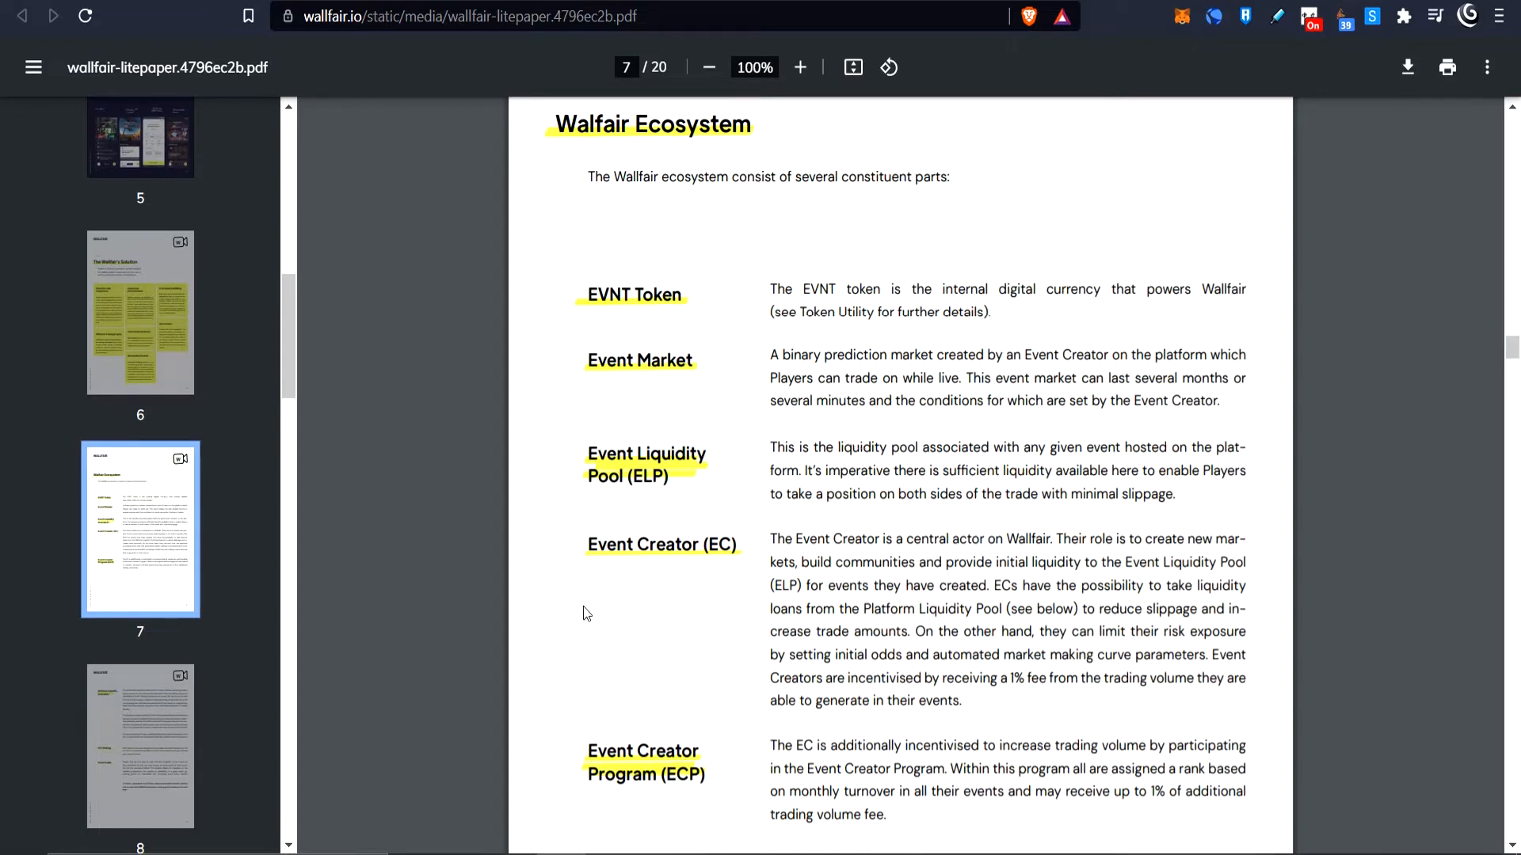
mouse_move(673, 558)
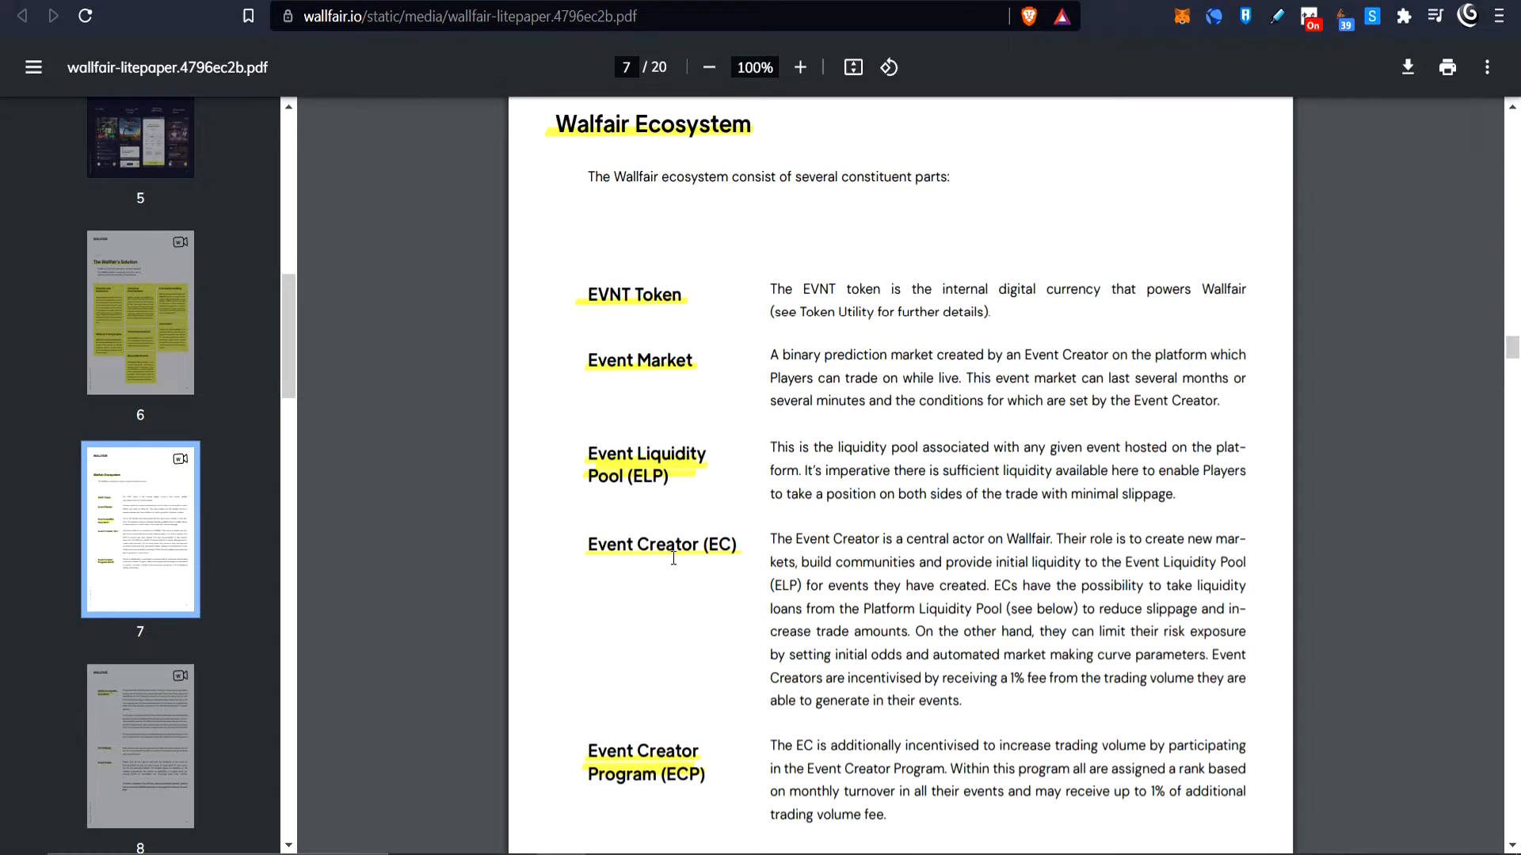
mouse_move(853, 369)
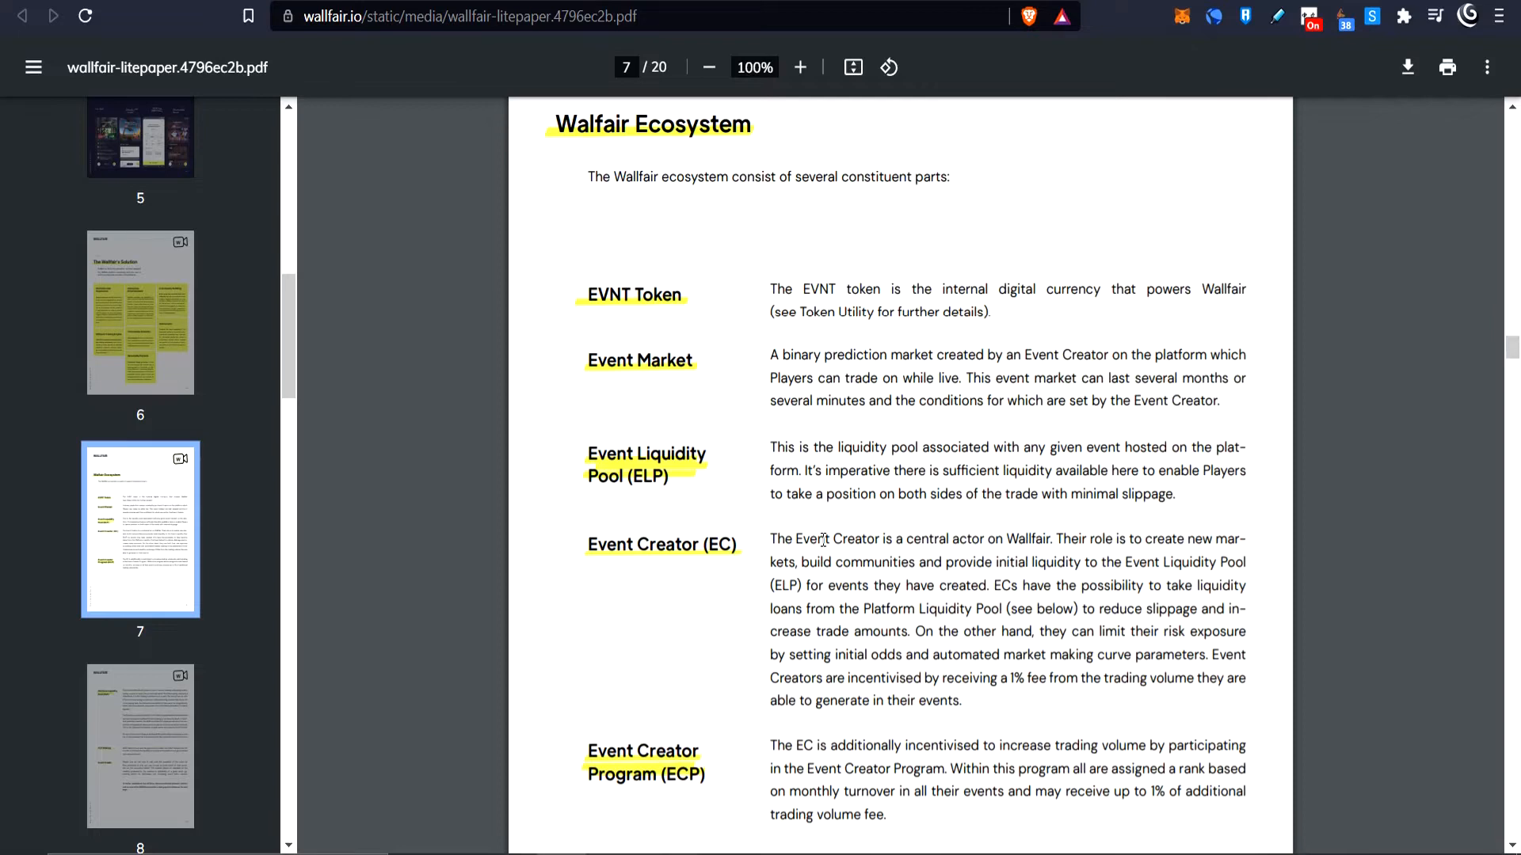
Read and highlight the Event Creator Program paragraph, reaching the Platform Liquidity Pool heading on page 8
scroll(down, 3)
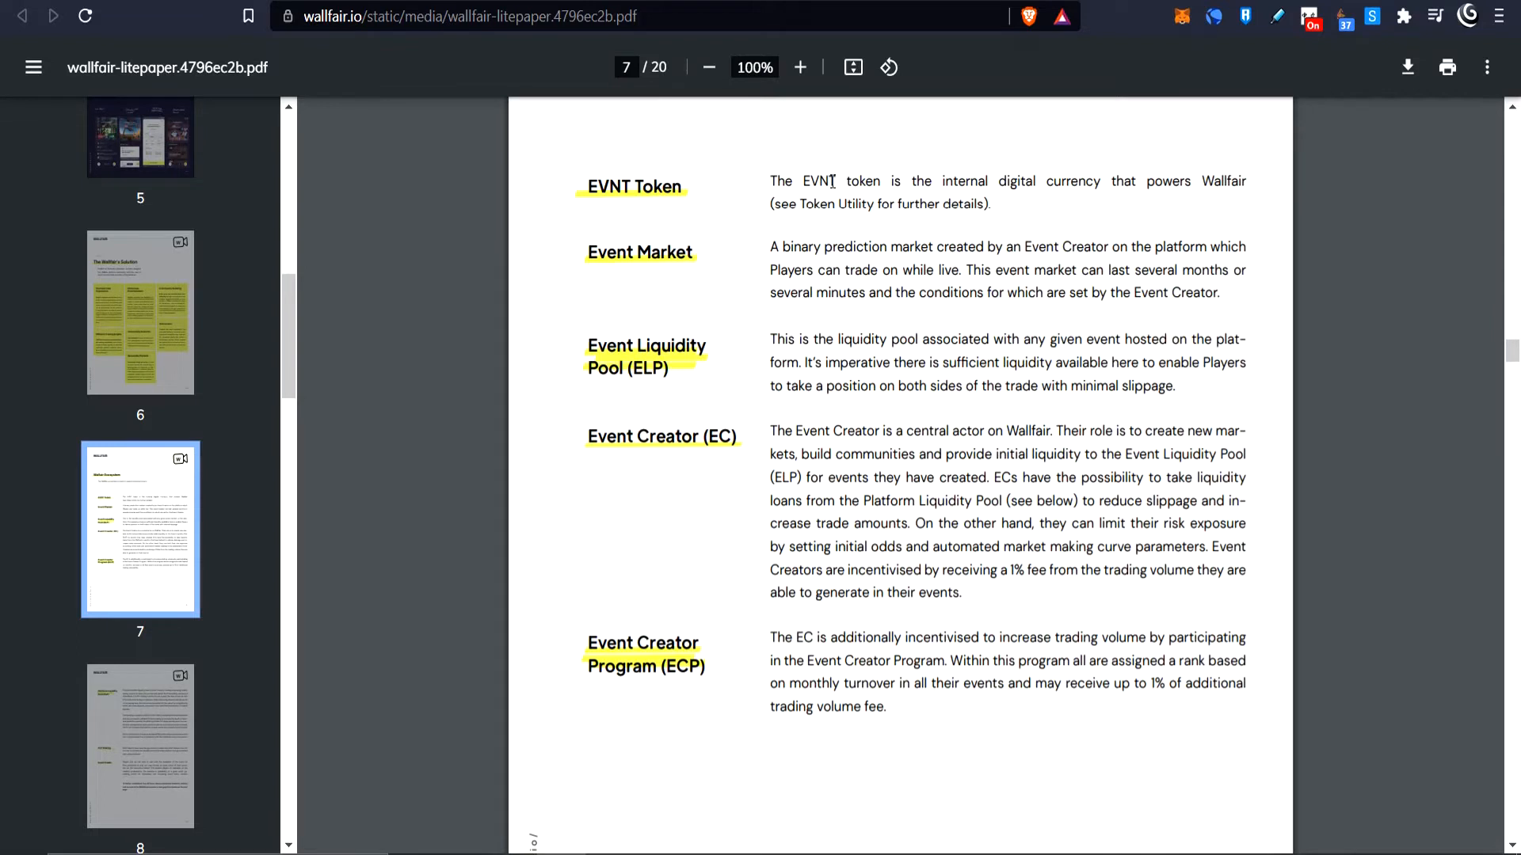
mouse_move(1034, 369)
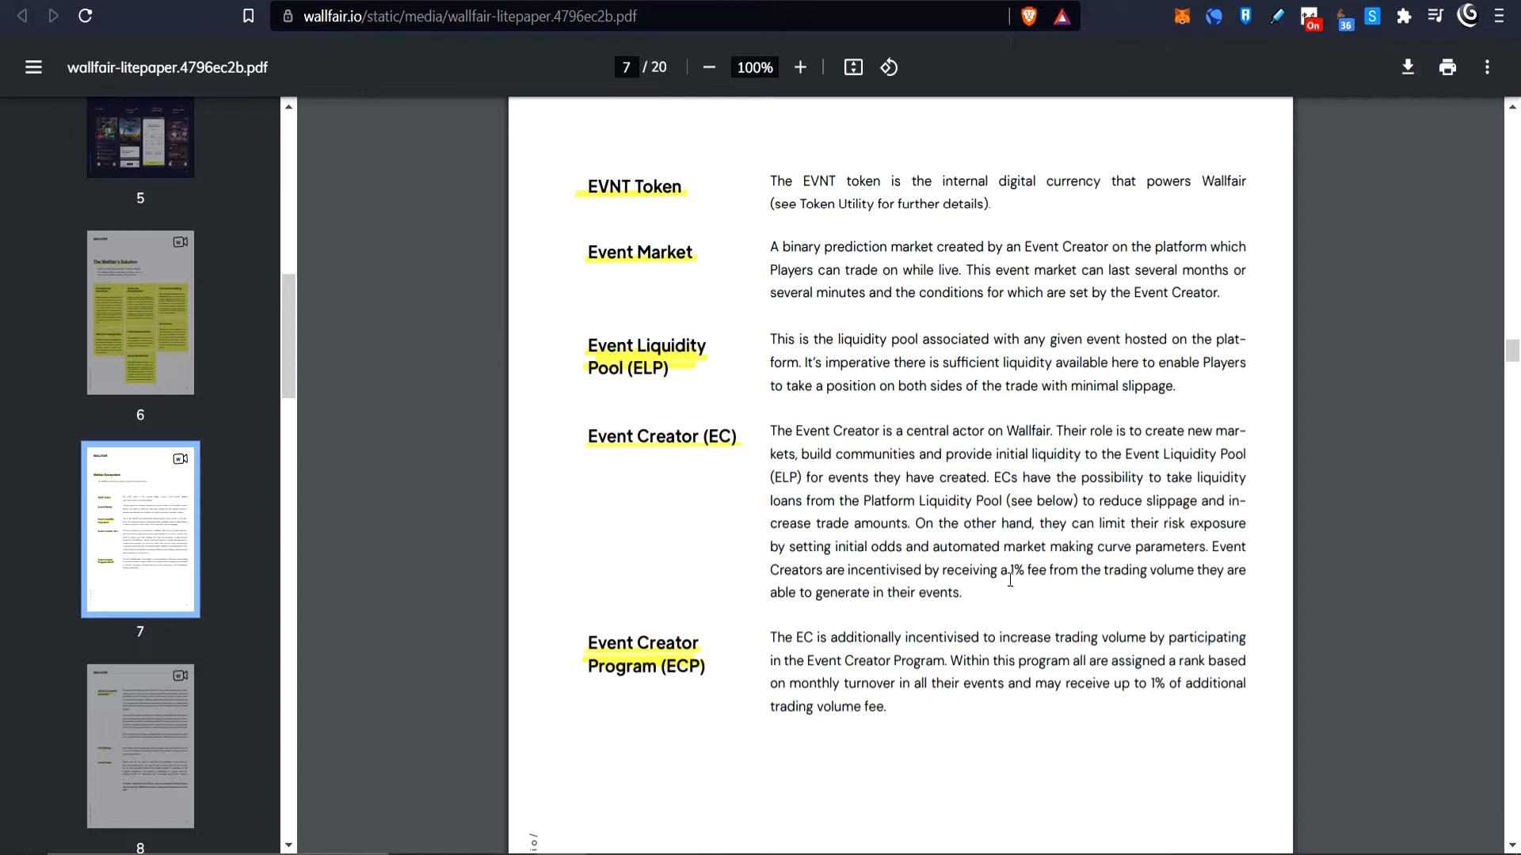
double_click(640, 437)
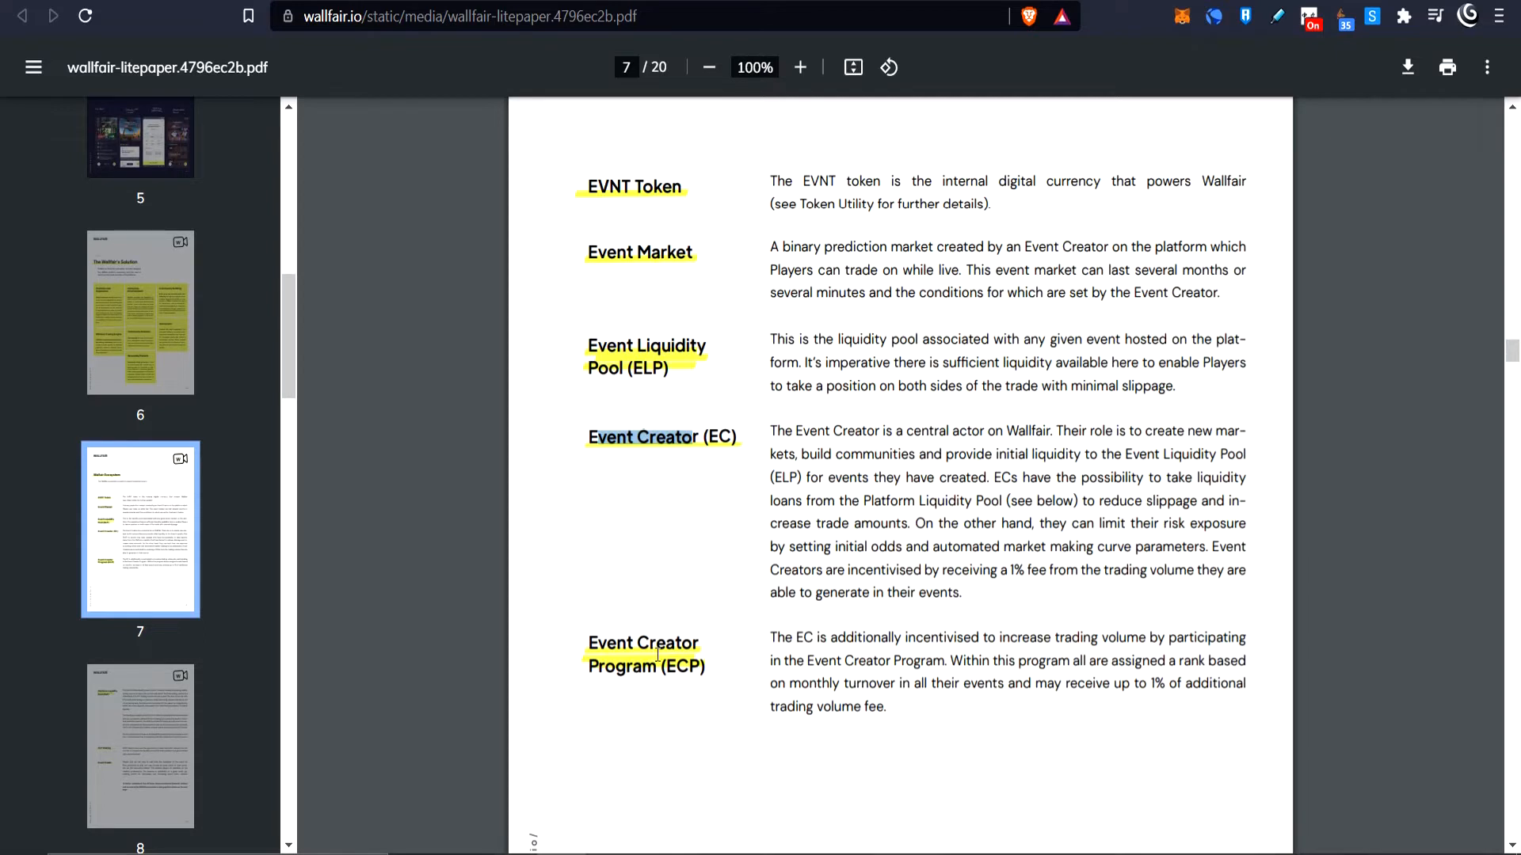
drag(770, 637, 884, 707)
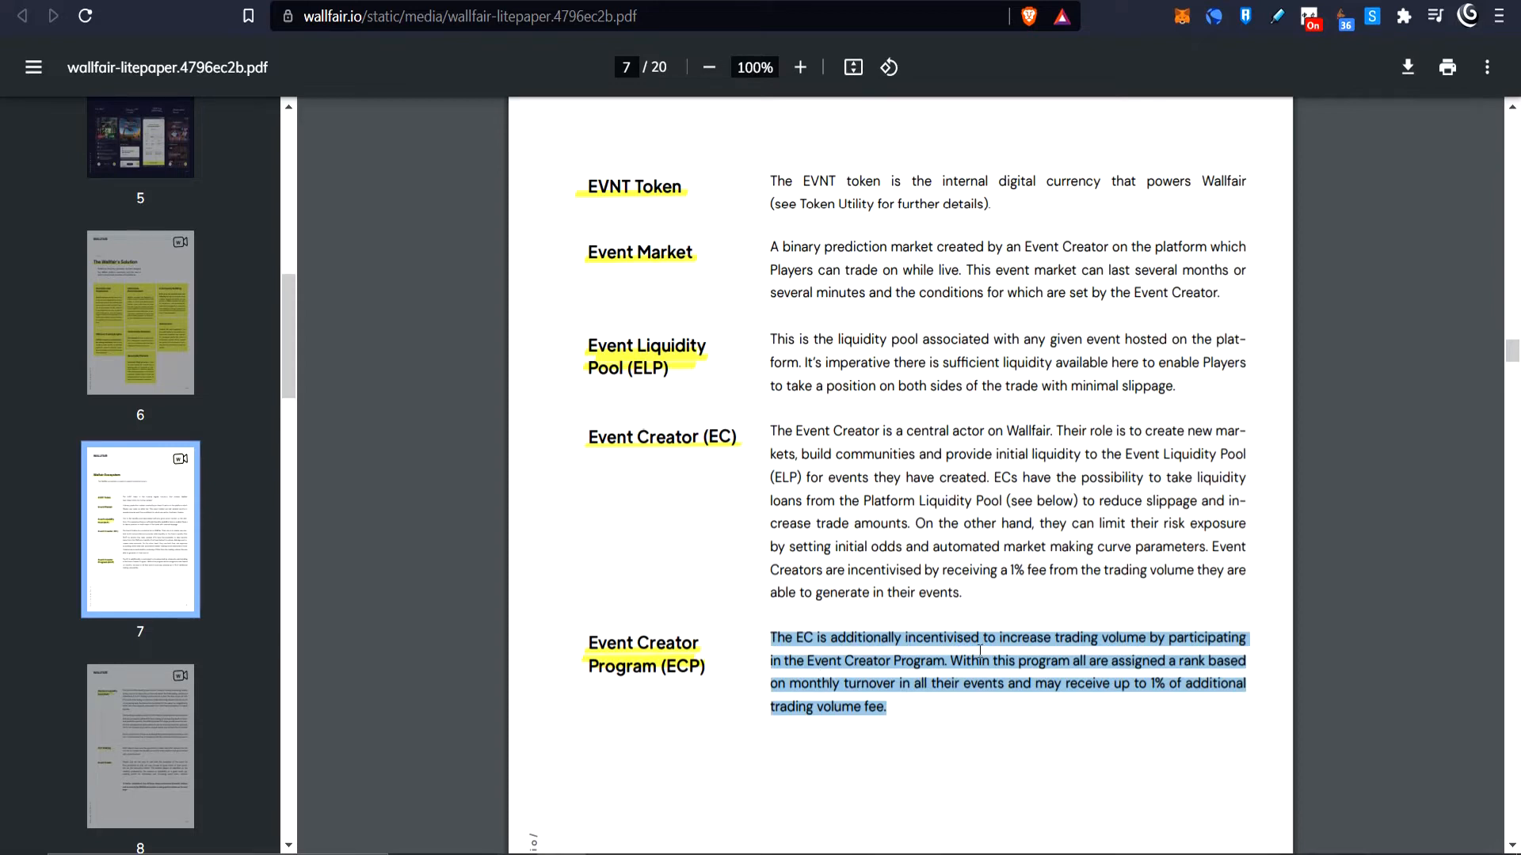
scroll(down, 3)
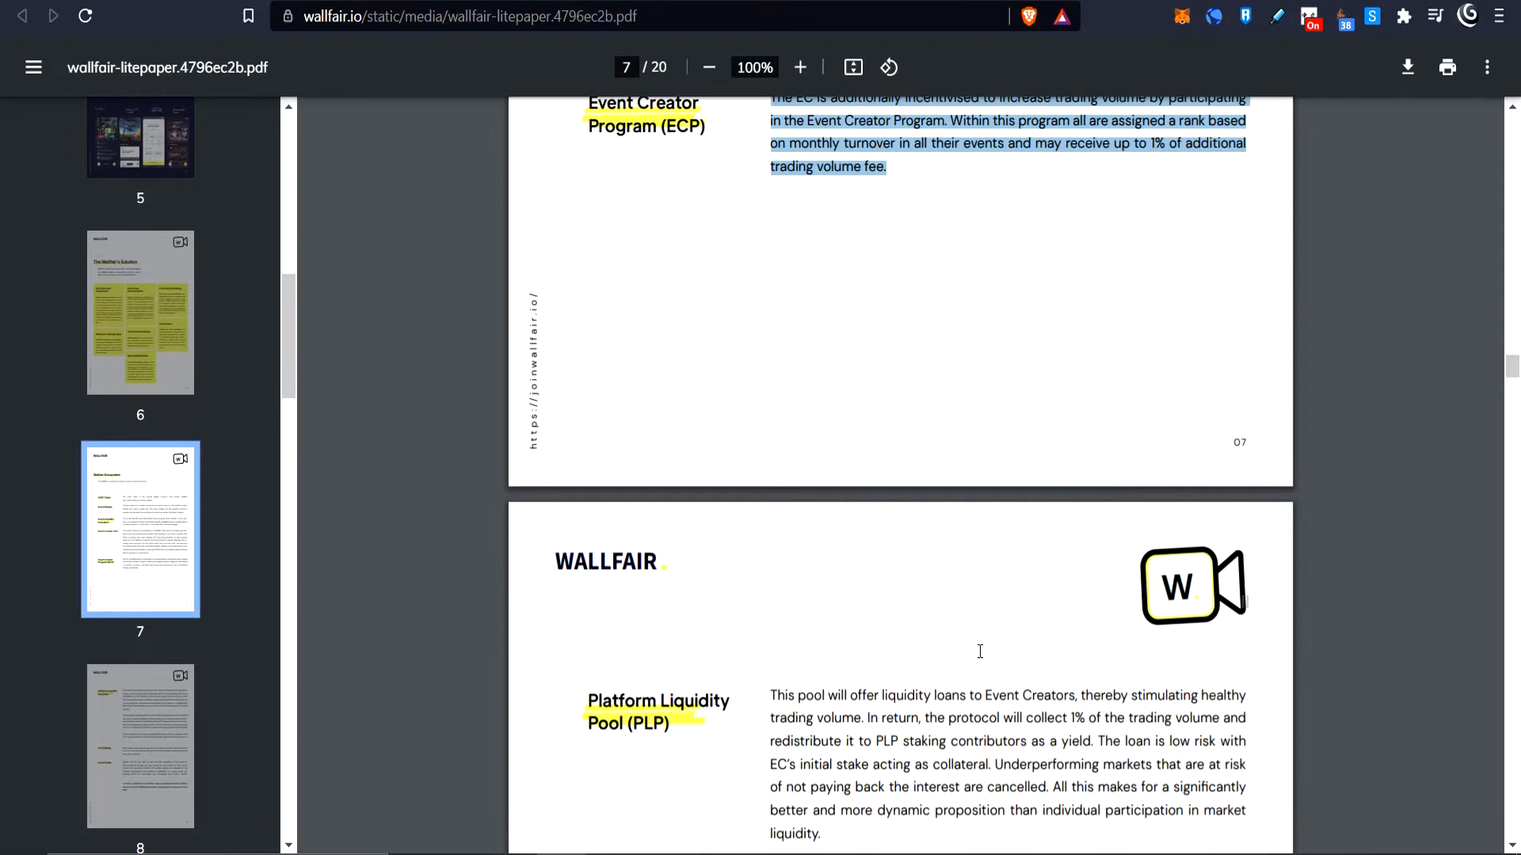
Read through PLP Staking and Event Trader definitions down to the Wallfair Ecosystem diagram on page 9
scroll(down, 3)
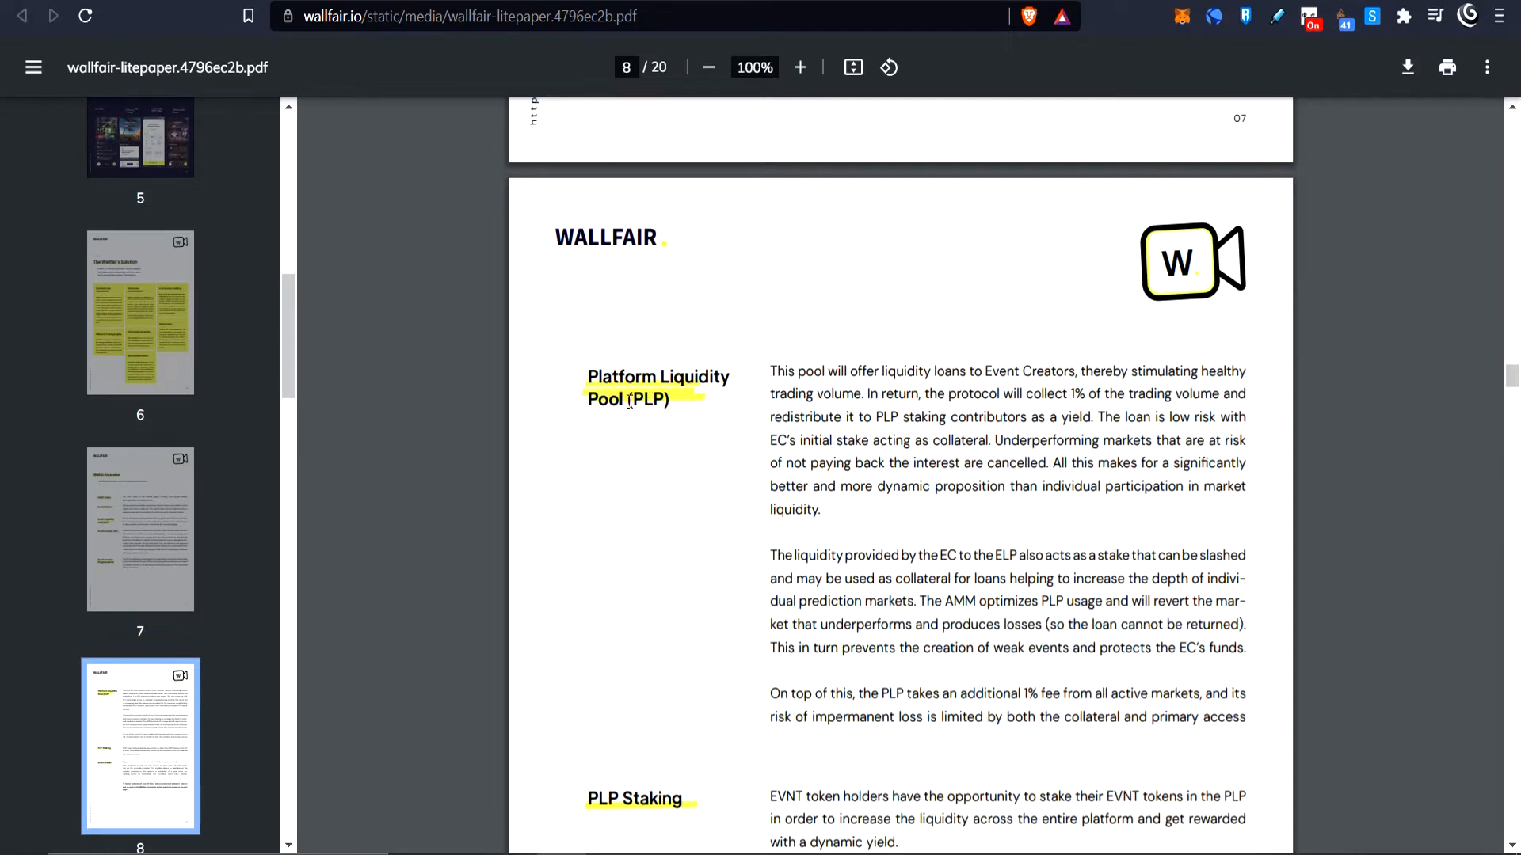
mouse_move(841, 439)
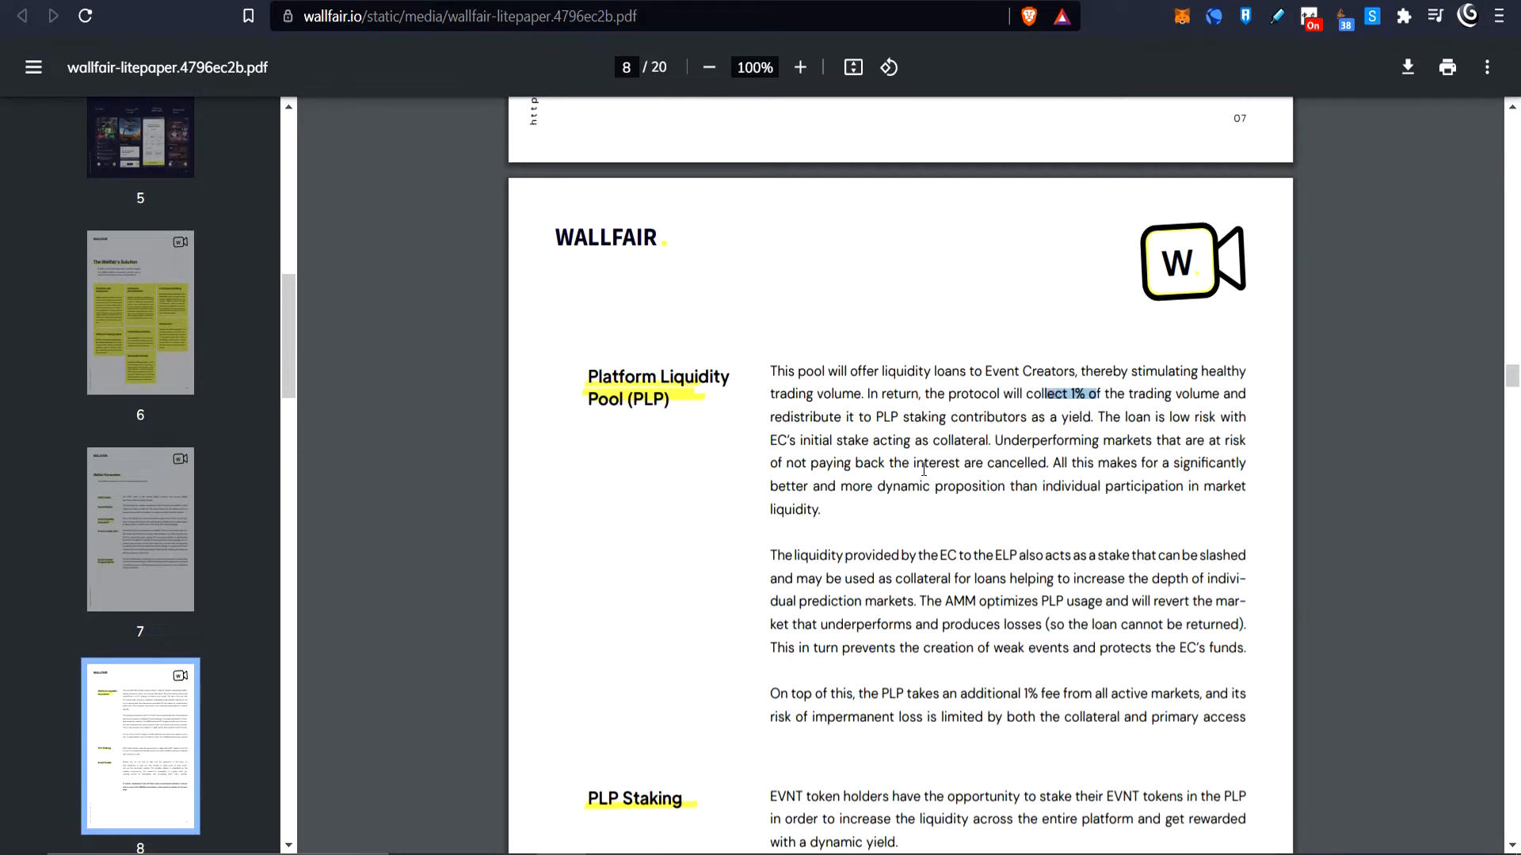
scroll(down, 3)
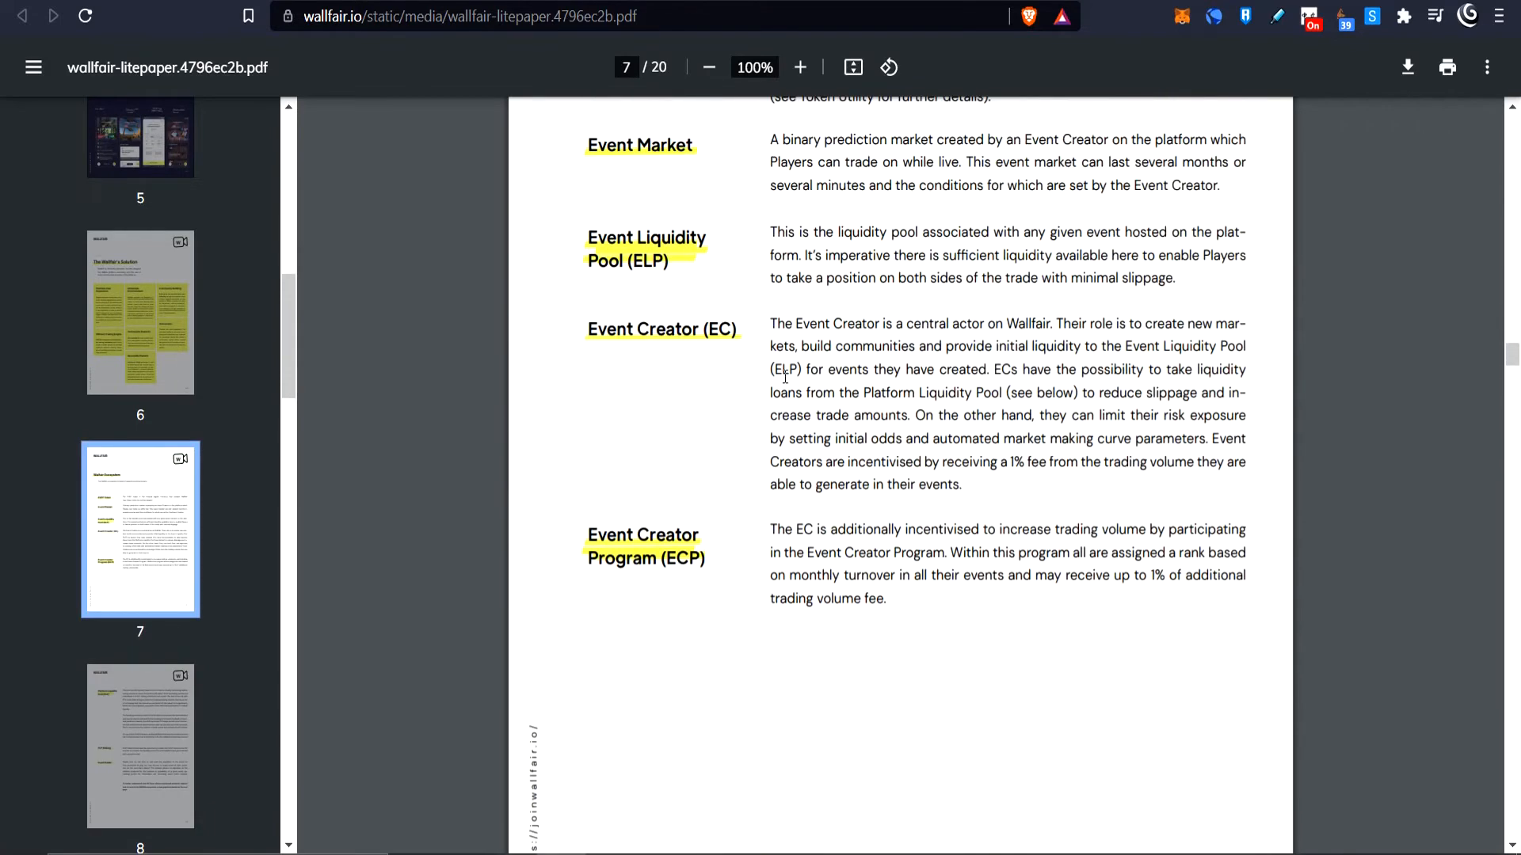
double_click(668, 330)
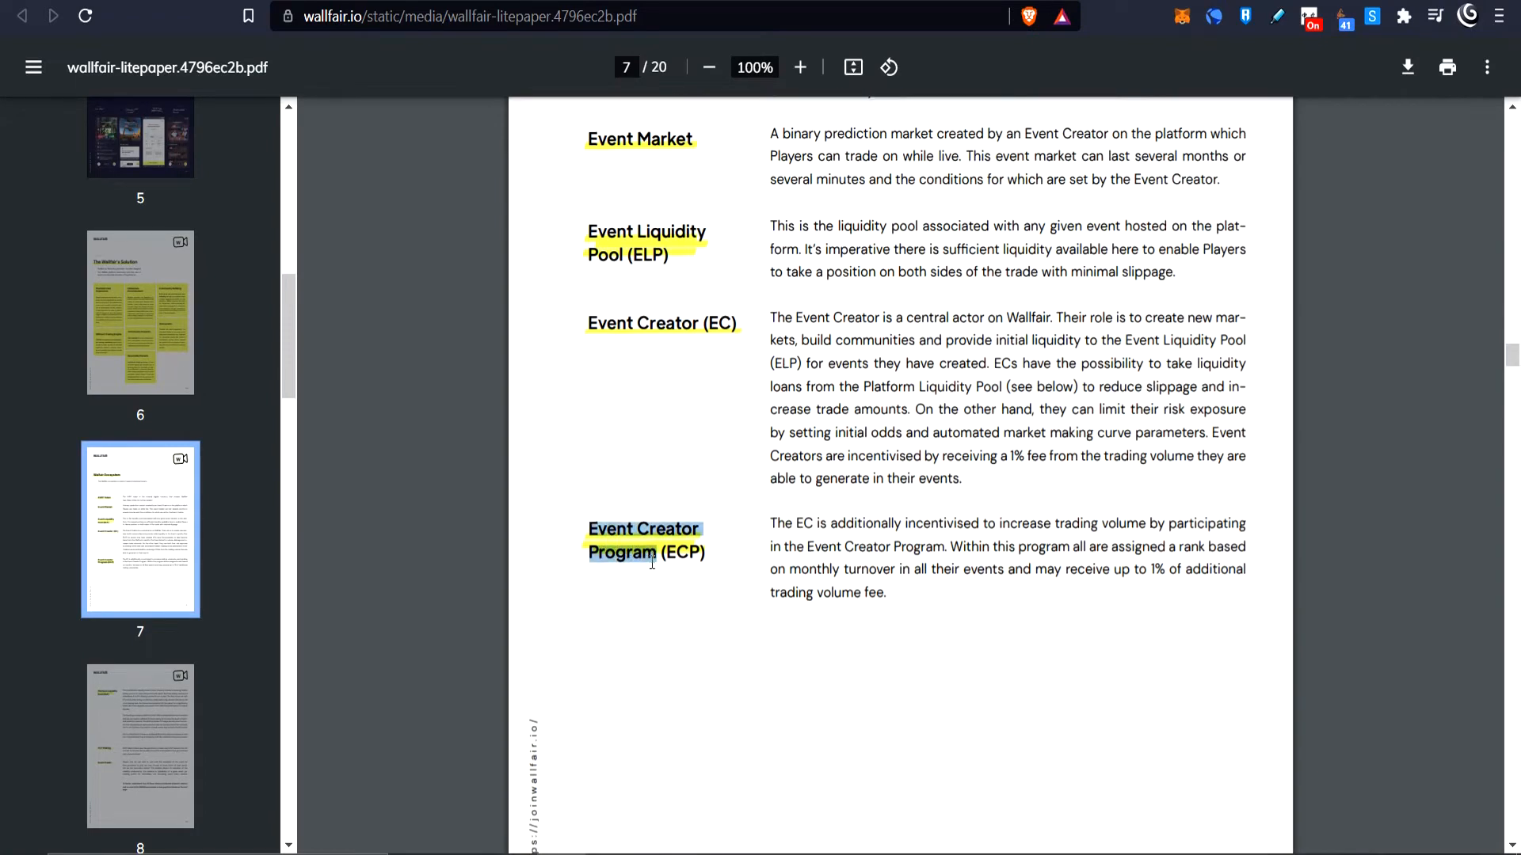
scroll(down, 3)
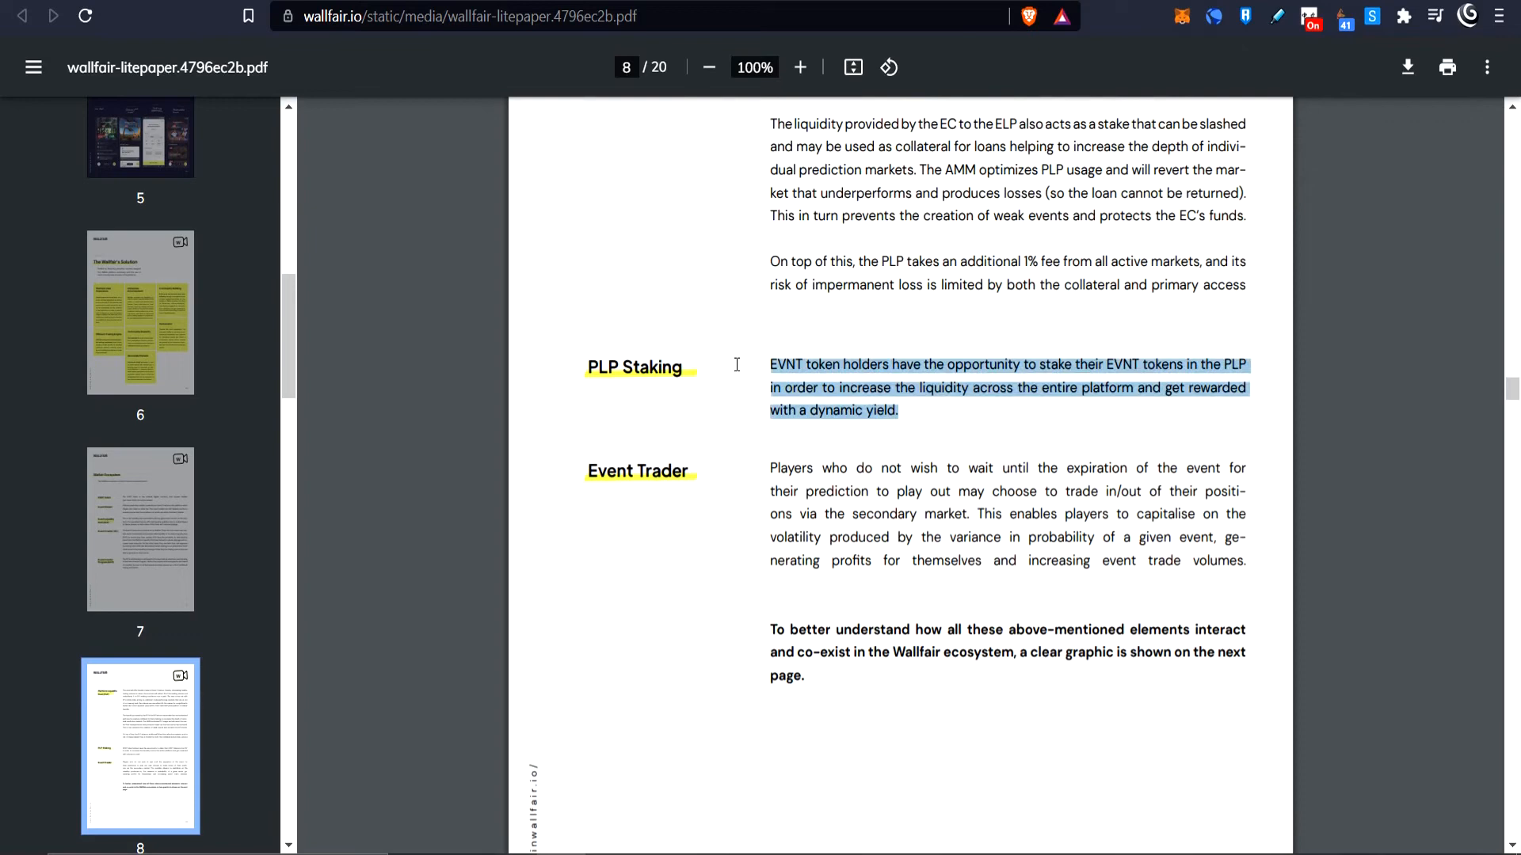
mouse_move(1047, 421)
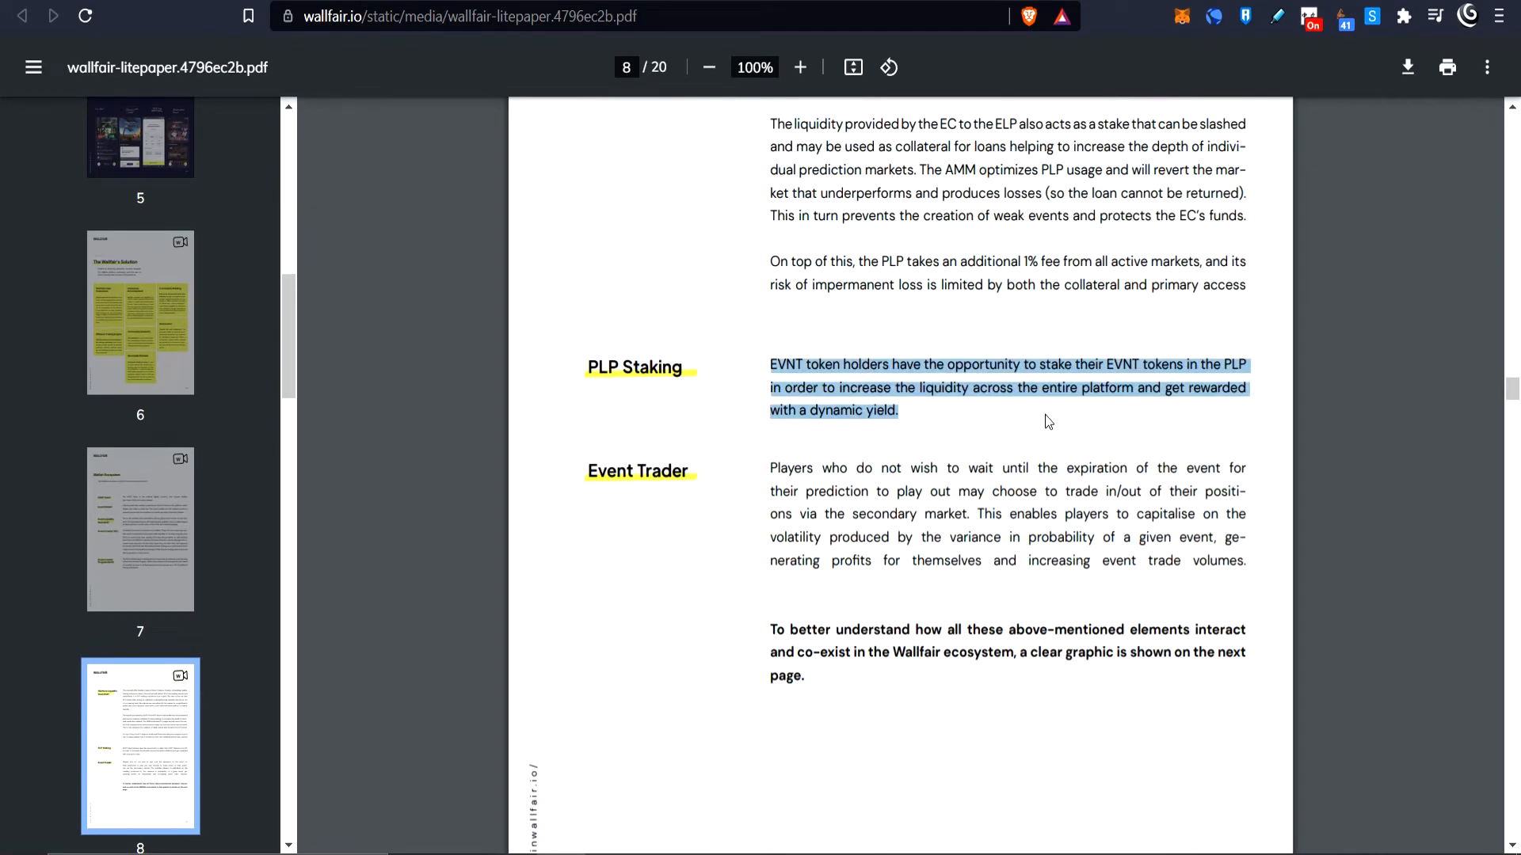
mouse_move(1238, 396)
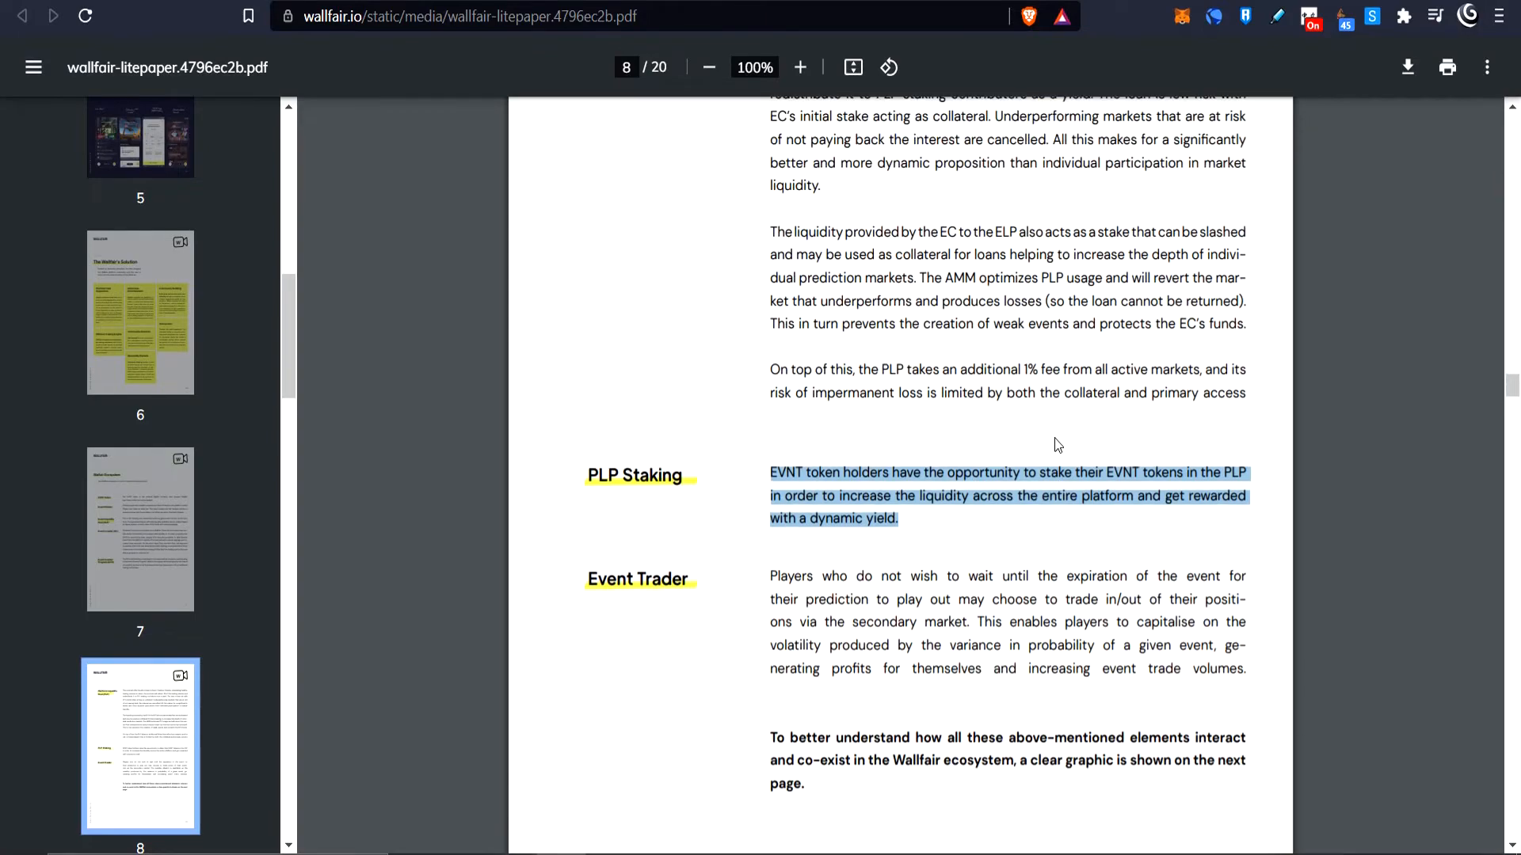
scroll(down, 3)
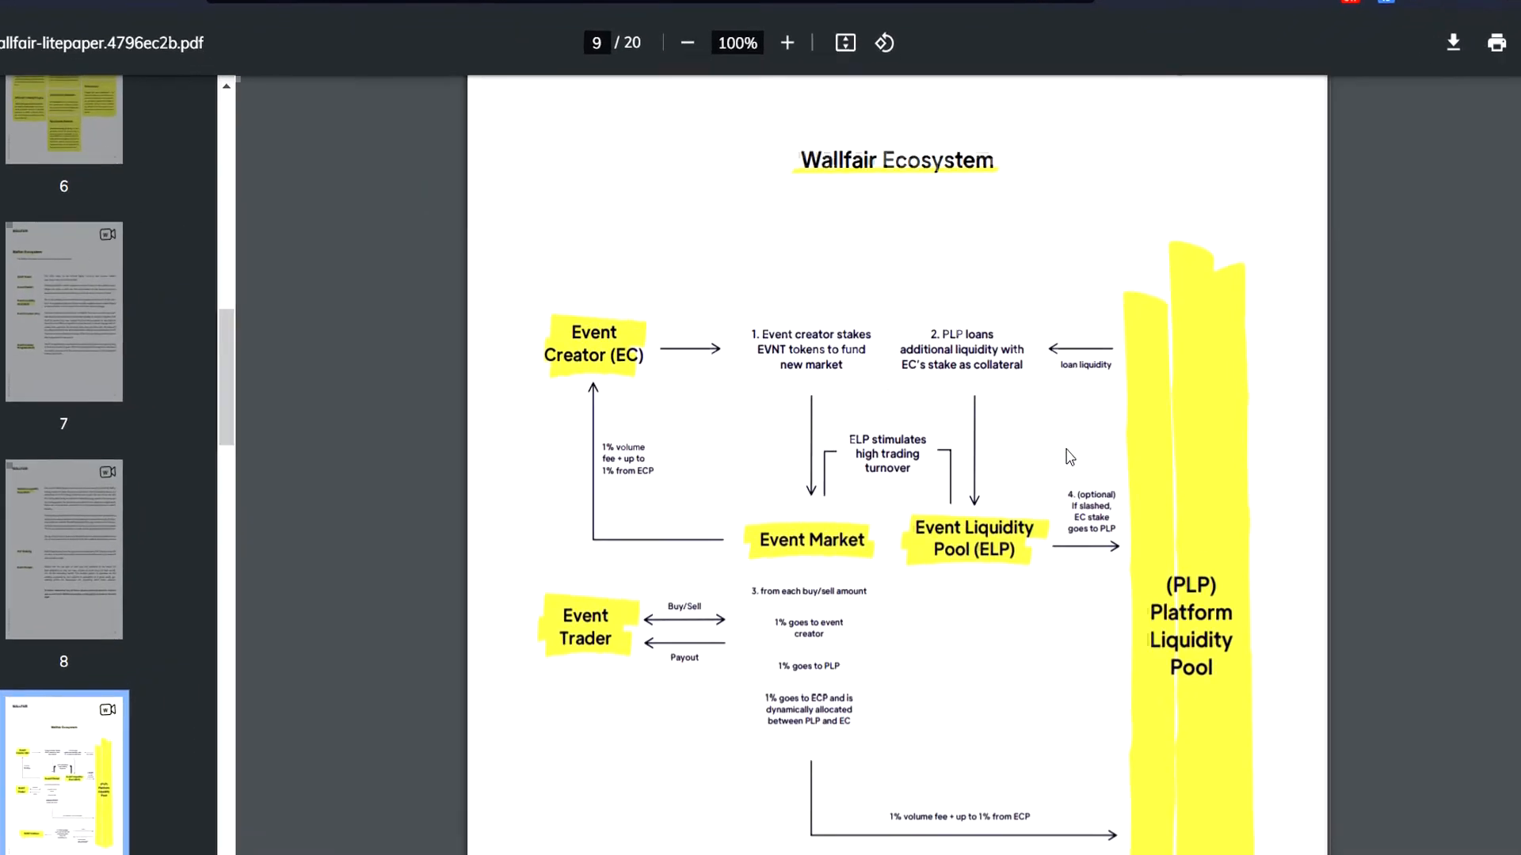
Scroll past the ecosystem diagram before moving to the Medium $10.000 MVP article
scroll(down, 3)
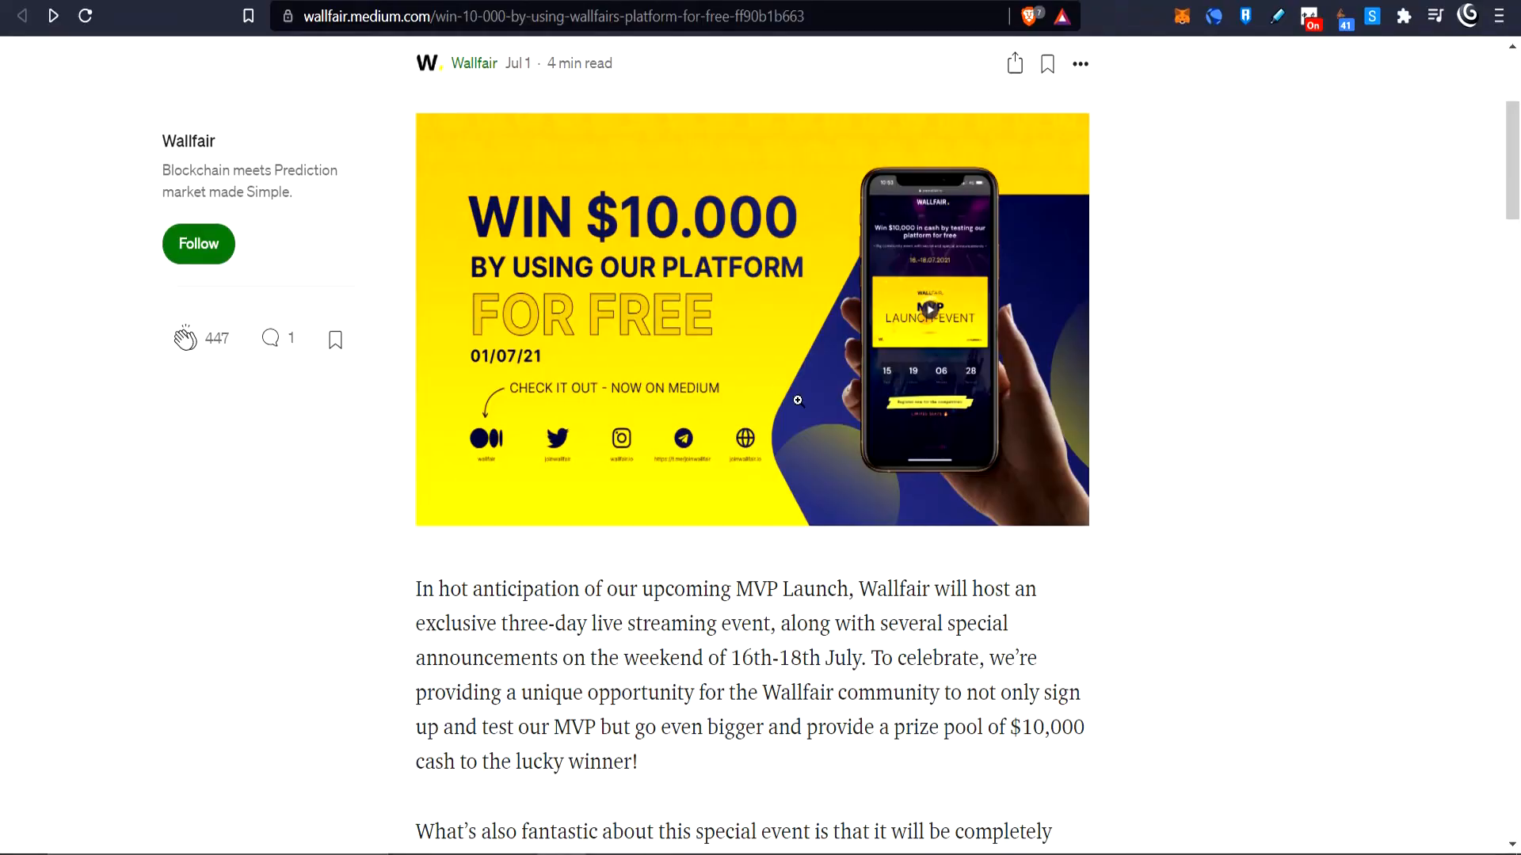
scroll(down, 3)
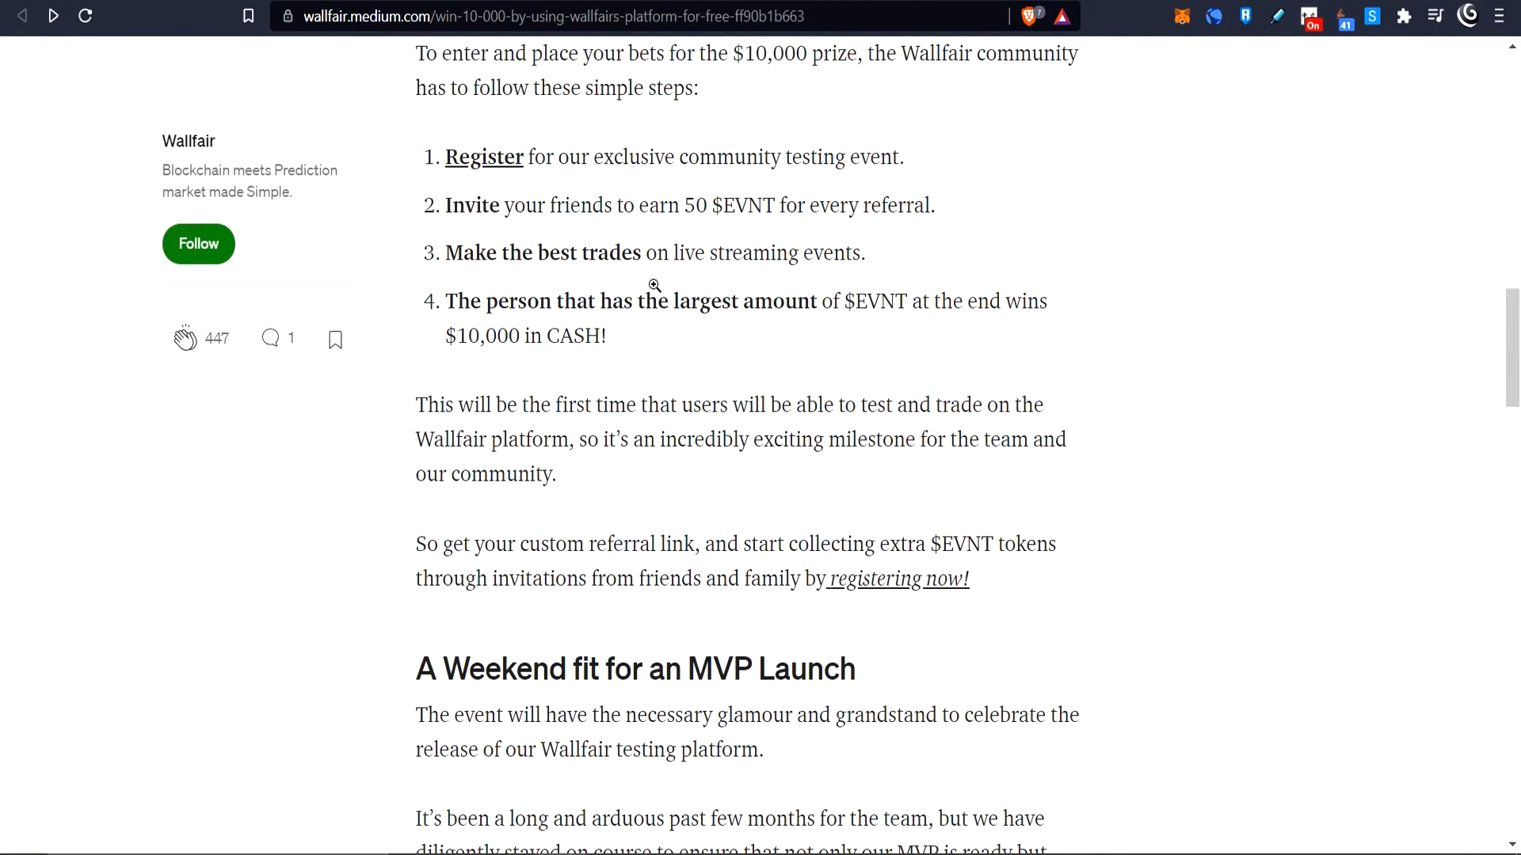
scroll(up, 3)
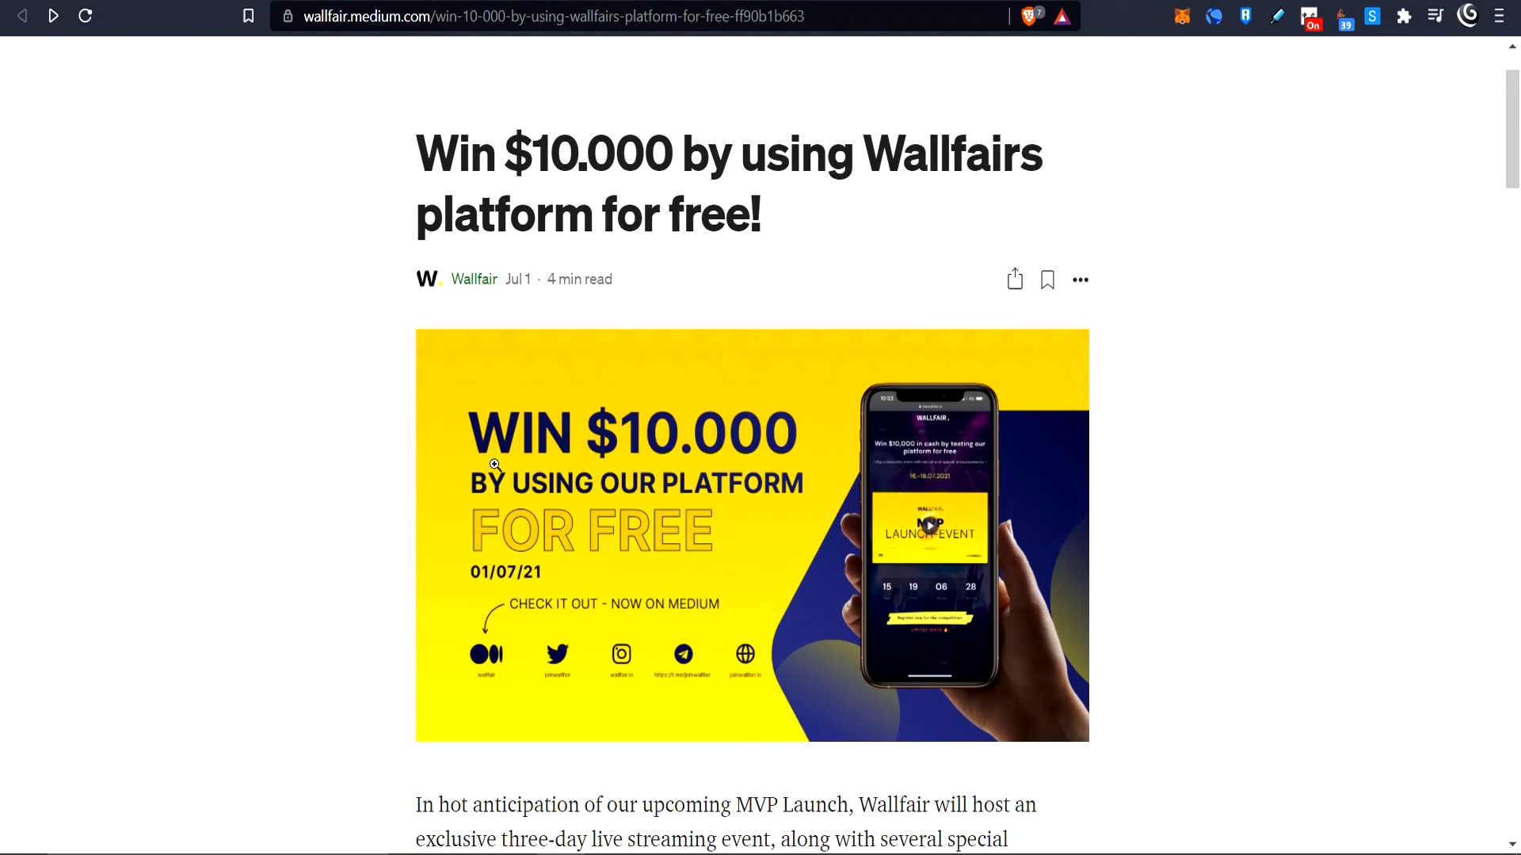
mouse_move(543, 417)
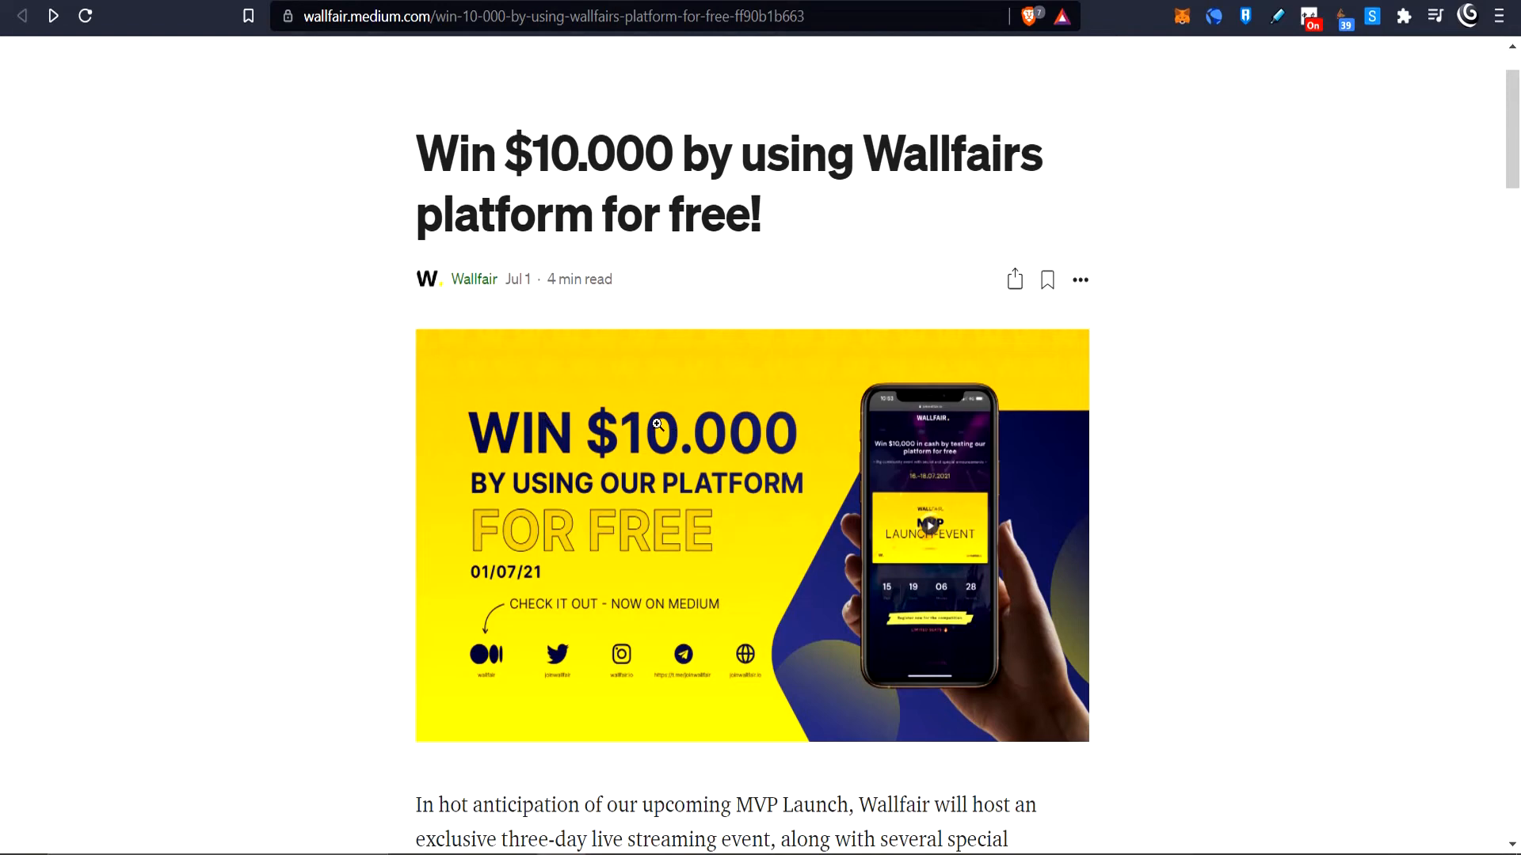
mouse_move(723, 440)
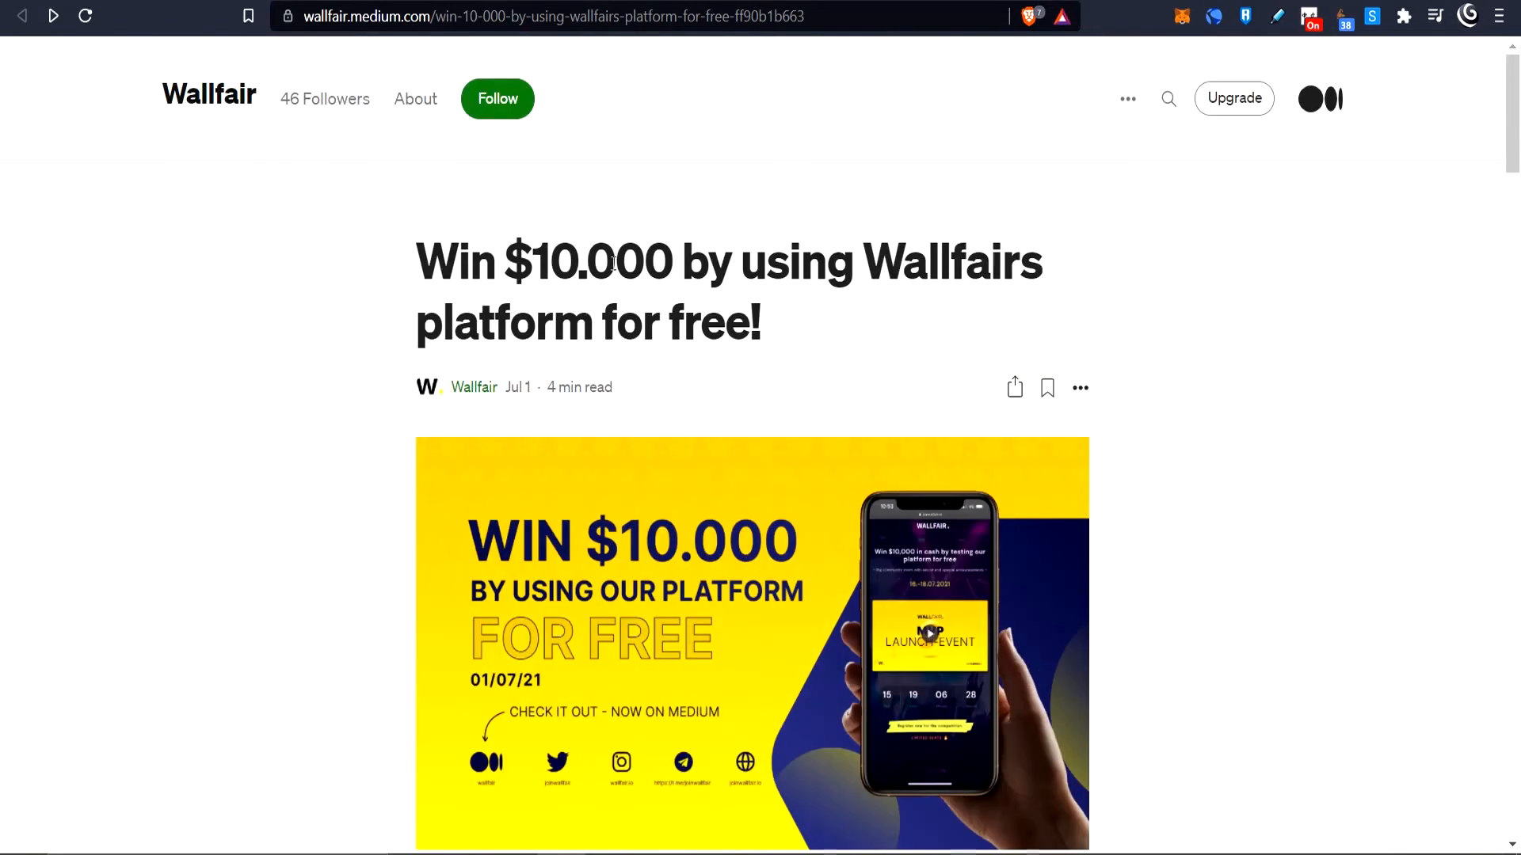
mouse_move(766, 643)
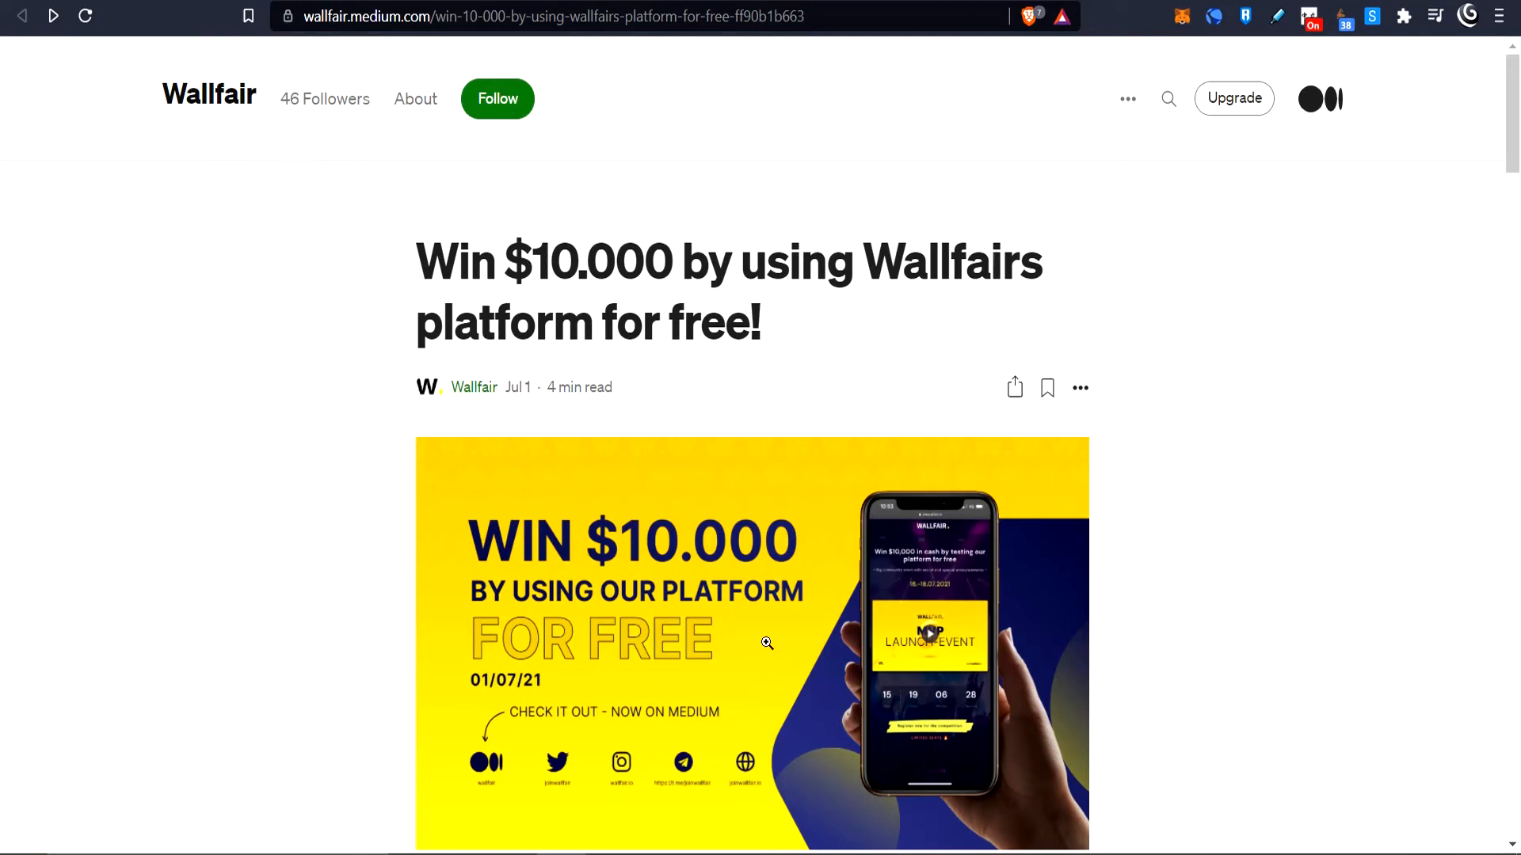
scroll(down, 3)
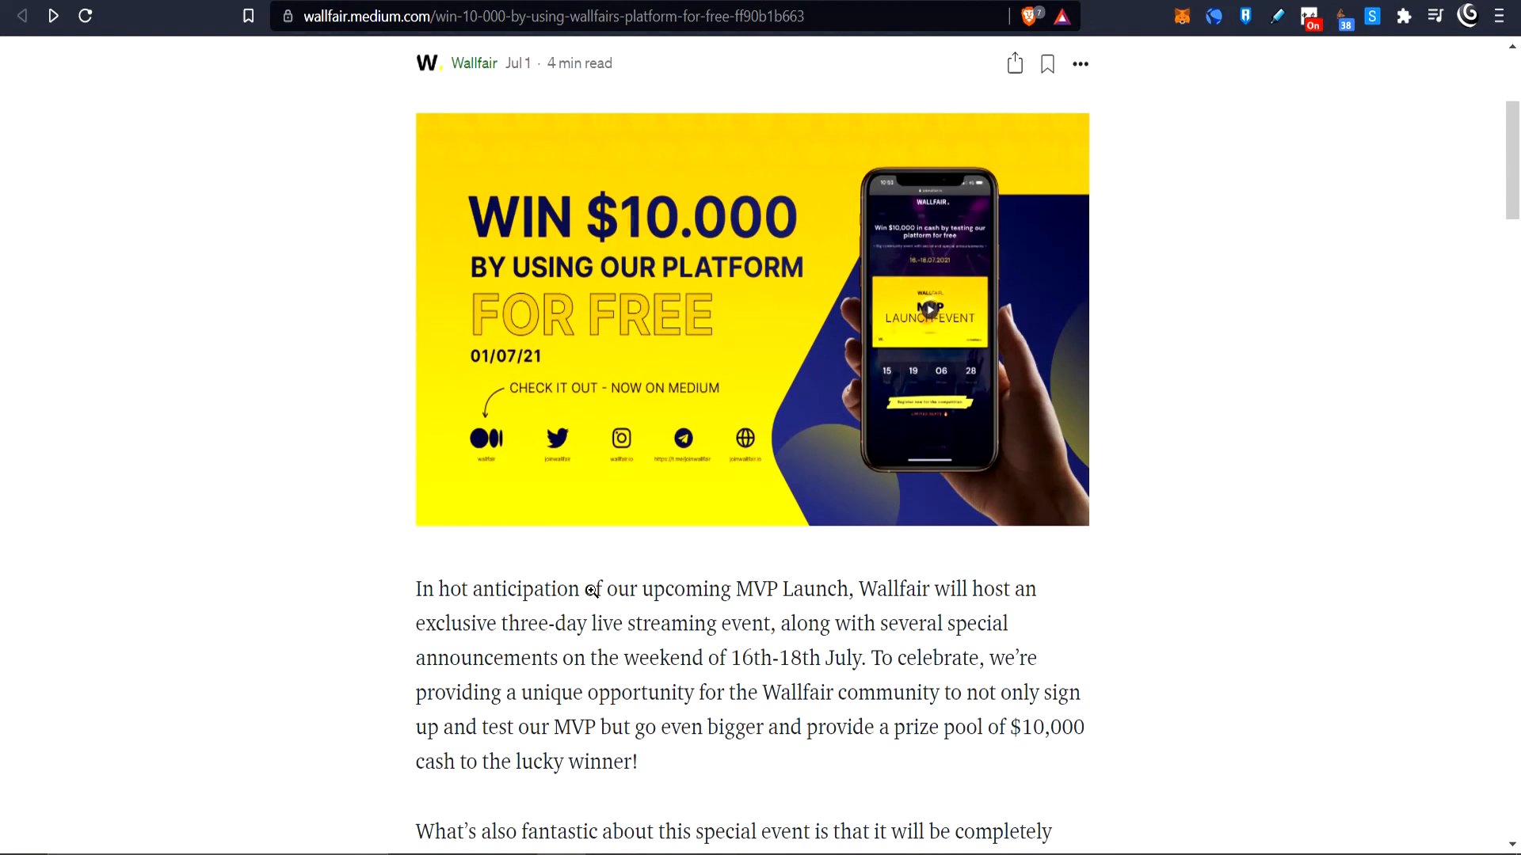
scroll(down, 3)
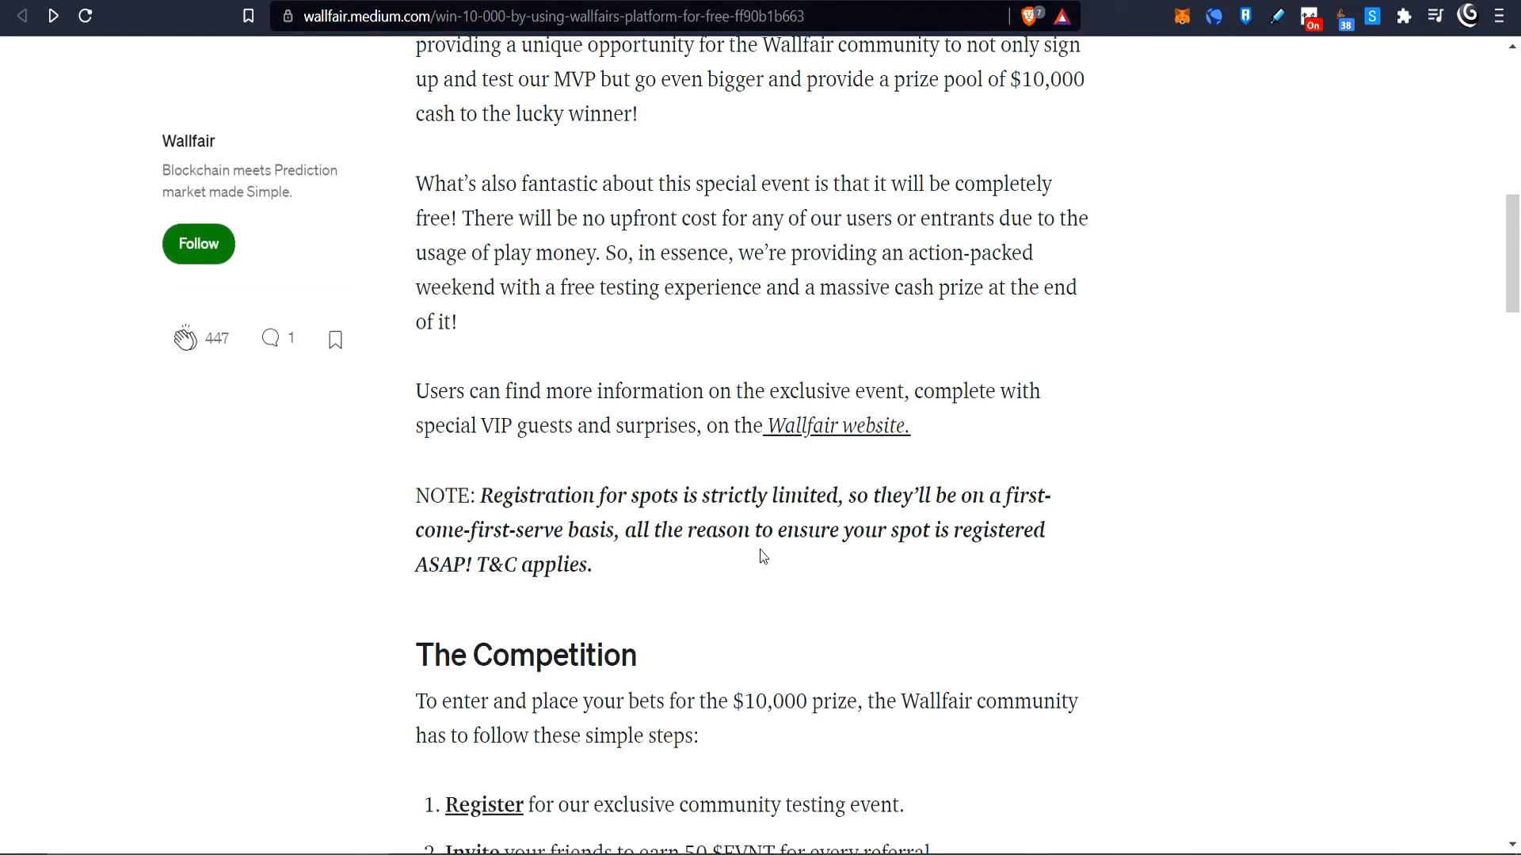
scroll(down, 3)
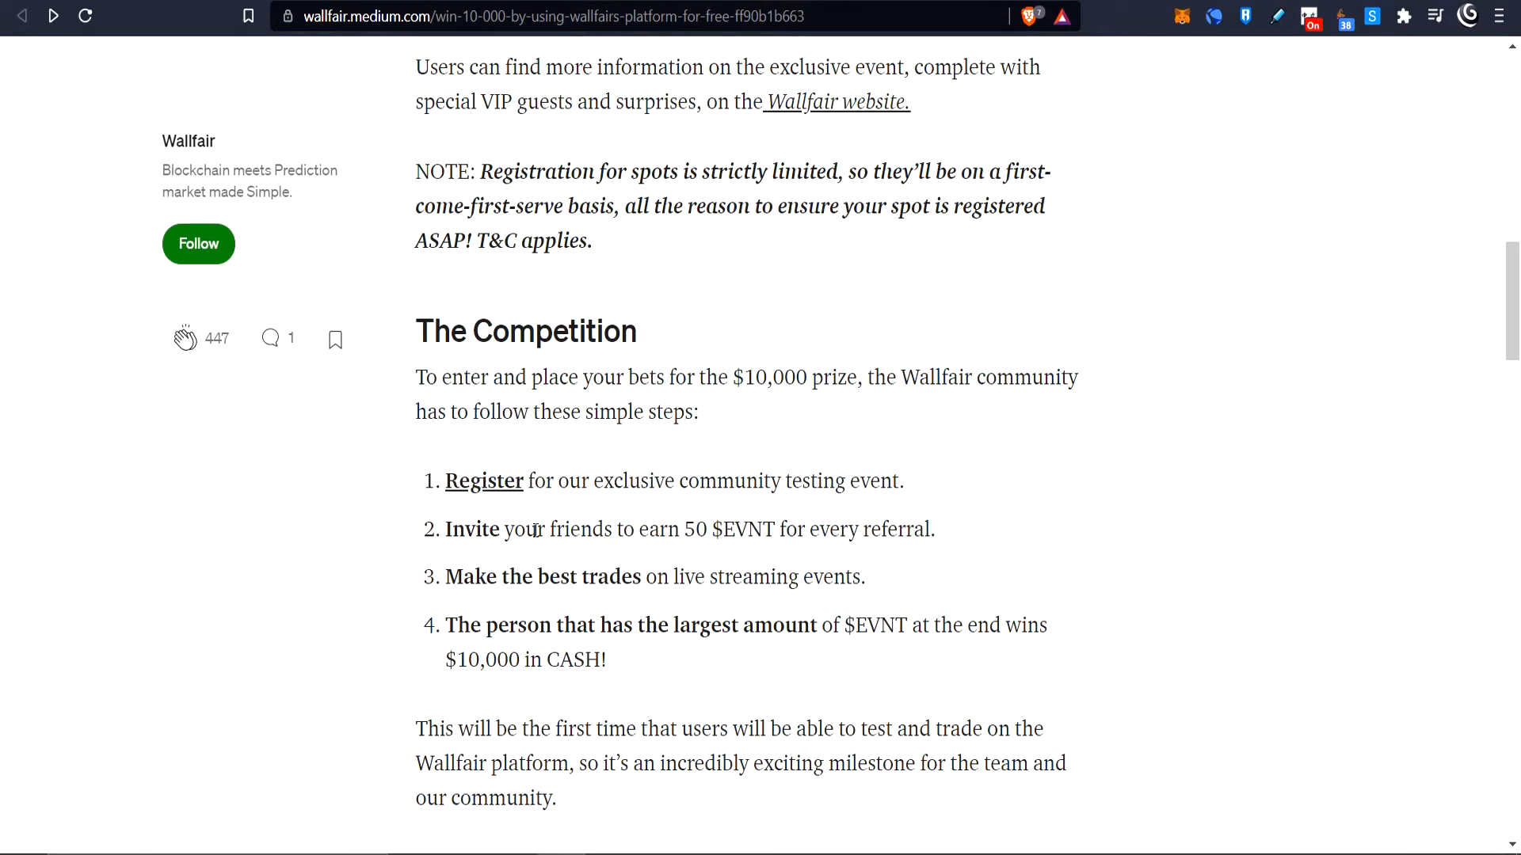
drag(667, 529, 748, 529)
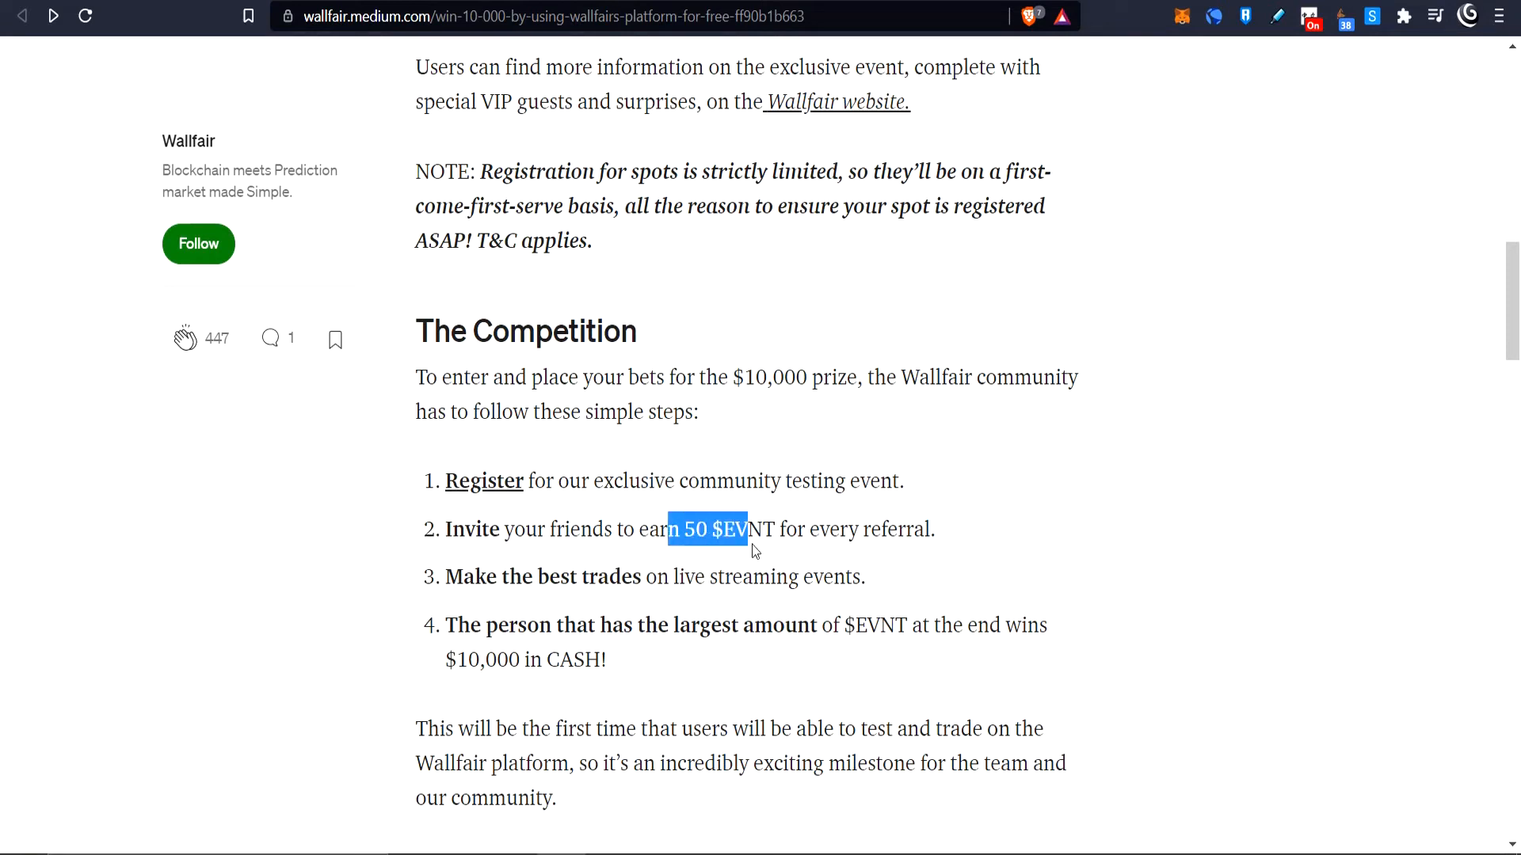
drag(746, 529, 771, 529)
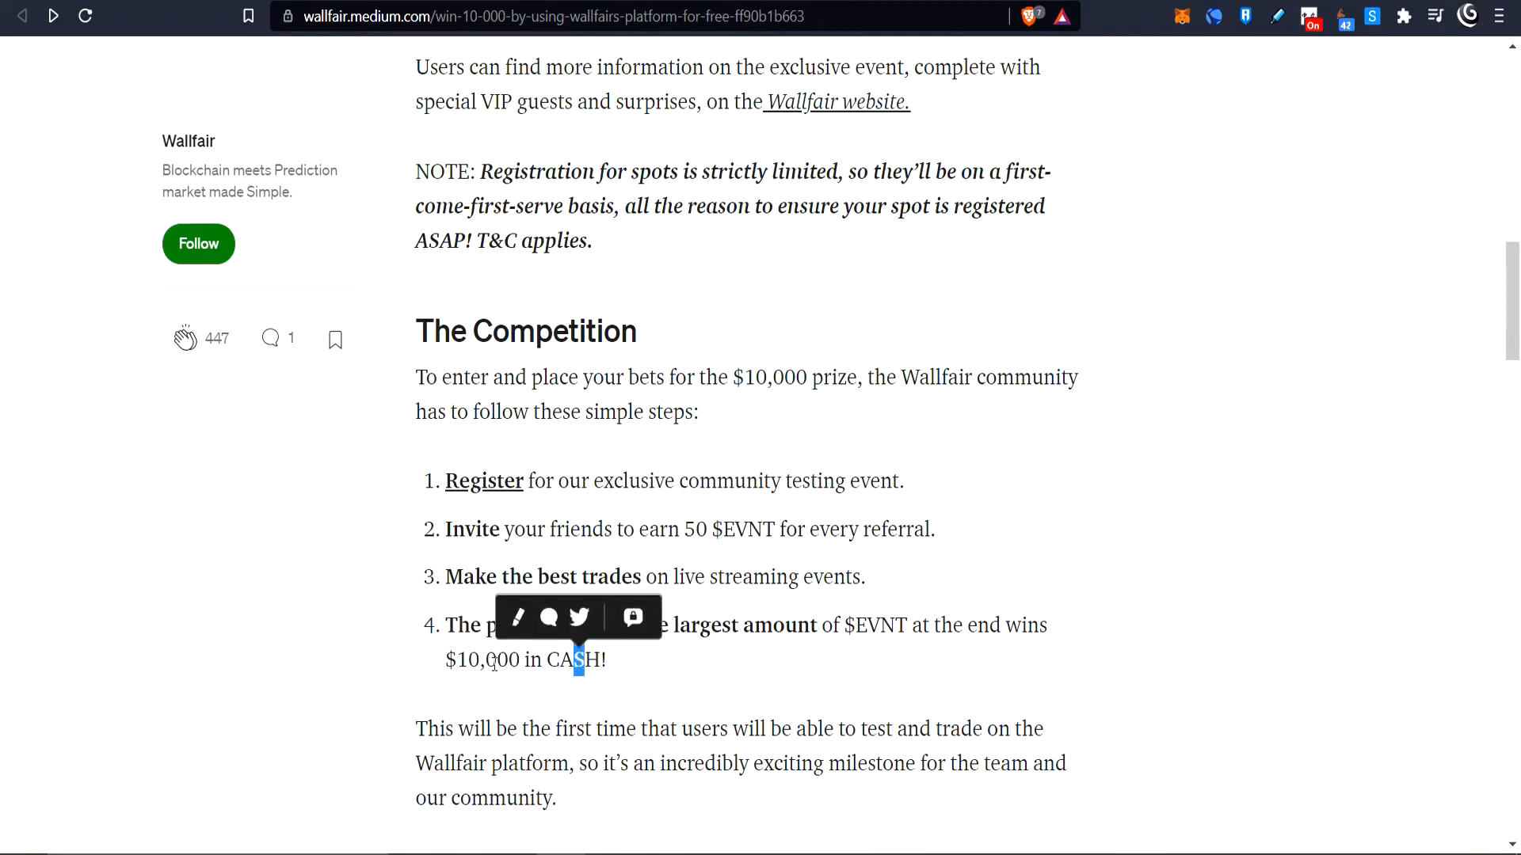
scroll(up, 3)
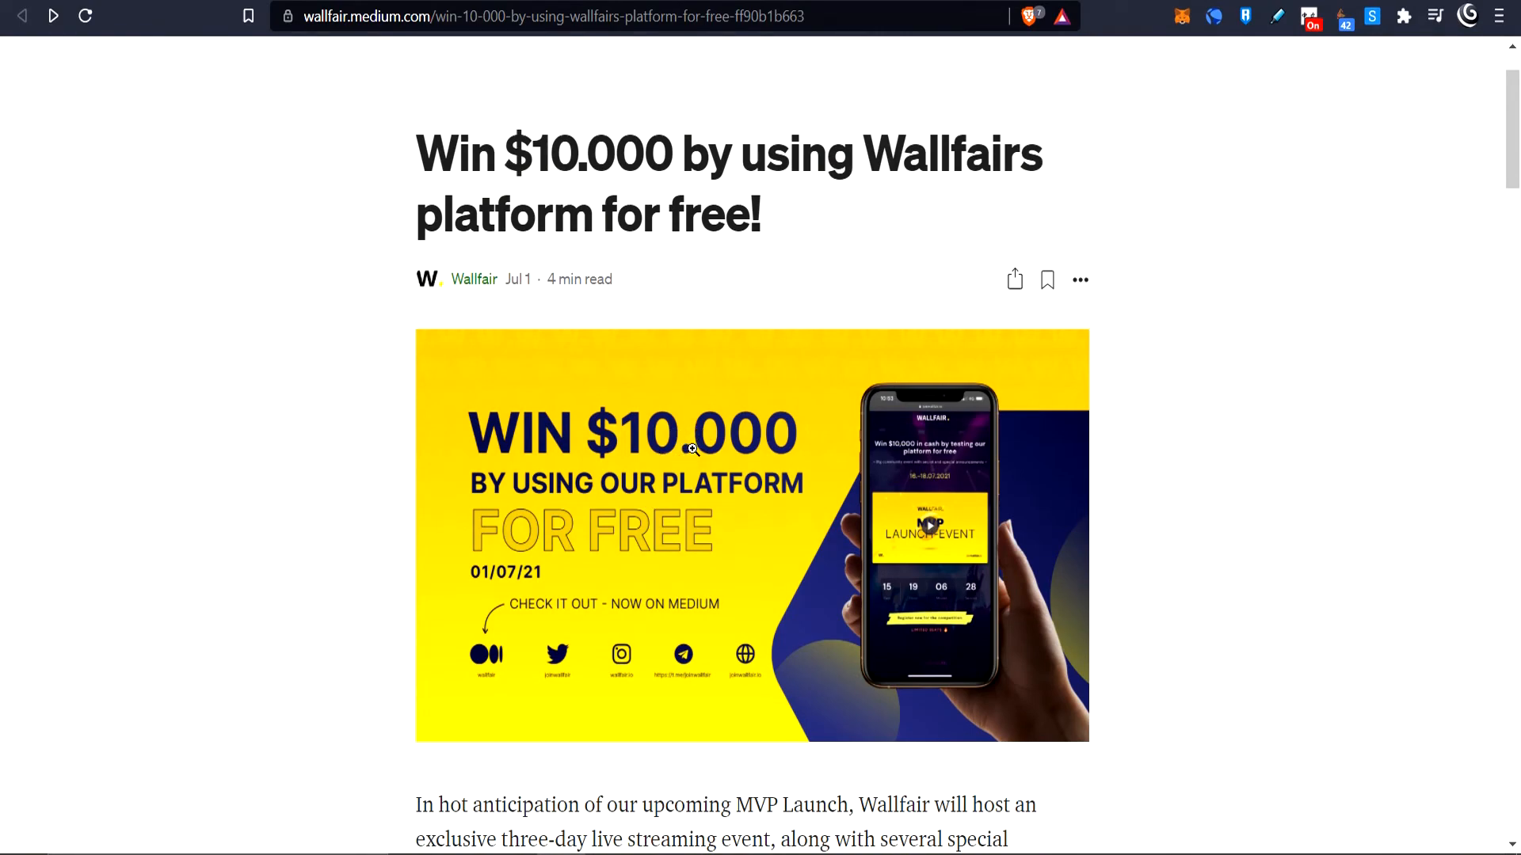
scroll(down, 3)
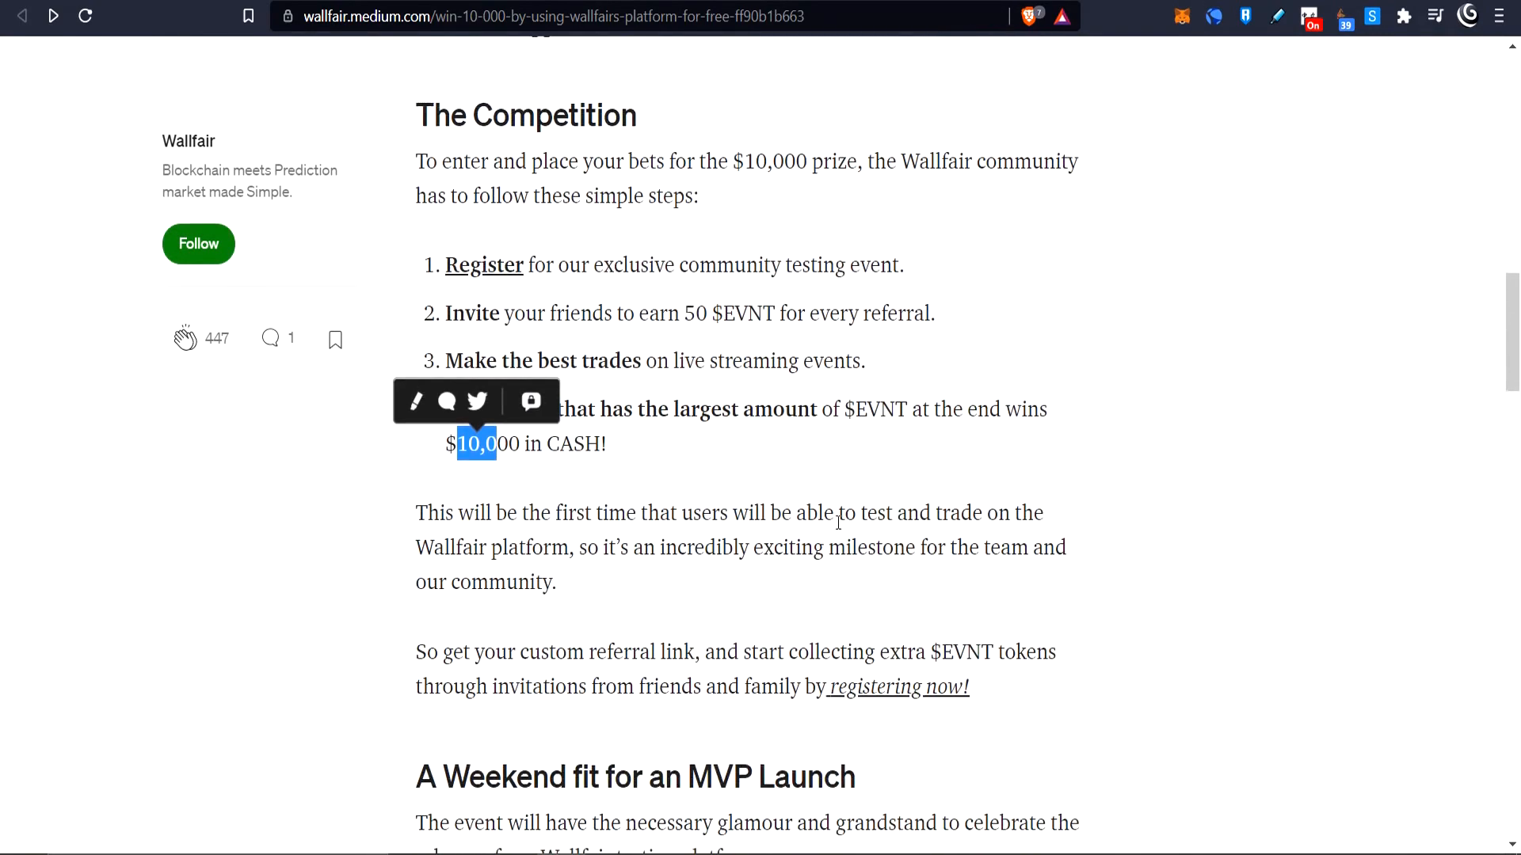
scroll(down, 3)
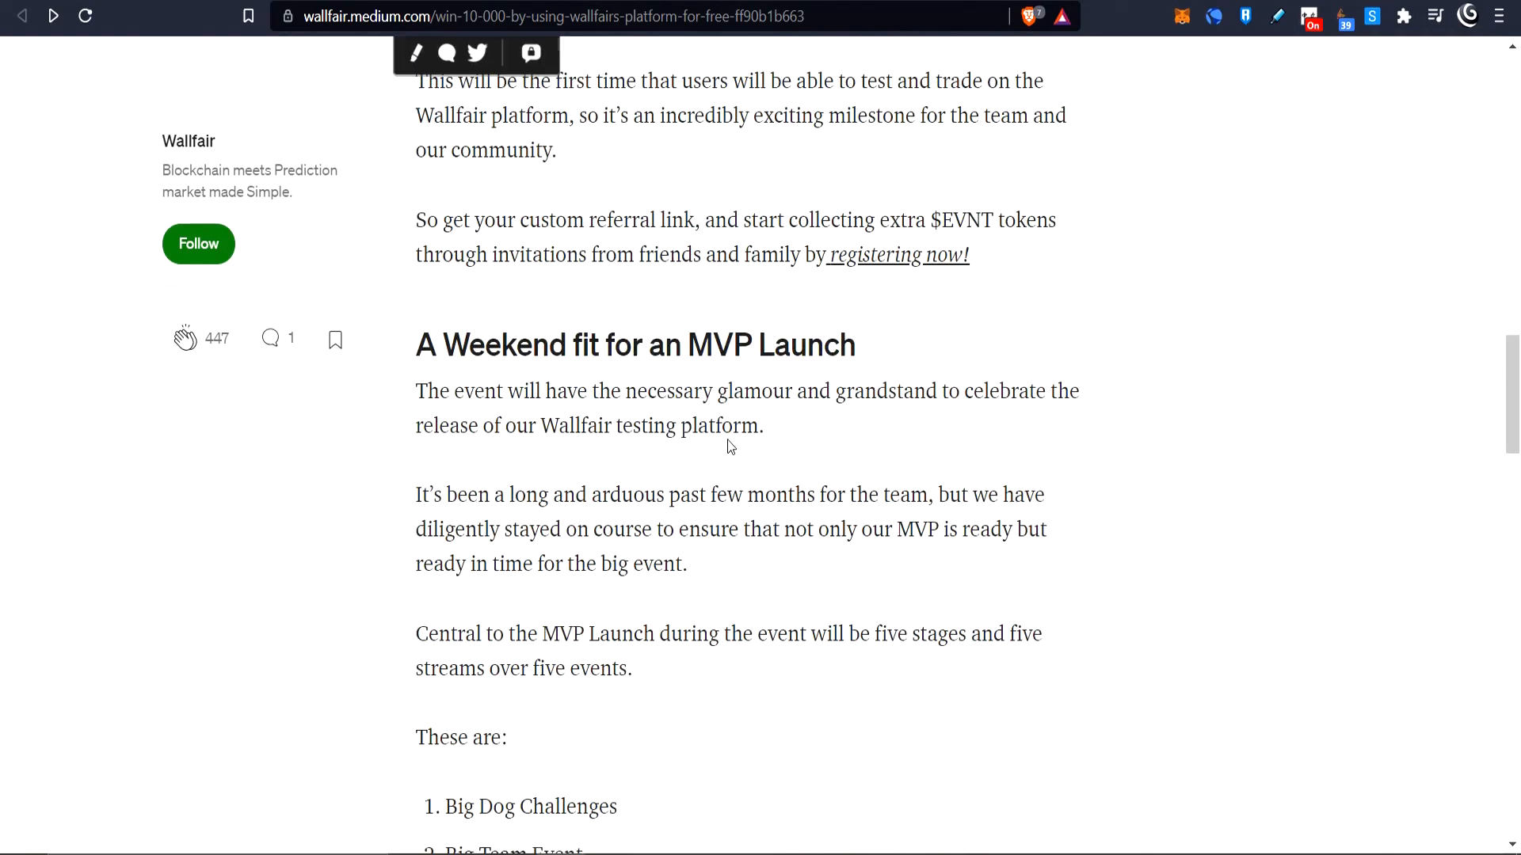
scroll(down, 3)
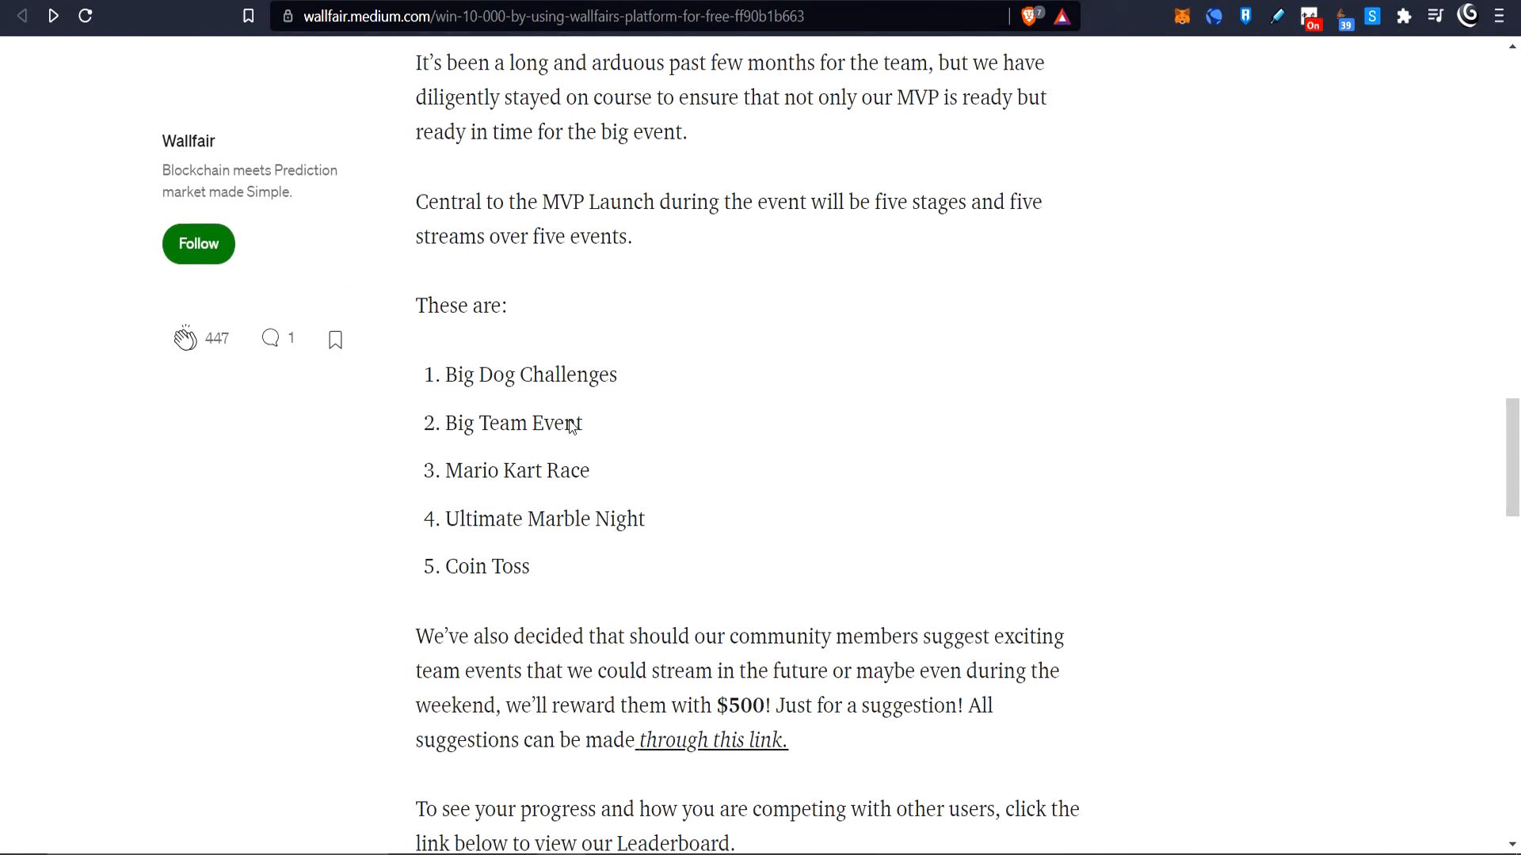
scroll(up, 3)
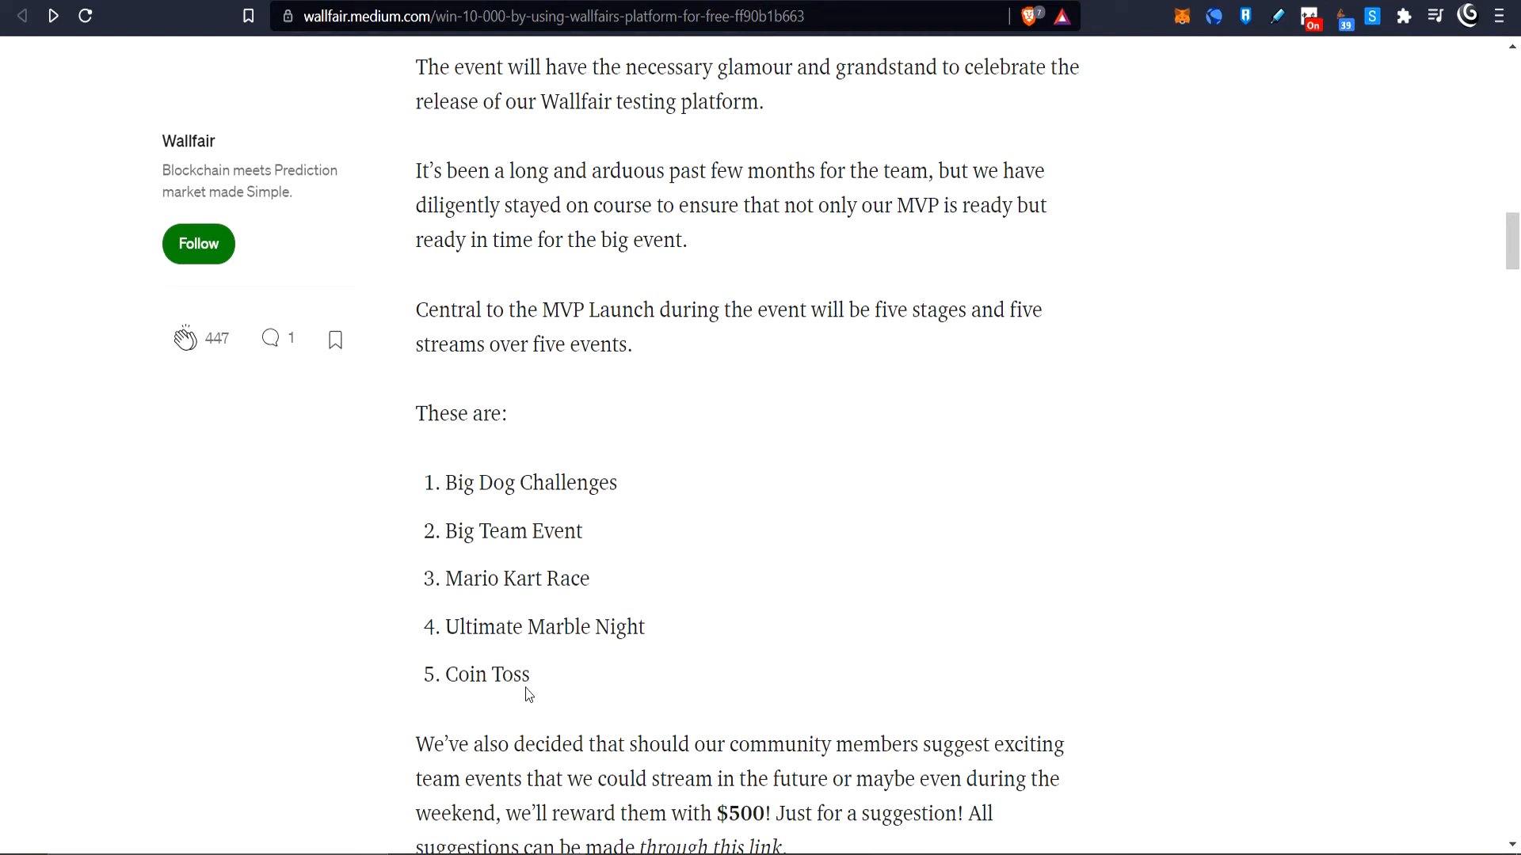
mouse_move(444, 677)
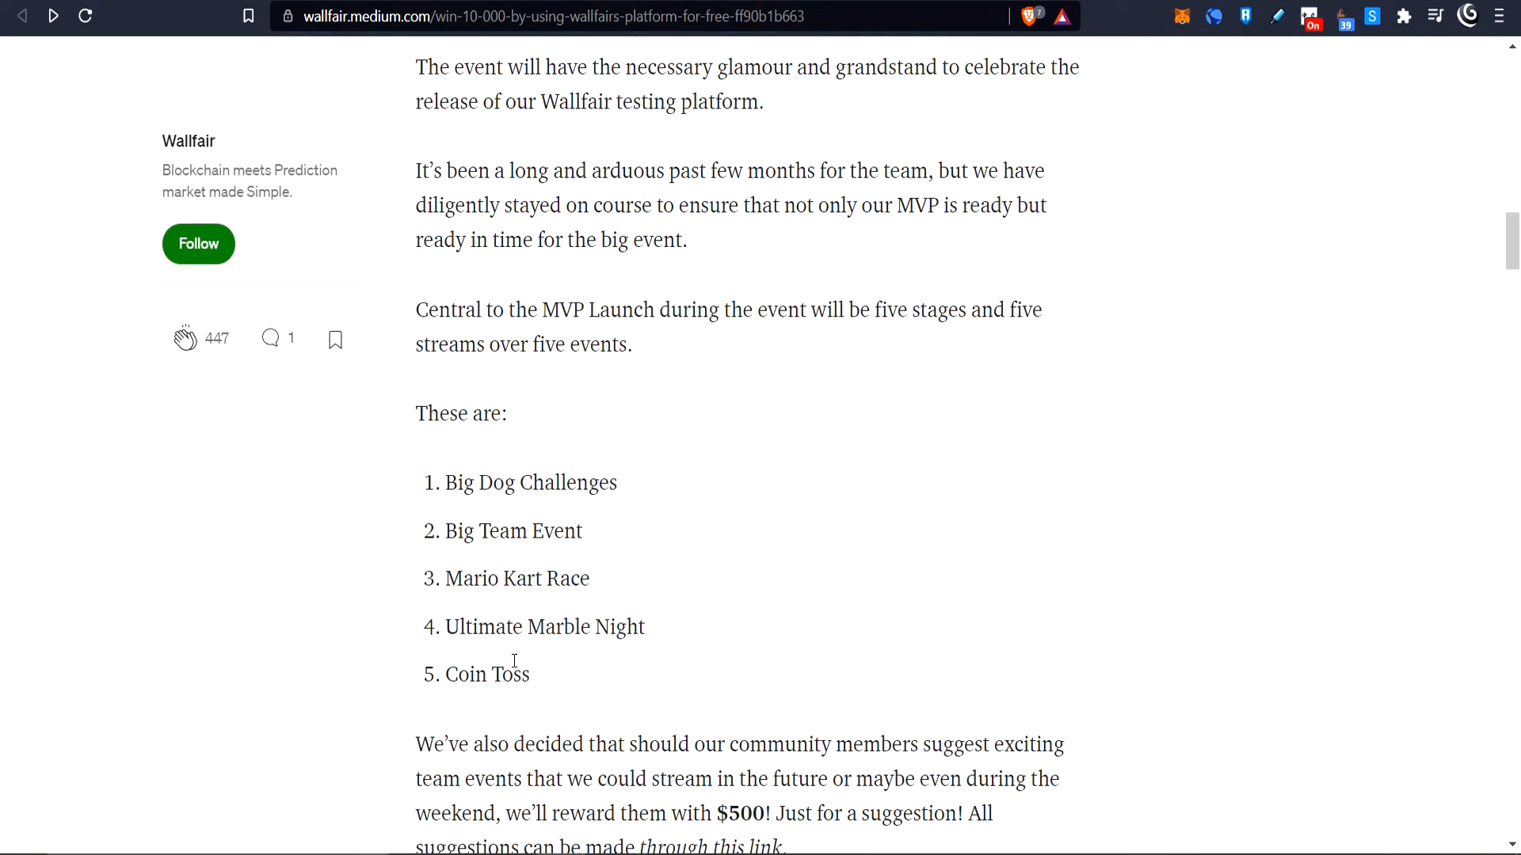
mouse_move(530, 659)
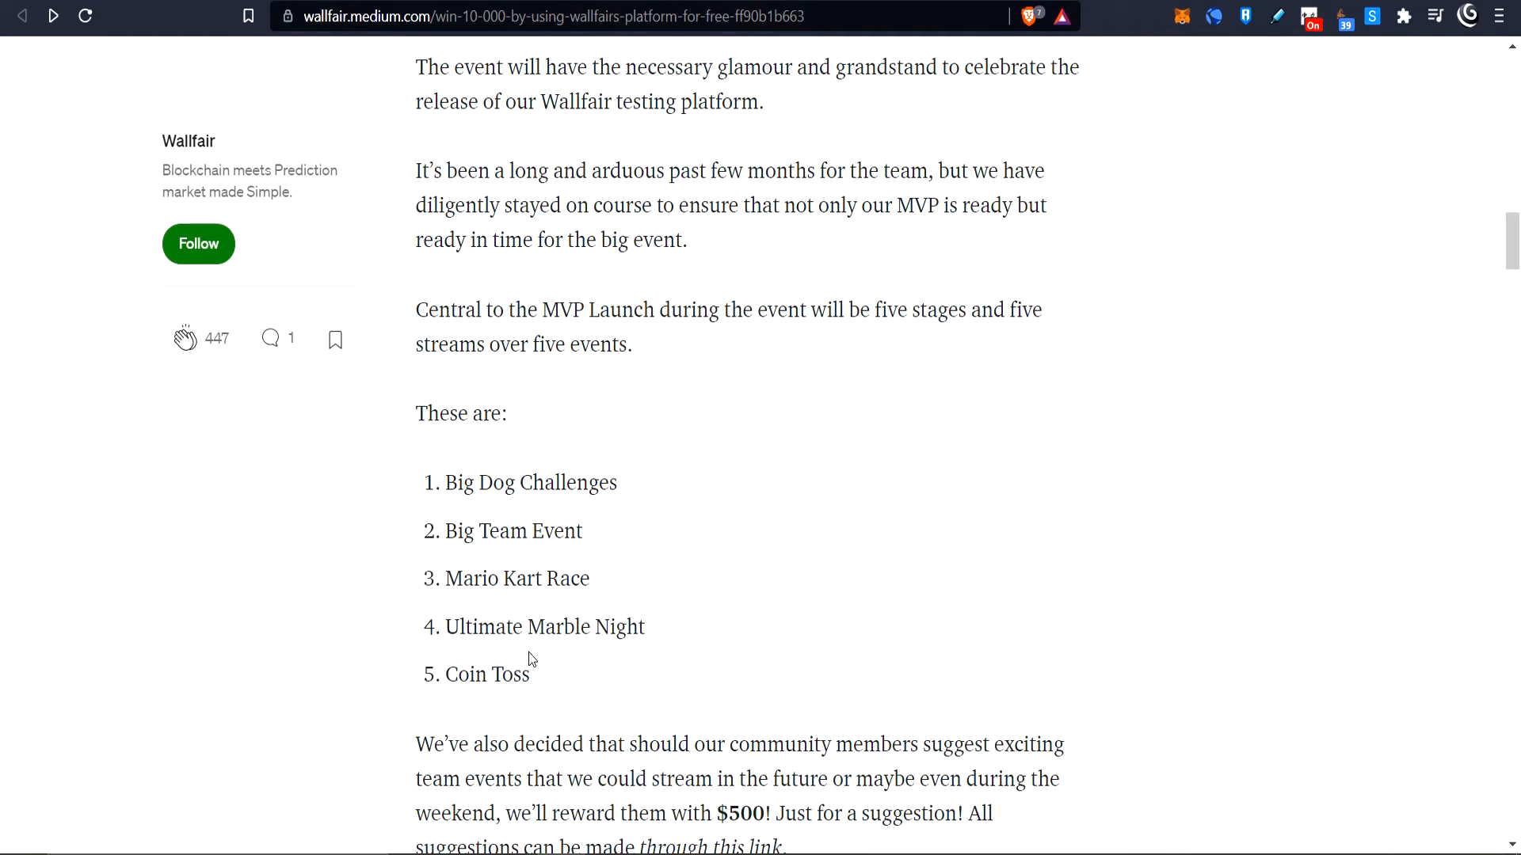
mouse_move(718, 63)
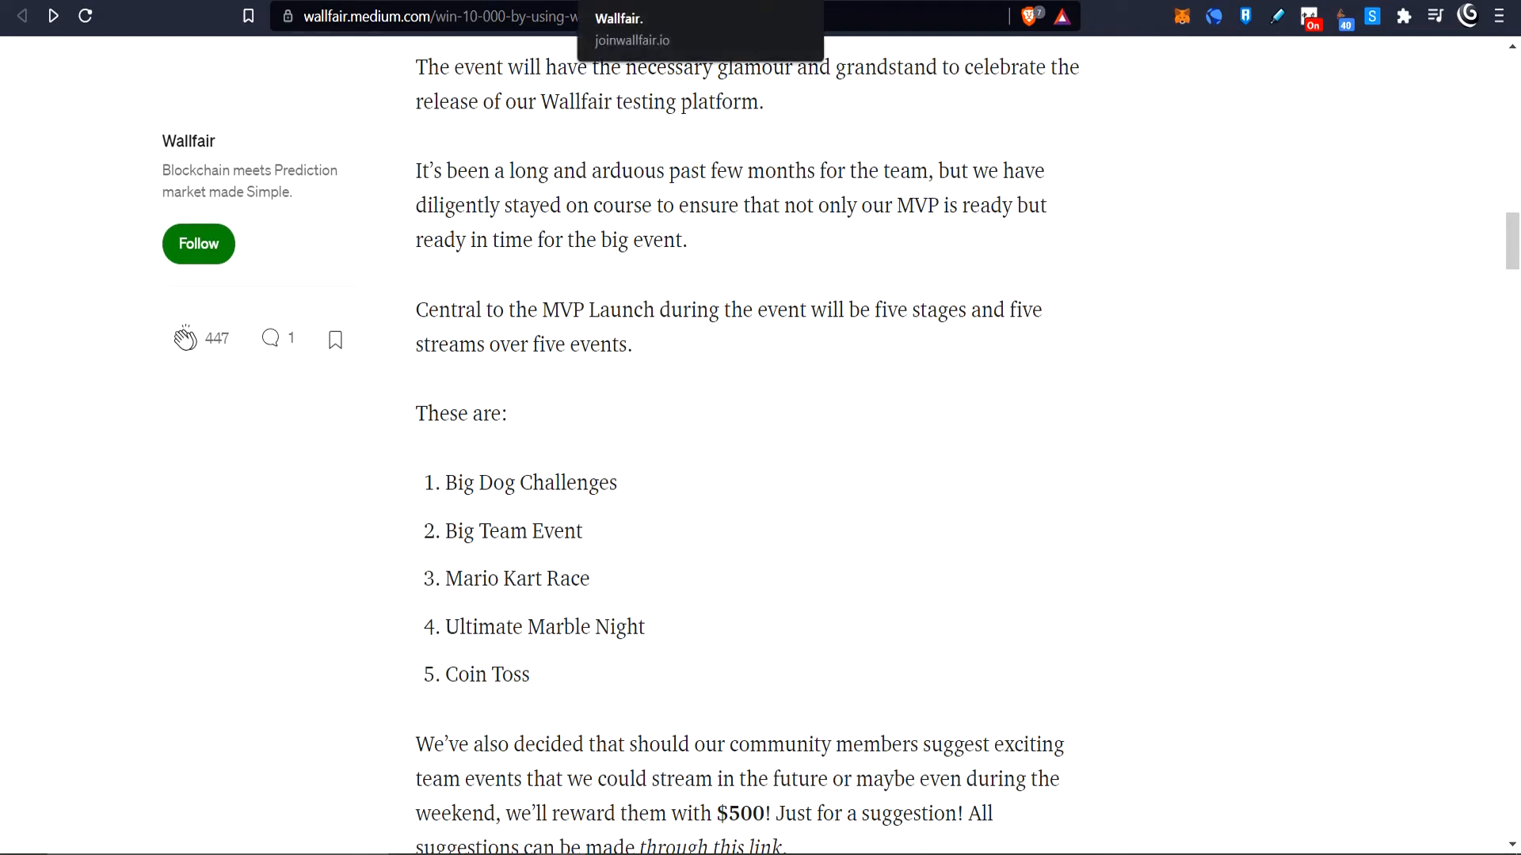
scroll(down, 3)
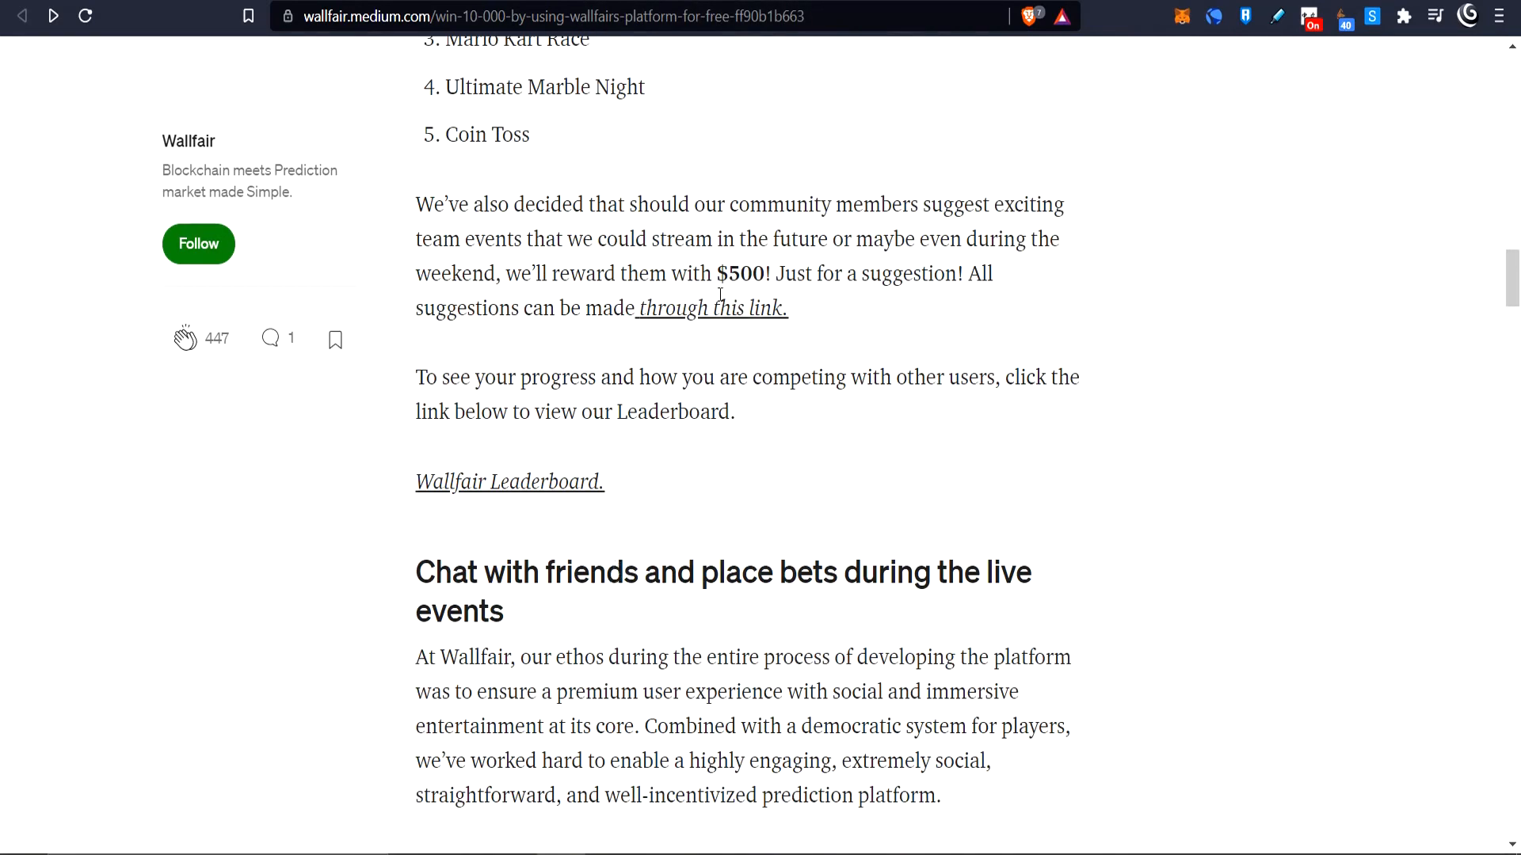
View the joinwallfair.io welcome page with the 1000 EVNT balance, rank 1212 and invite link
click(710, 308)
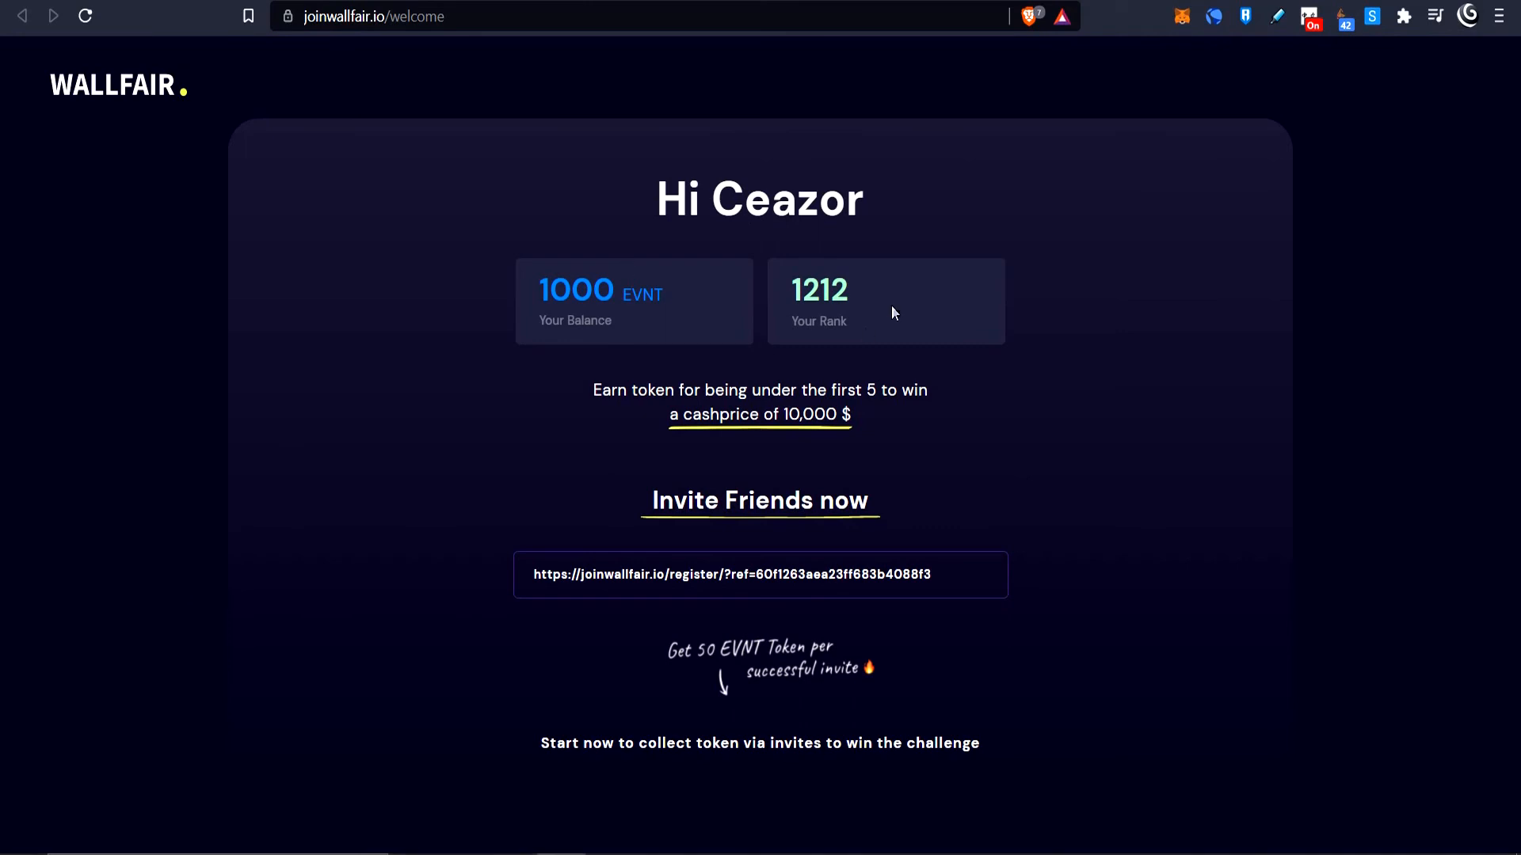
mouse_move(793, 720)
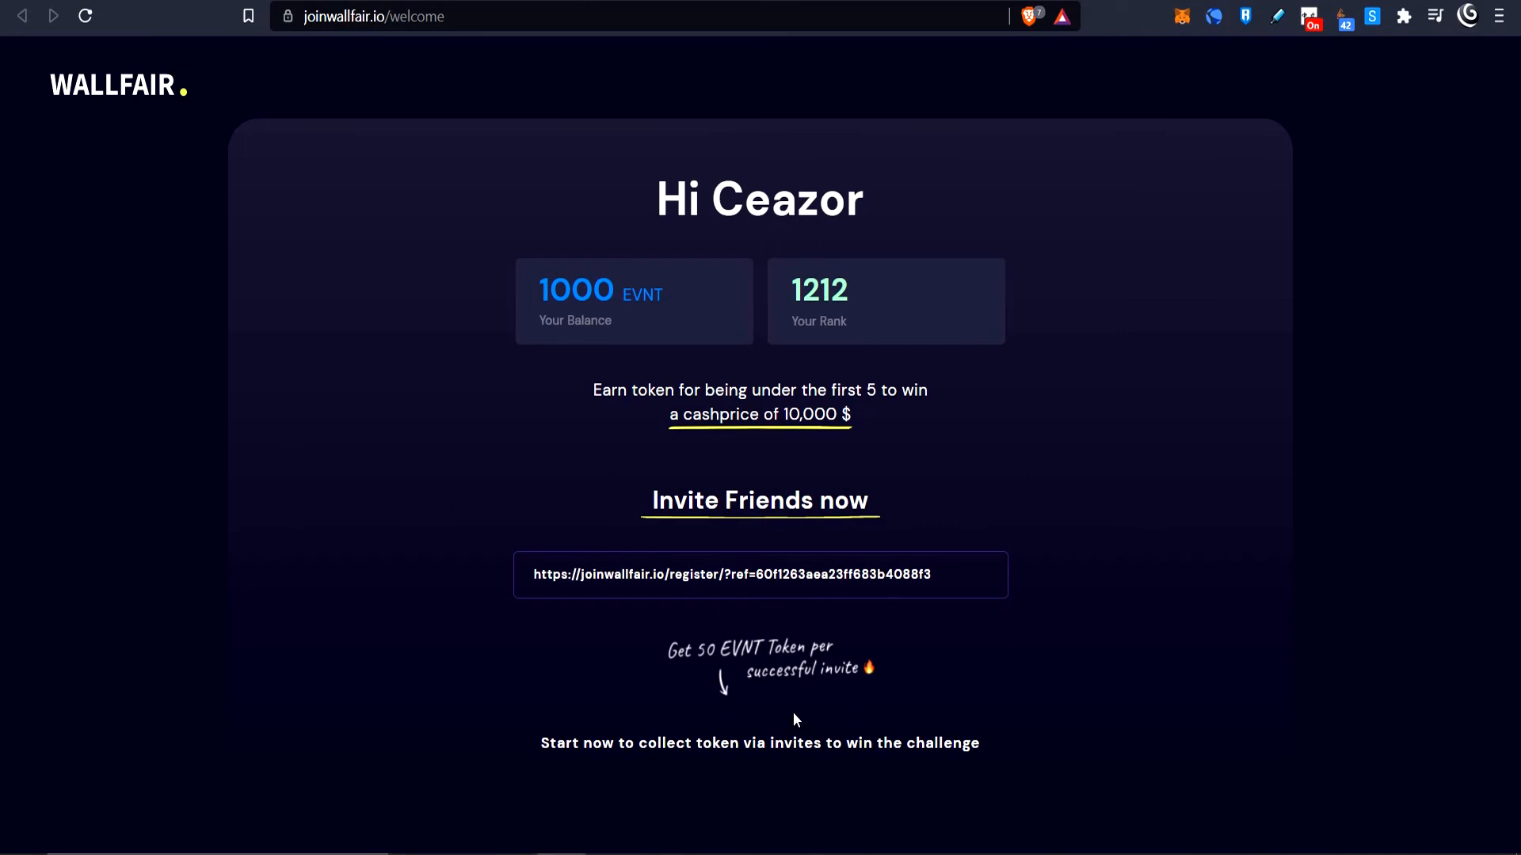
mouse_move(700, 216)
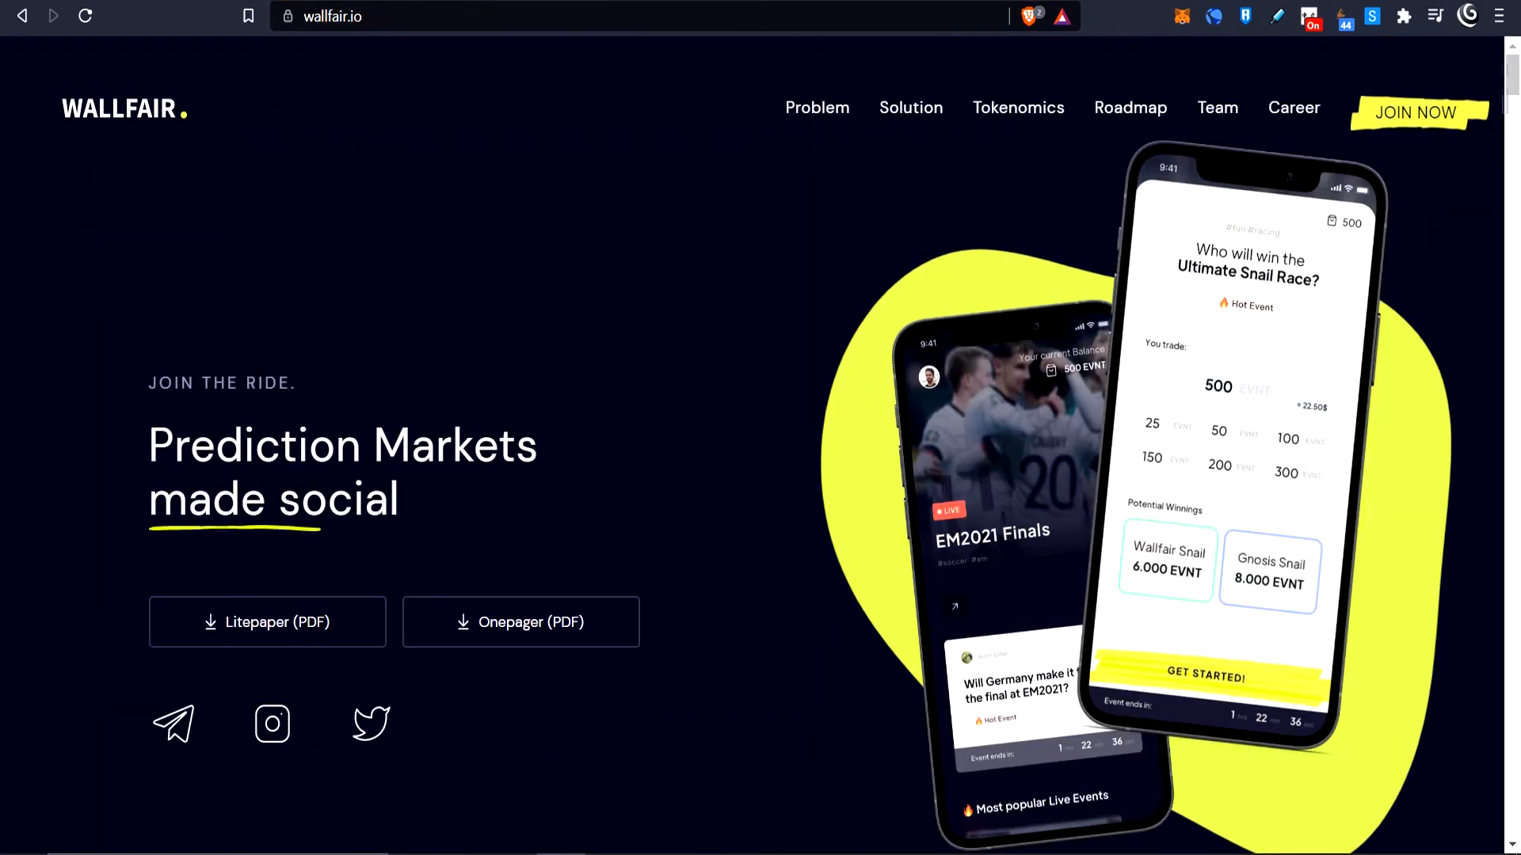
mouse_move(1080, 638)
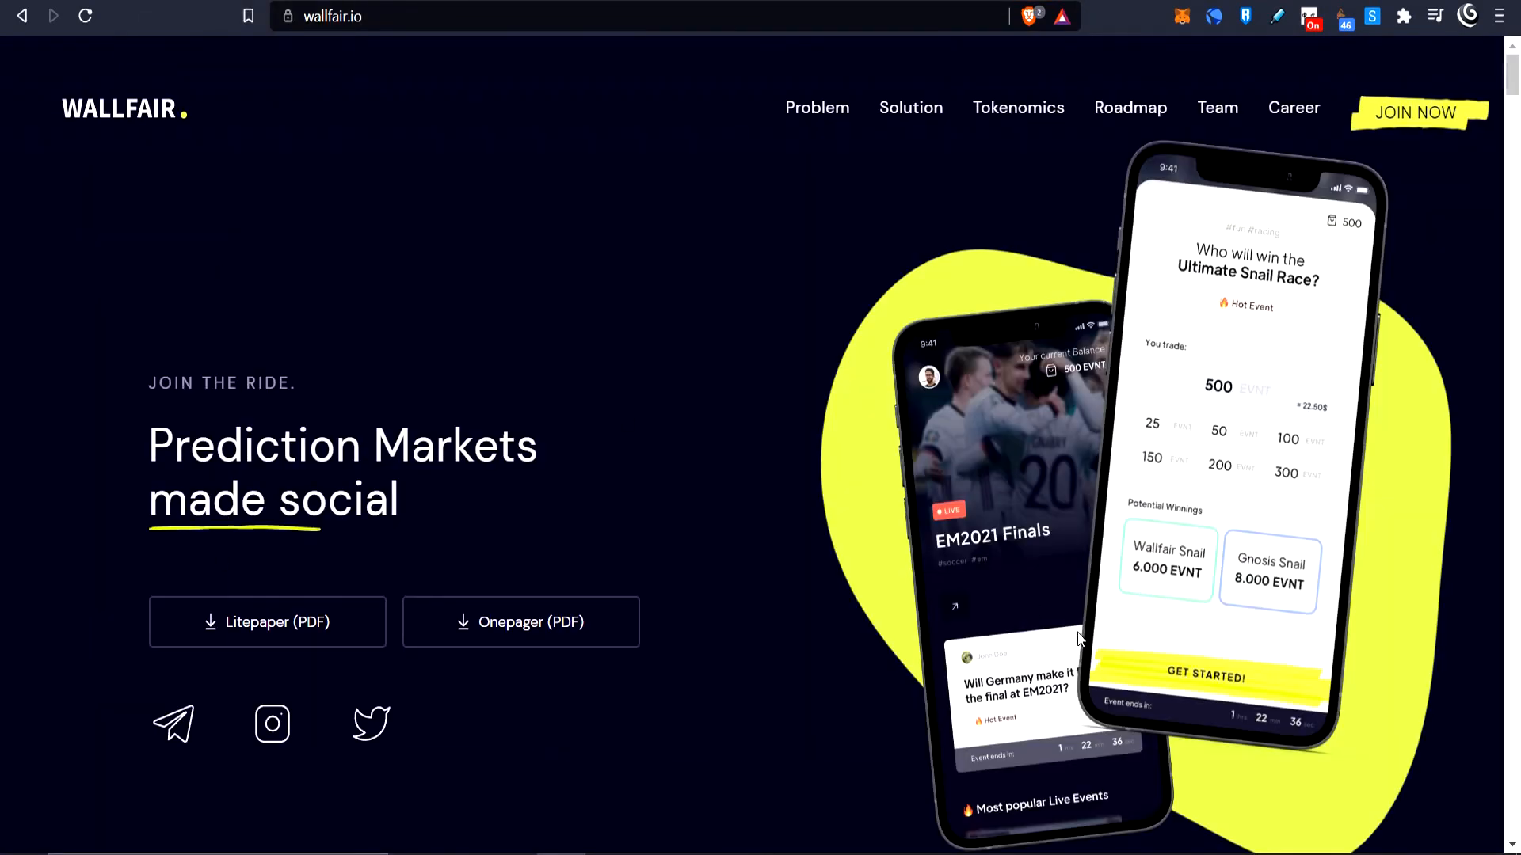
mouse_move(1058, 477)
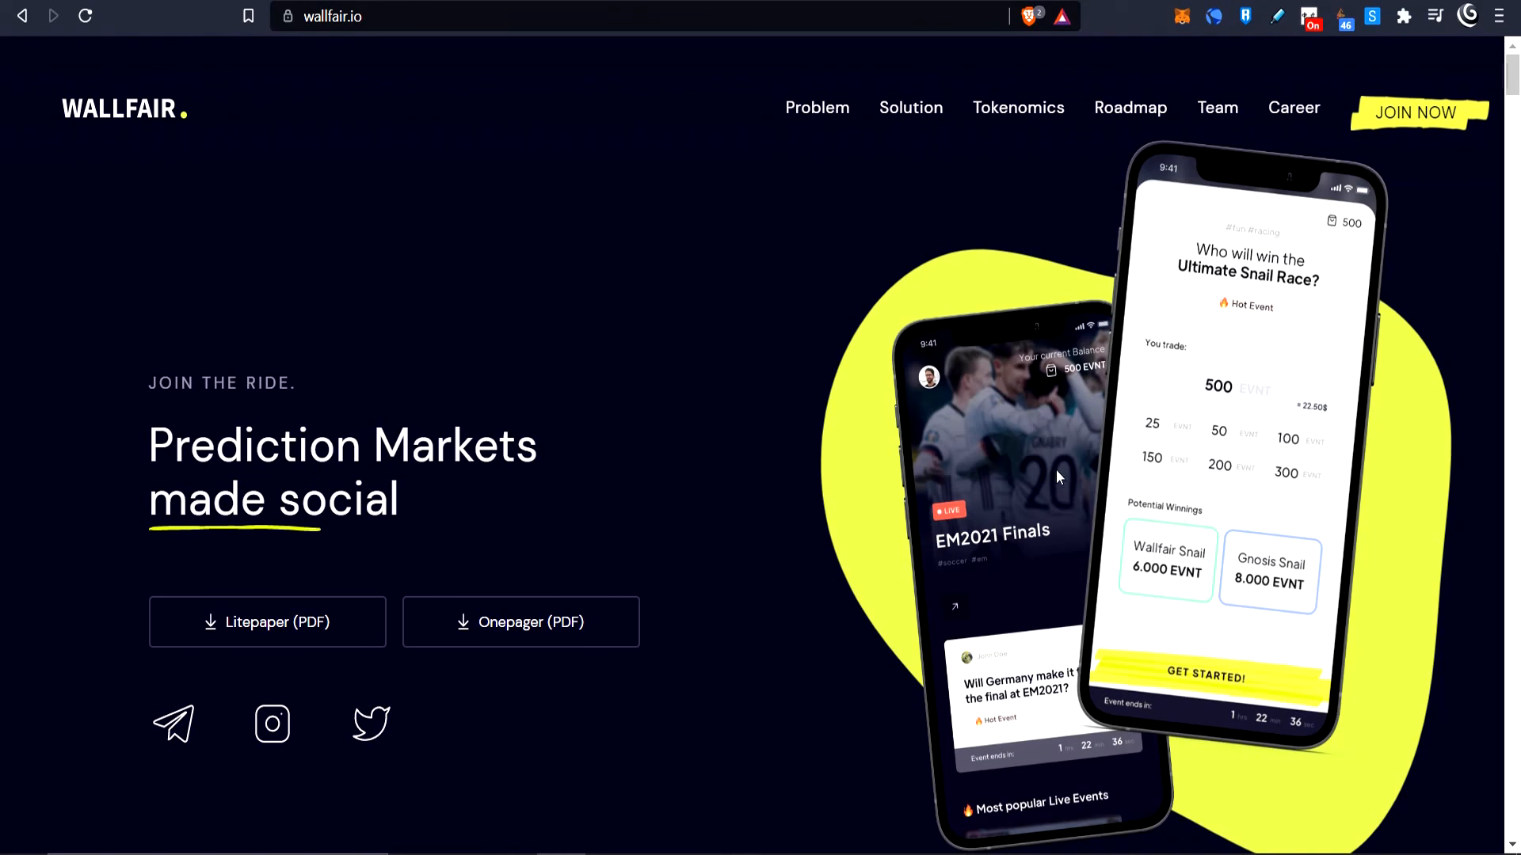
Scroll down the wallfair.io home page before returning to the litepaper's platform technology page
scroll(down, 3)
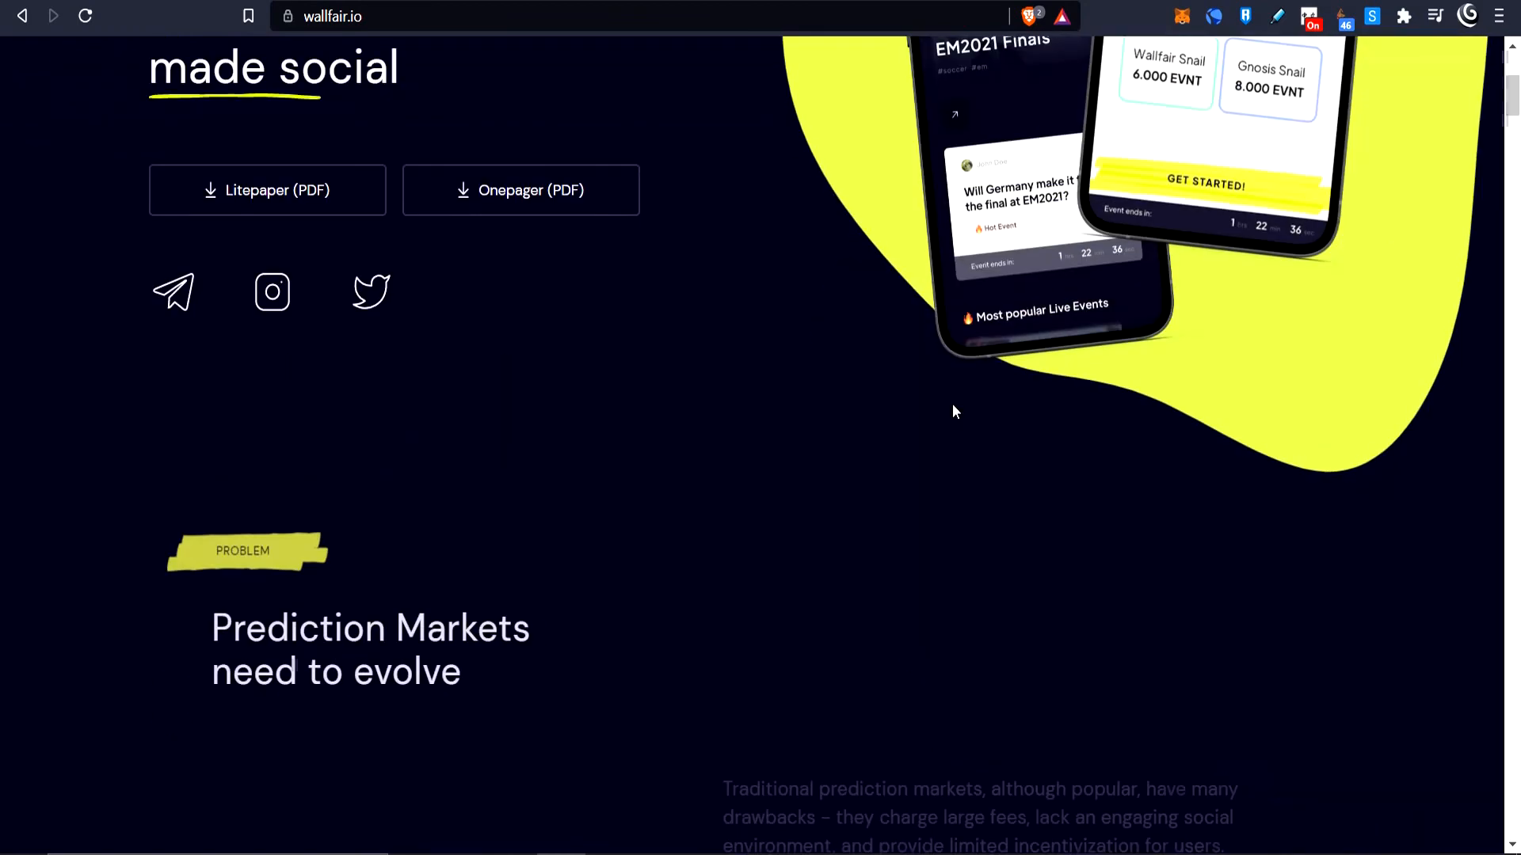
scroll(down, 3)
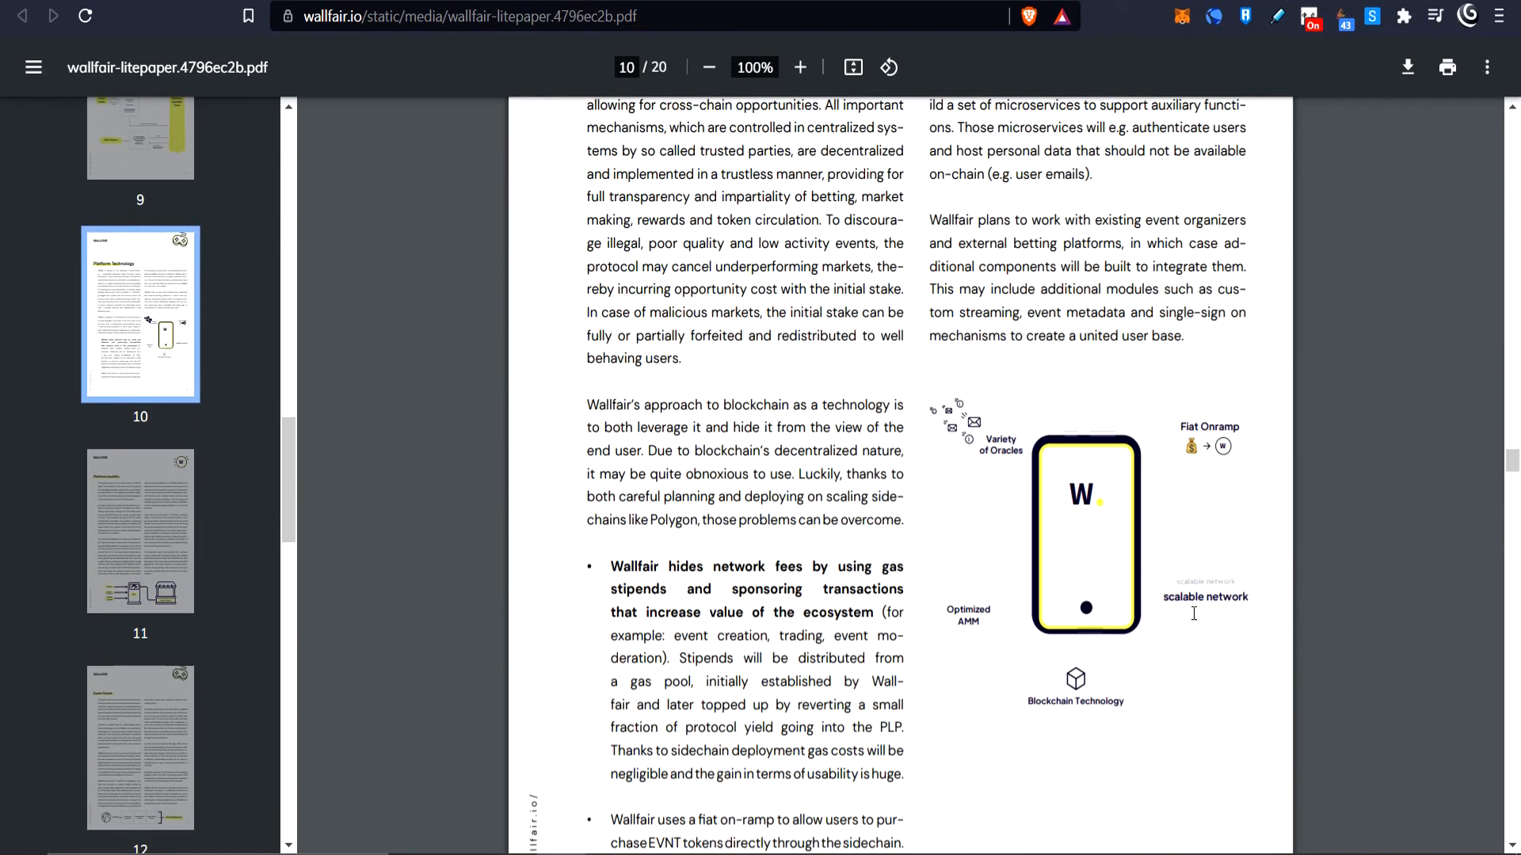
mouse_move(982, 434)
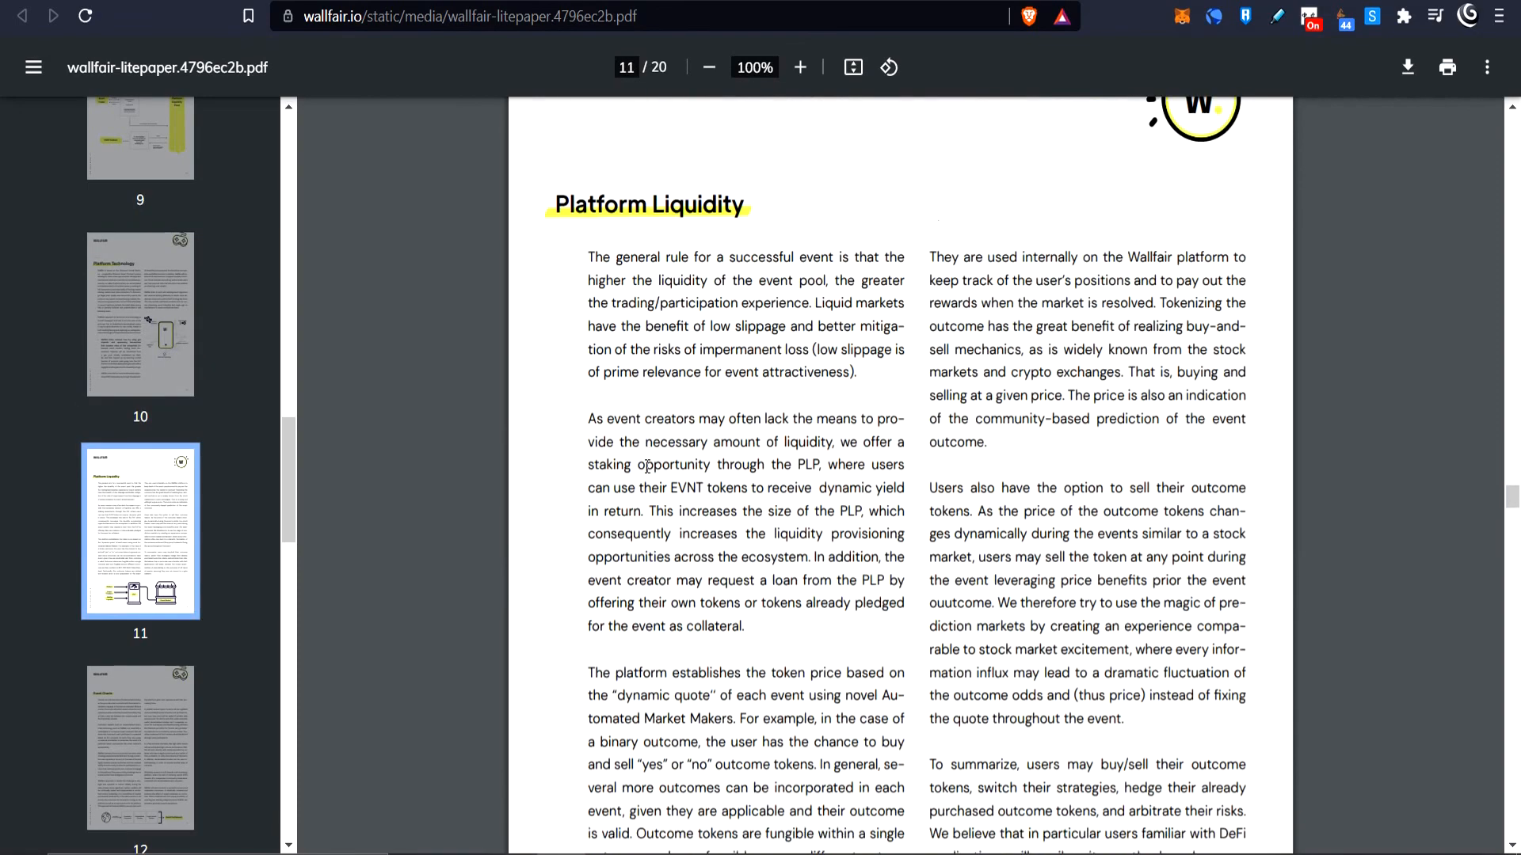
scroll(down, 3)
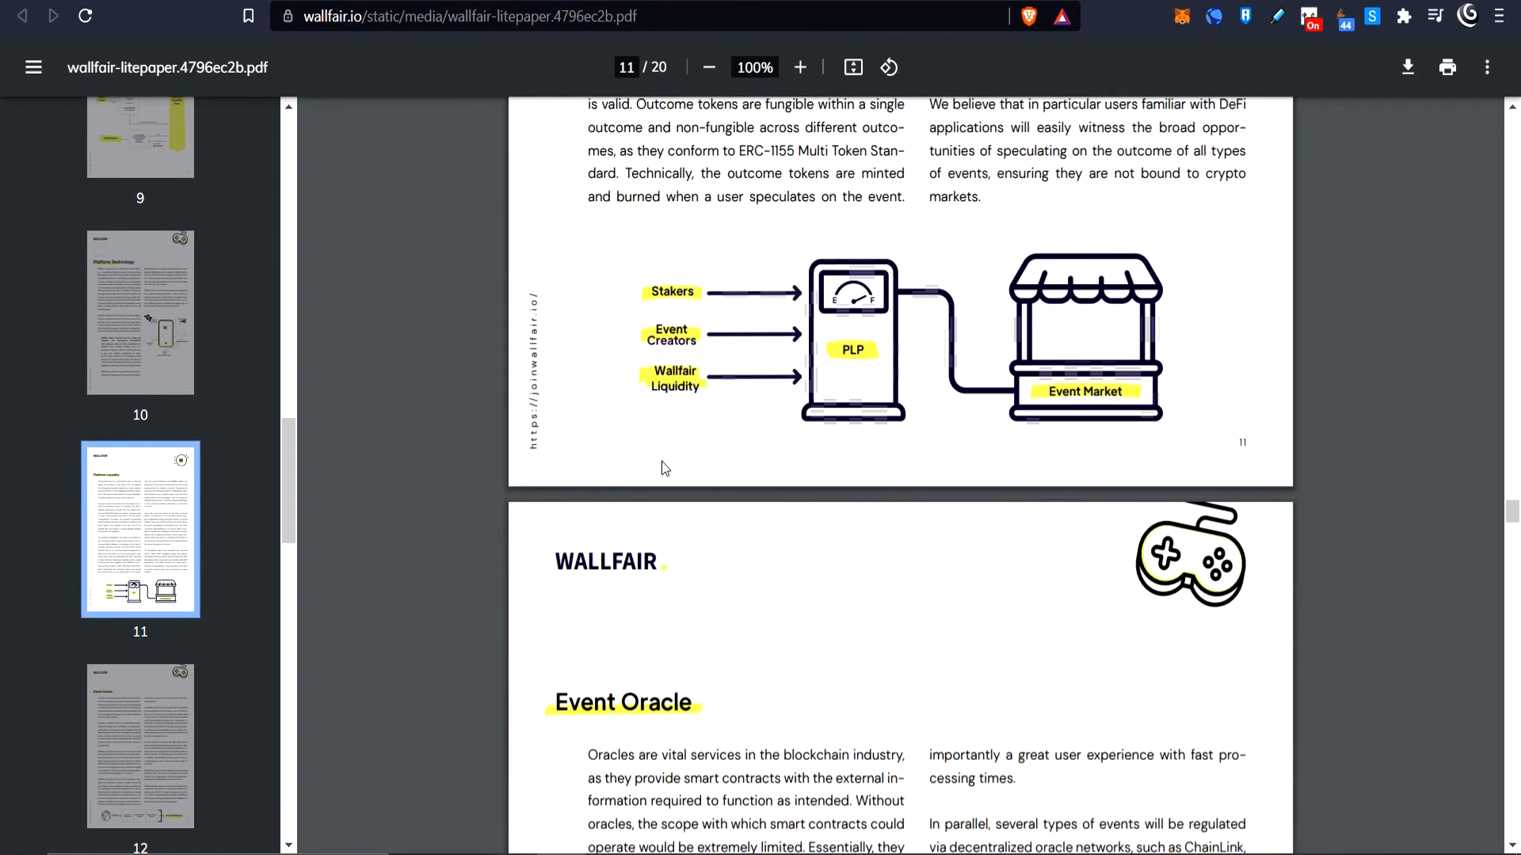
mouse_move(671, 463)
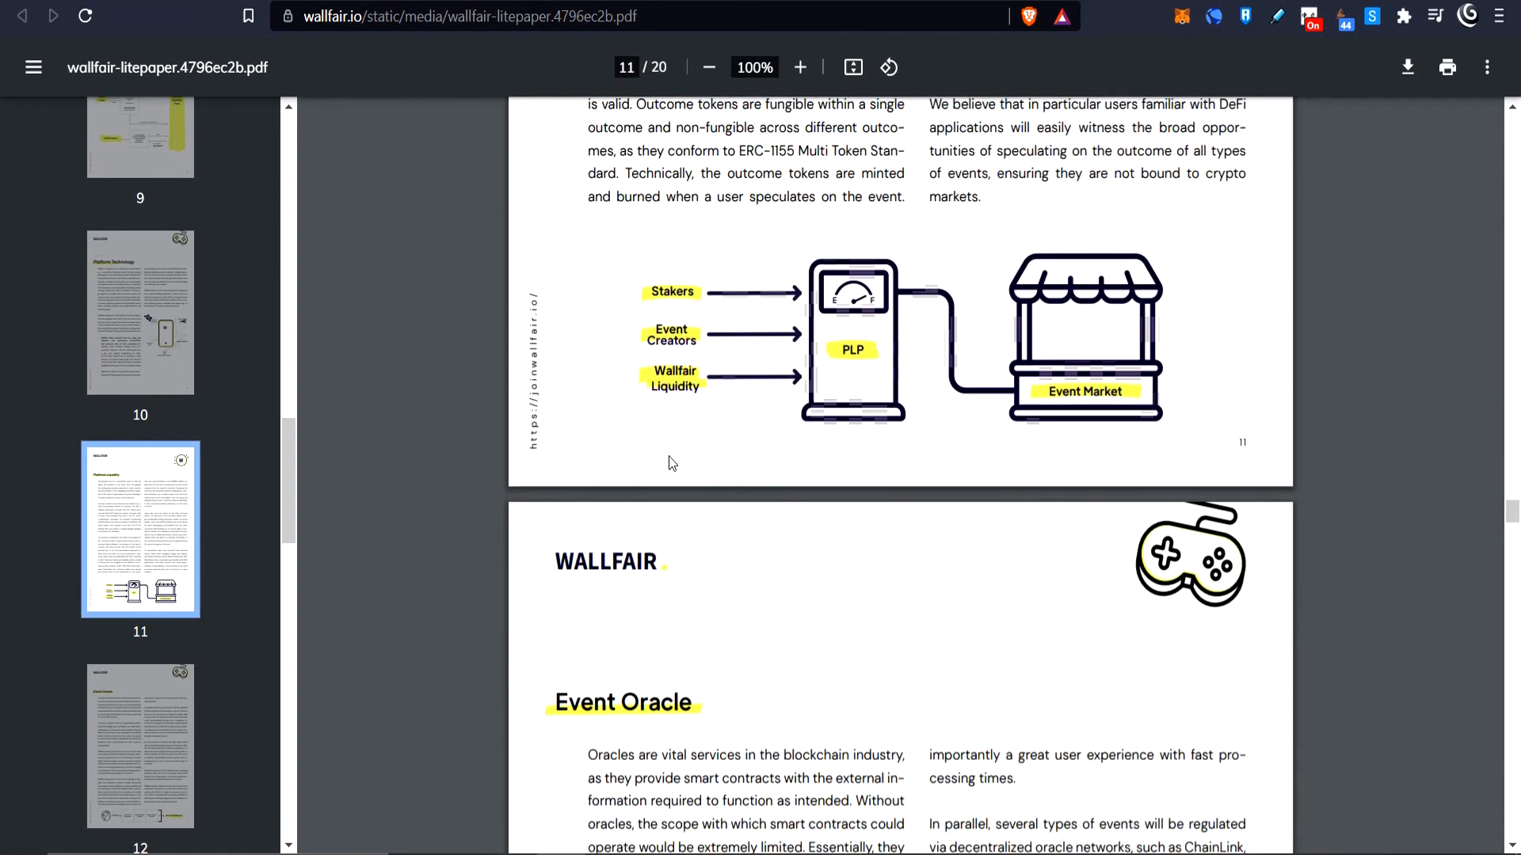
scroll(down, 3)
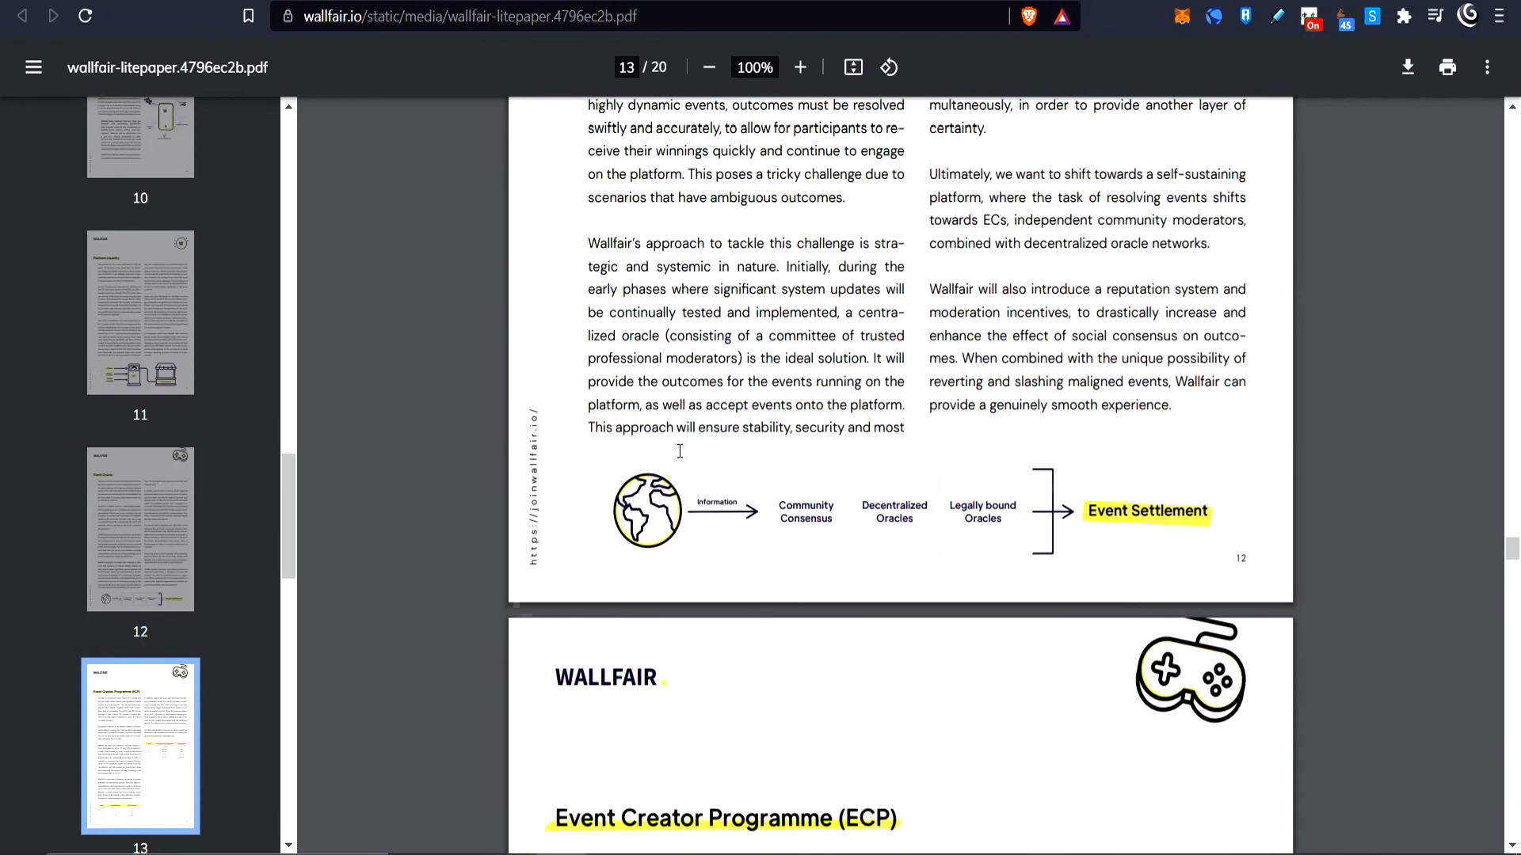
scroll(down, 3)
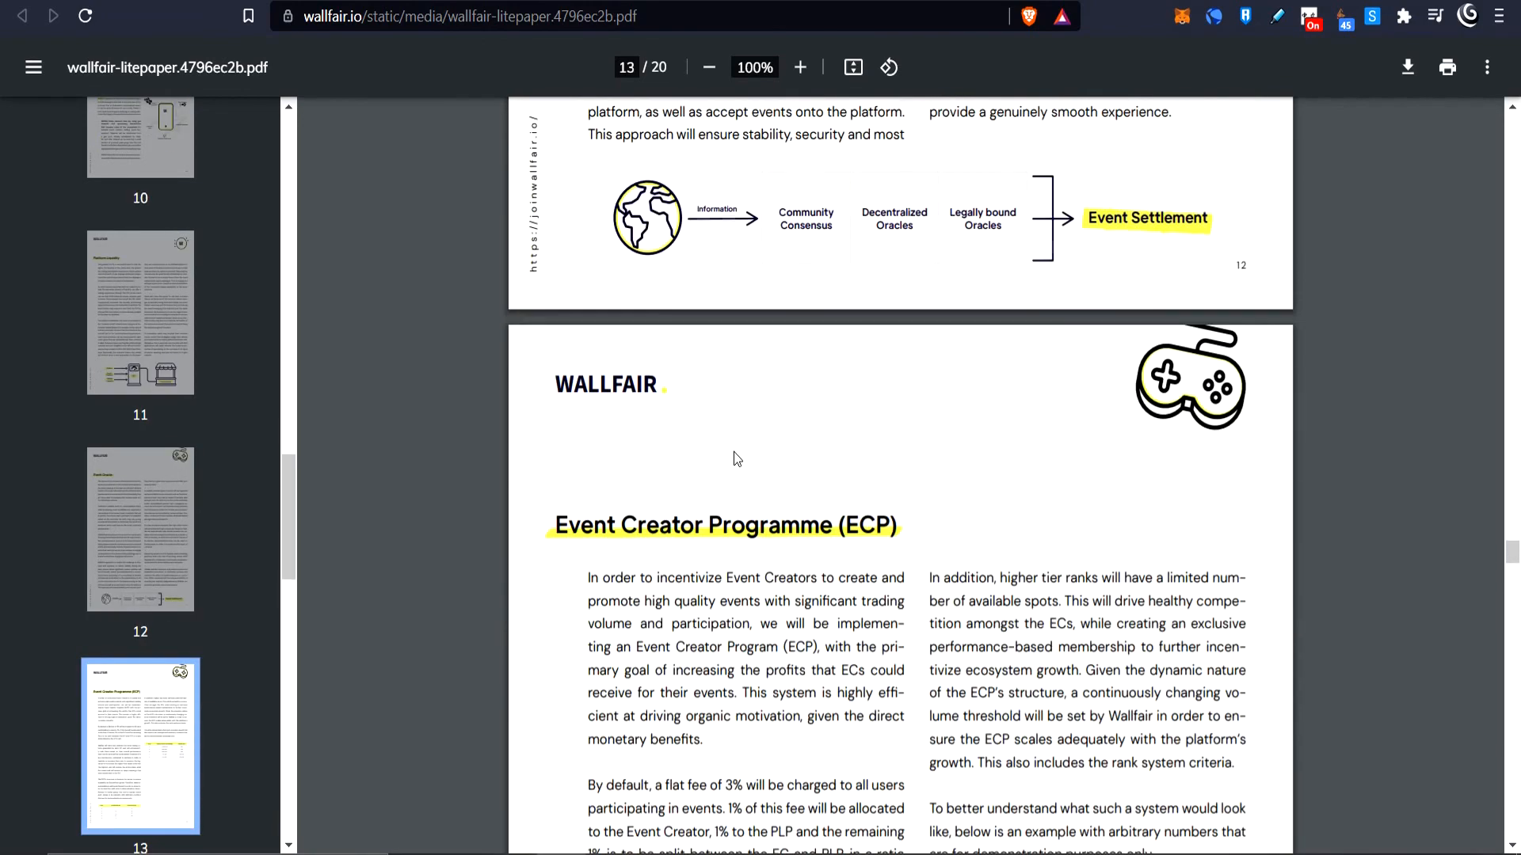
mouse_move(731, 387)
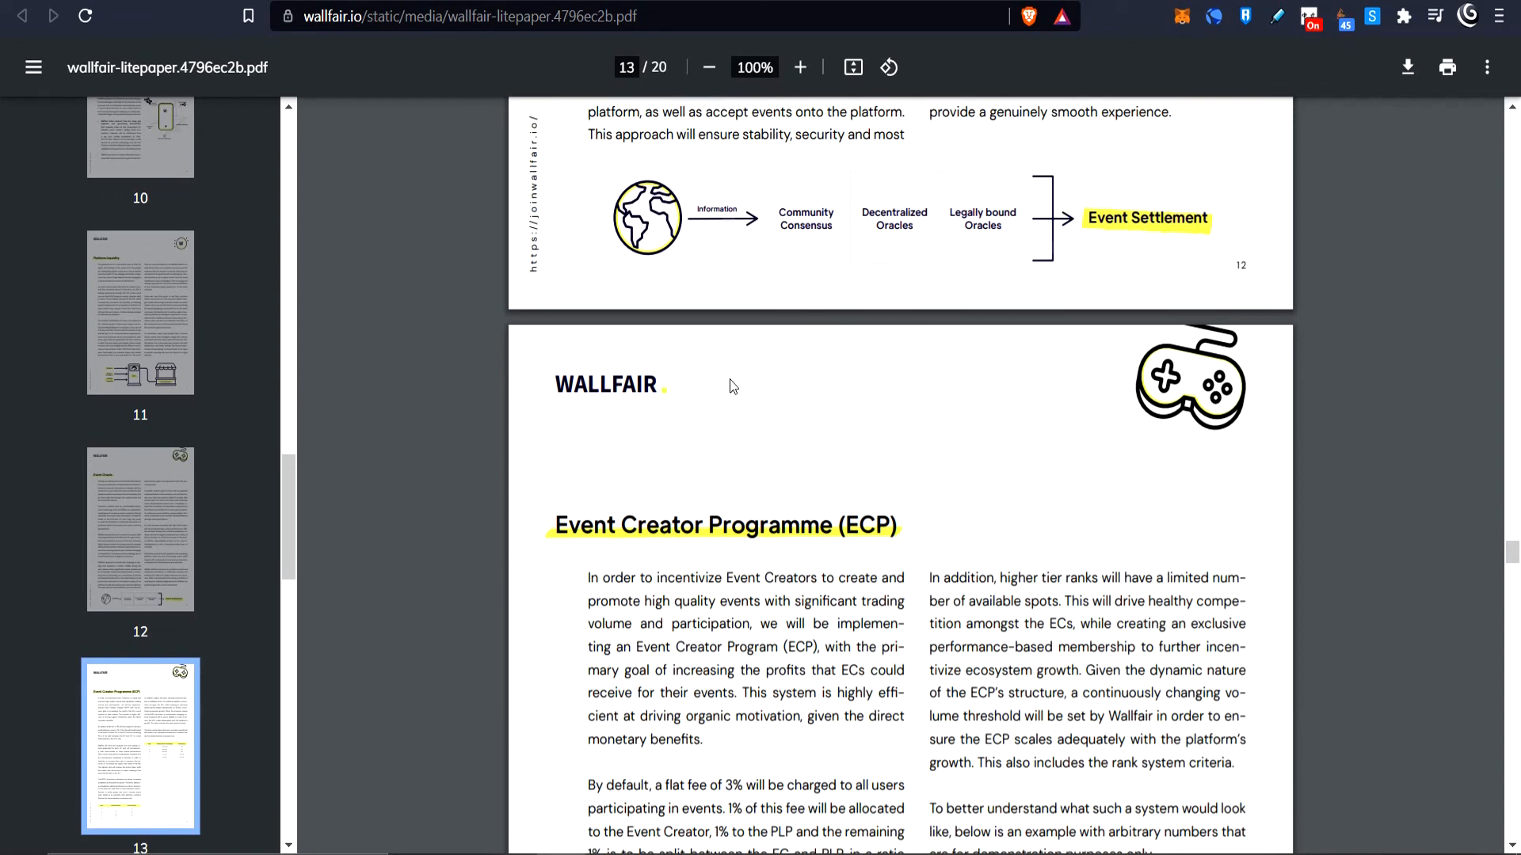